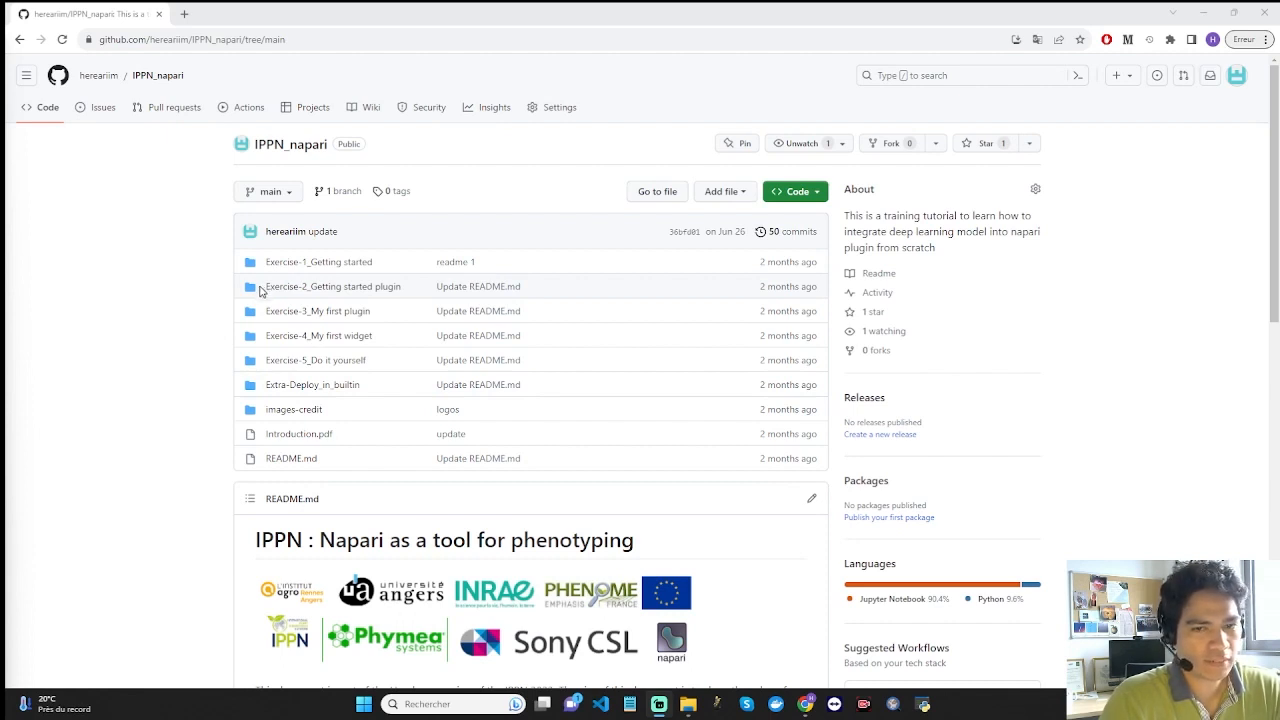
pyautogui.moveTo(266, 360)
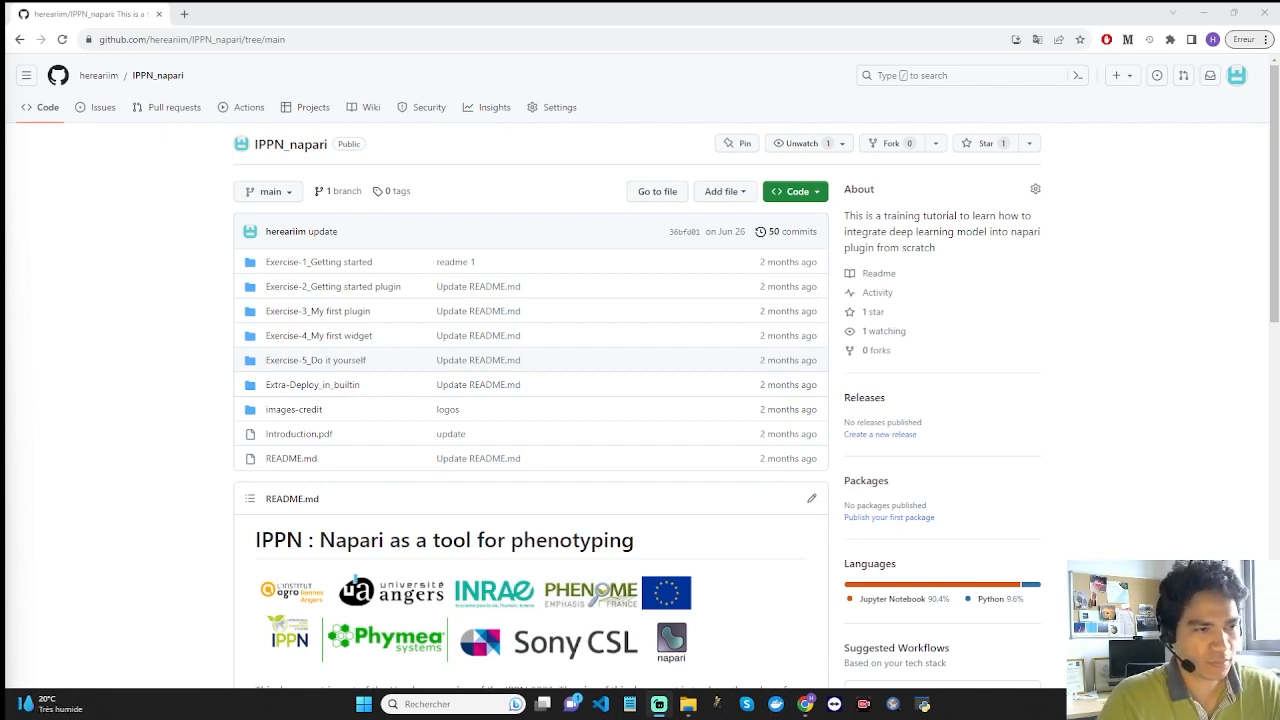
pyautogui.moveTo(147, 375)
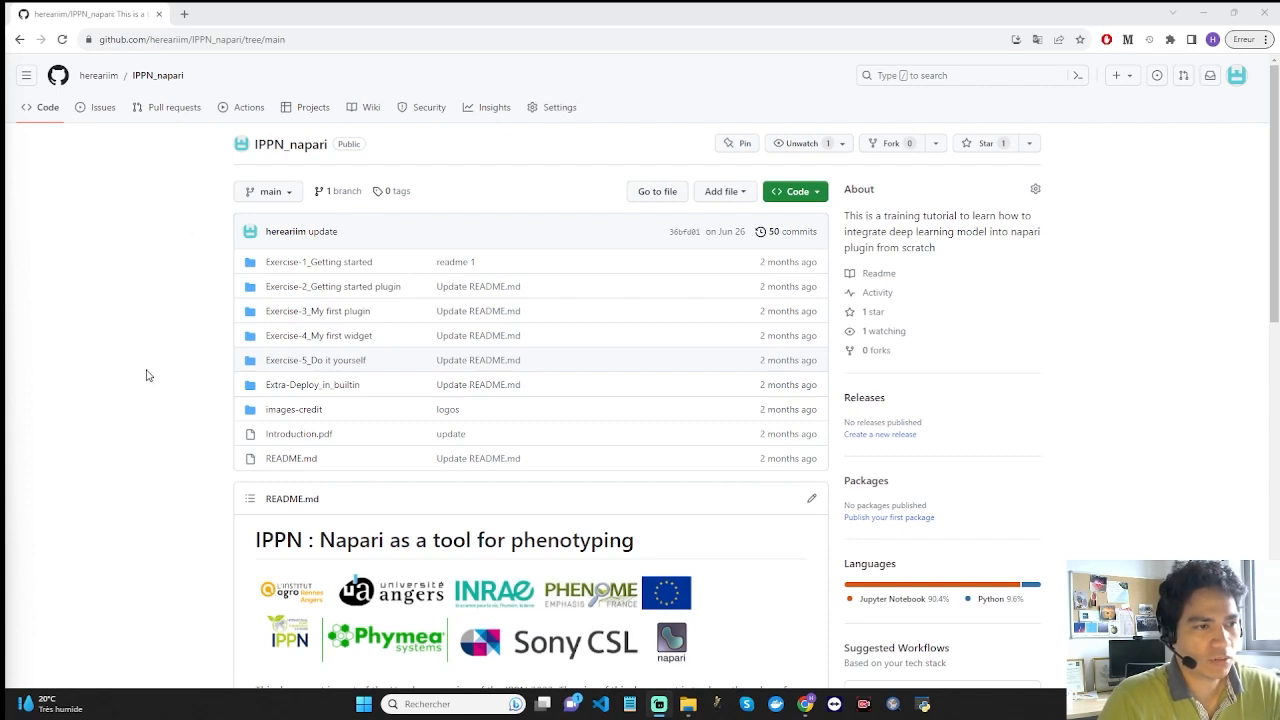
pyautogui.moveTo(143, 256)
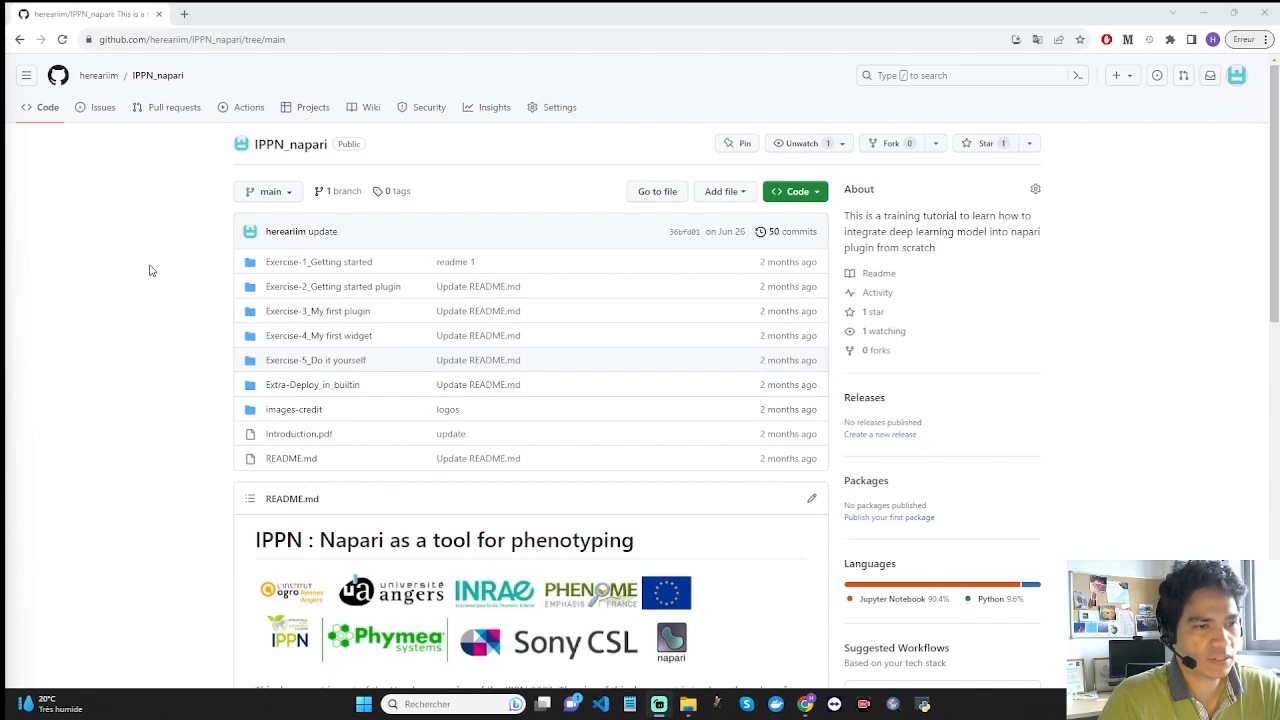
pyautogui.moveTo(312, 384)
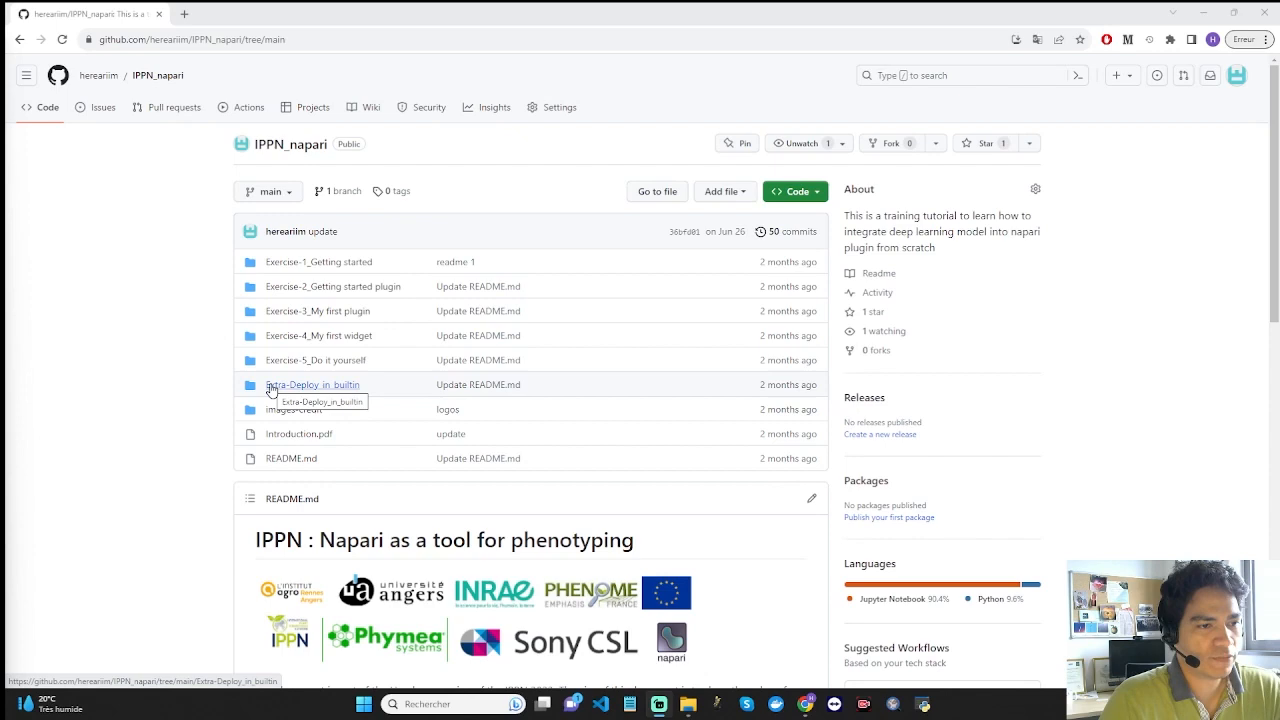
# Browse the repository, then read the Exercise-1_Getting started README down to Bundled app Assets.
pyautogui.scroll(-3)
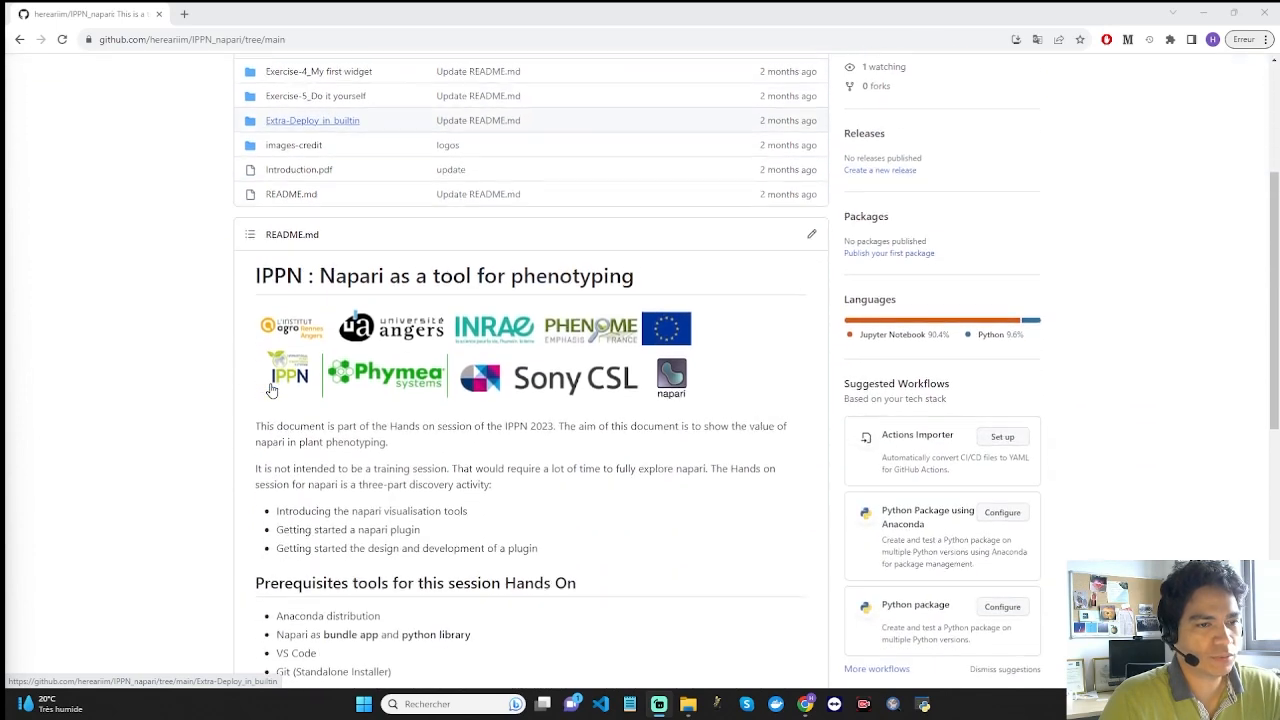
pyautogui.scroll(-3)
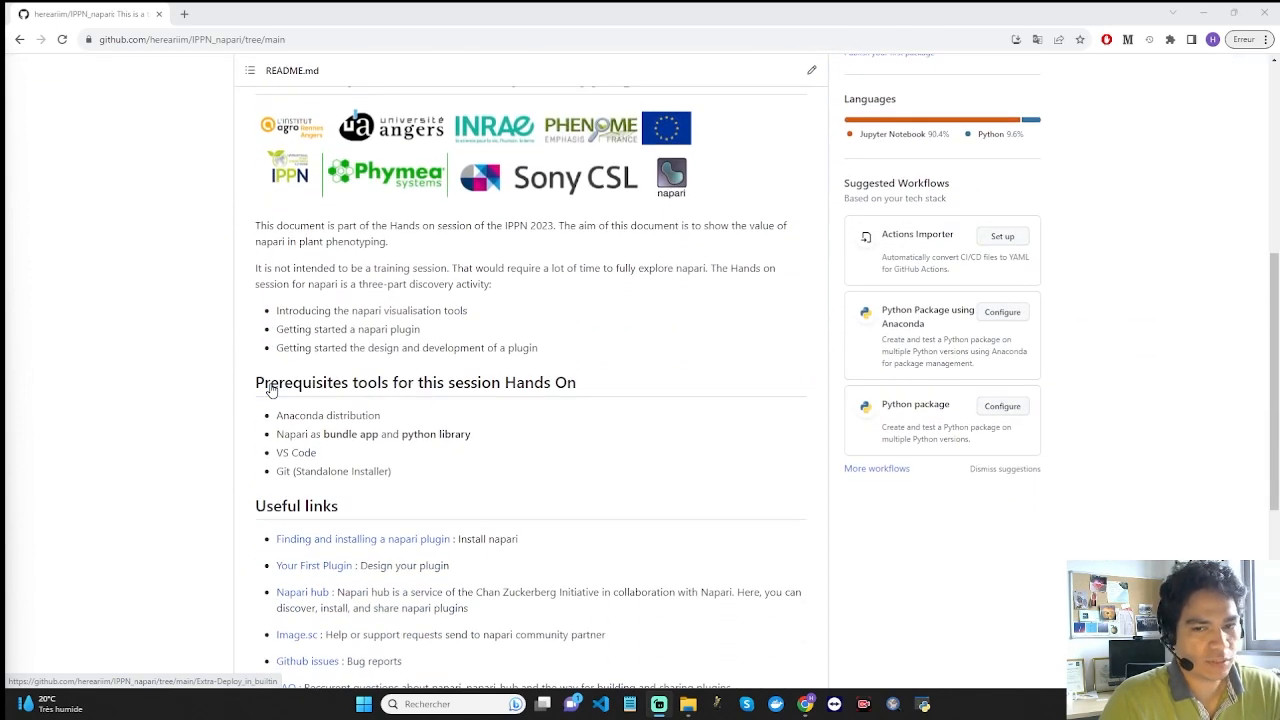
pyautogui.scroll(-3)
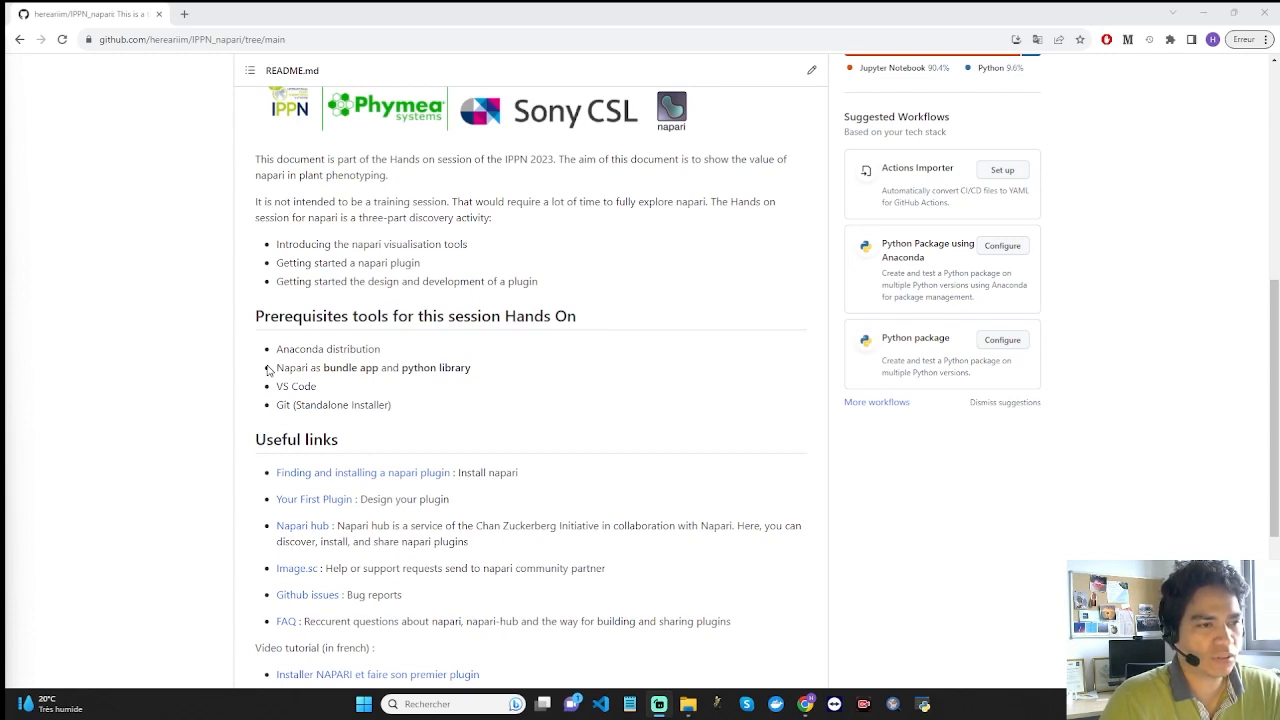
pyautogui.scroll(-3)
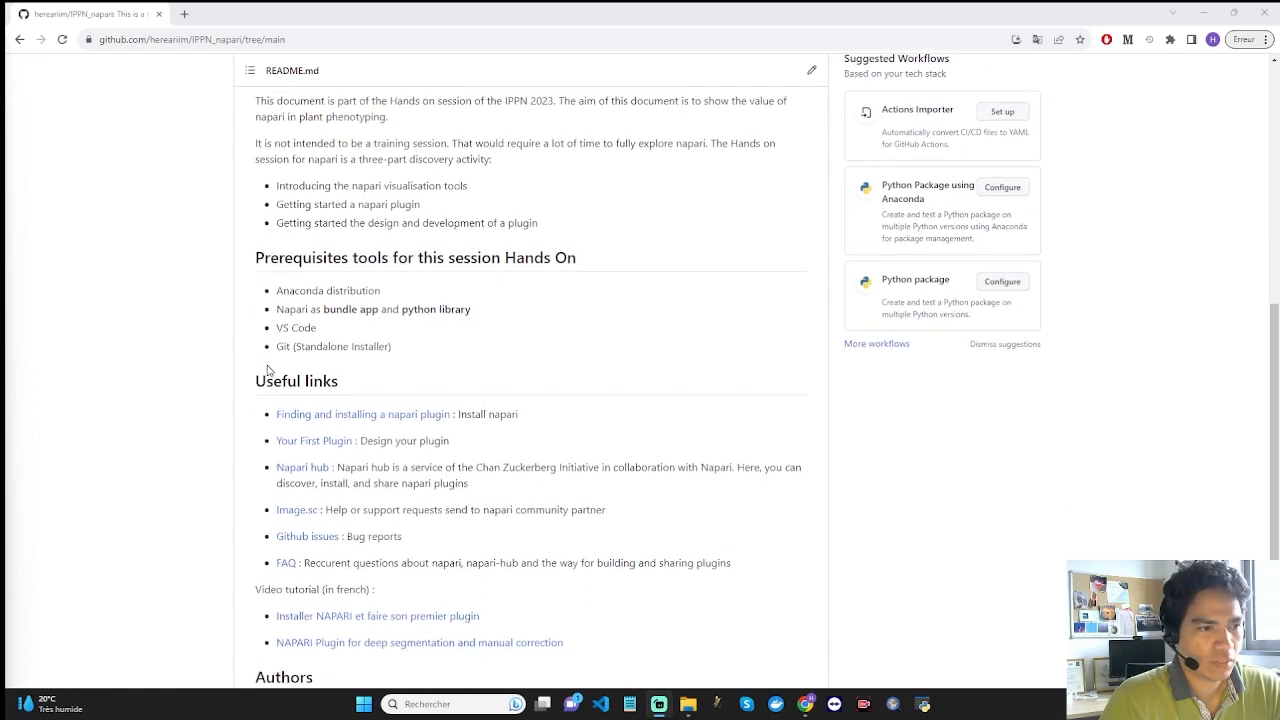
pyautogui.scroll(-3)
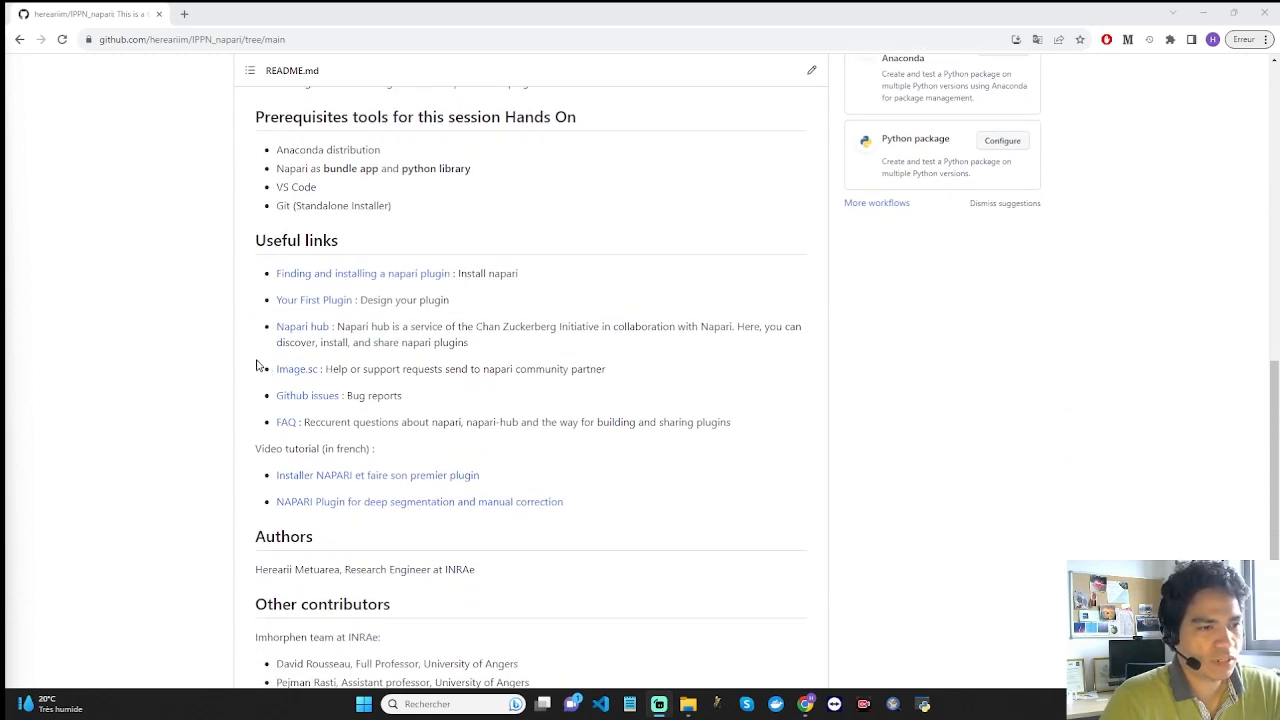
pyautogui.moveTo(256, 363)
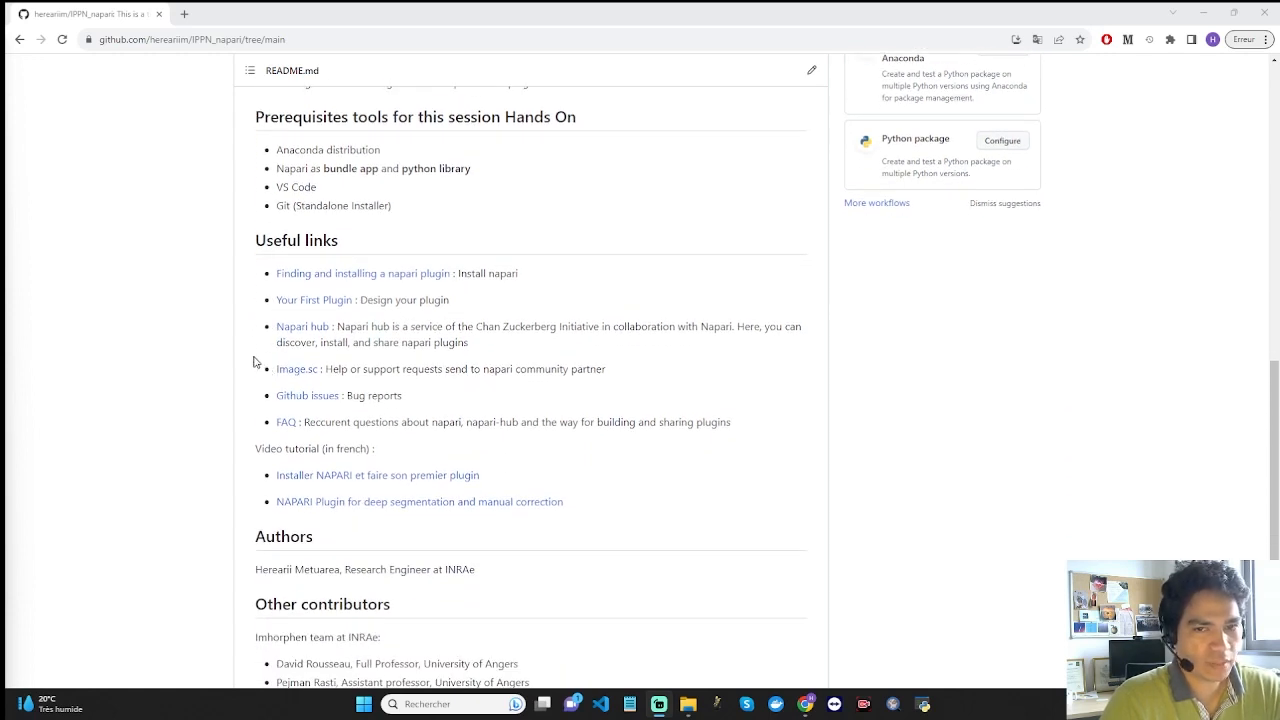
pyautogui.moveTo(224, 293)
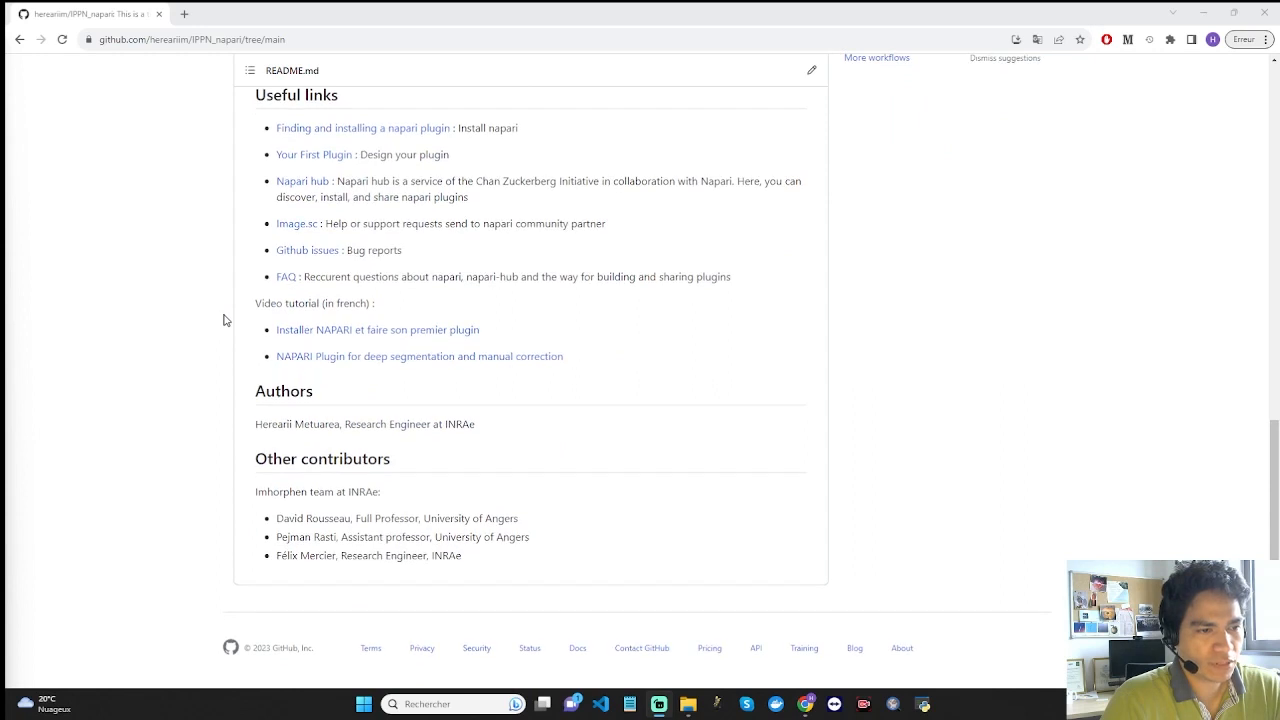
pyautogui.moveTo(197, 480)
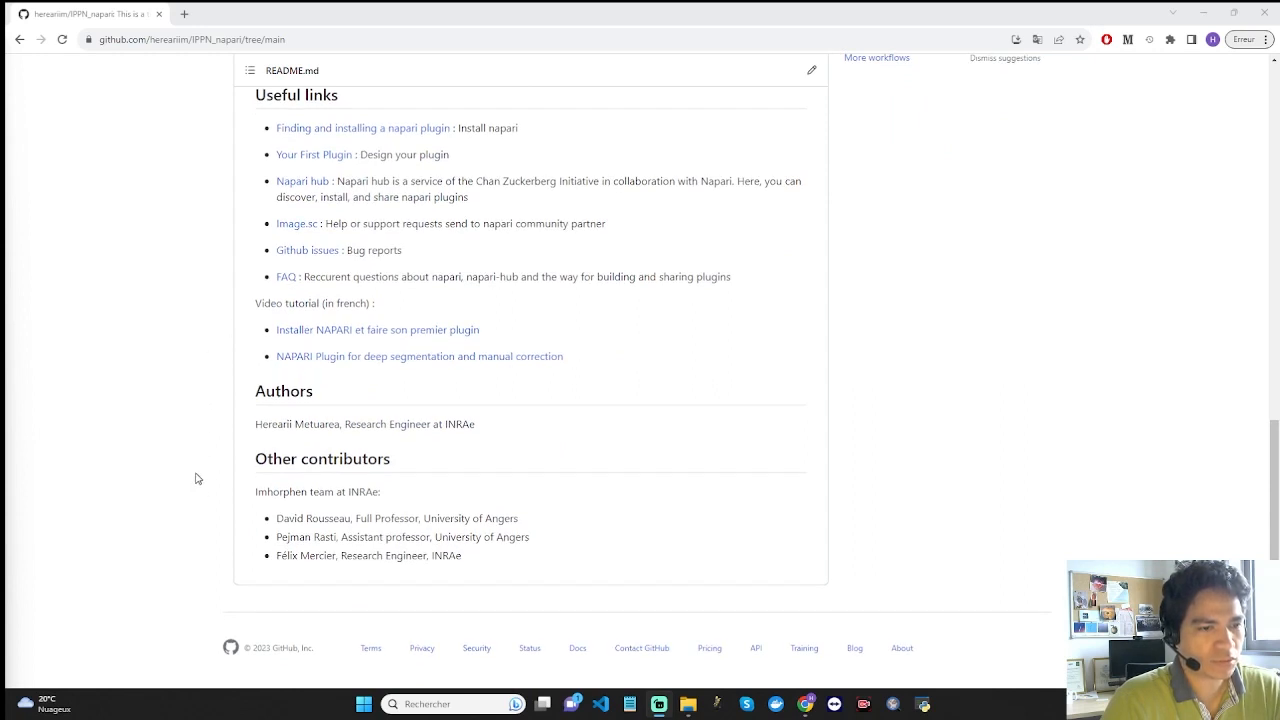
pyautogui.scroll(3)
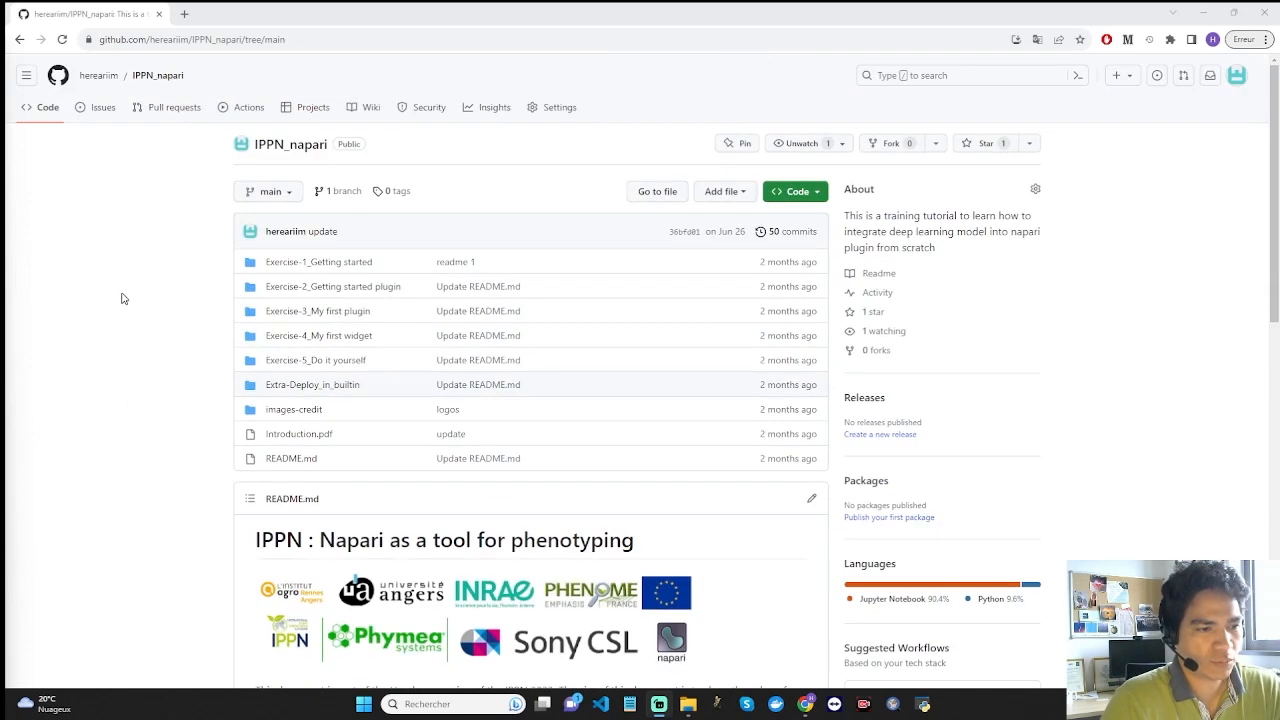
pyautogui.moveTo(157, 234)
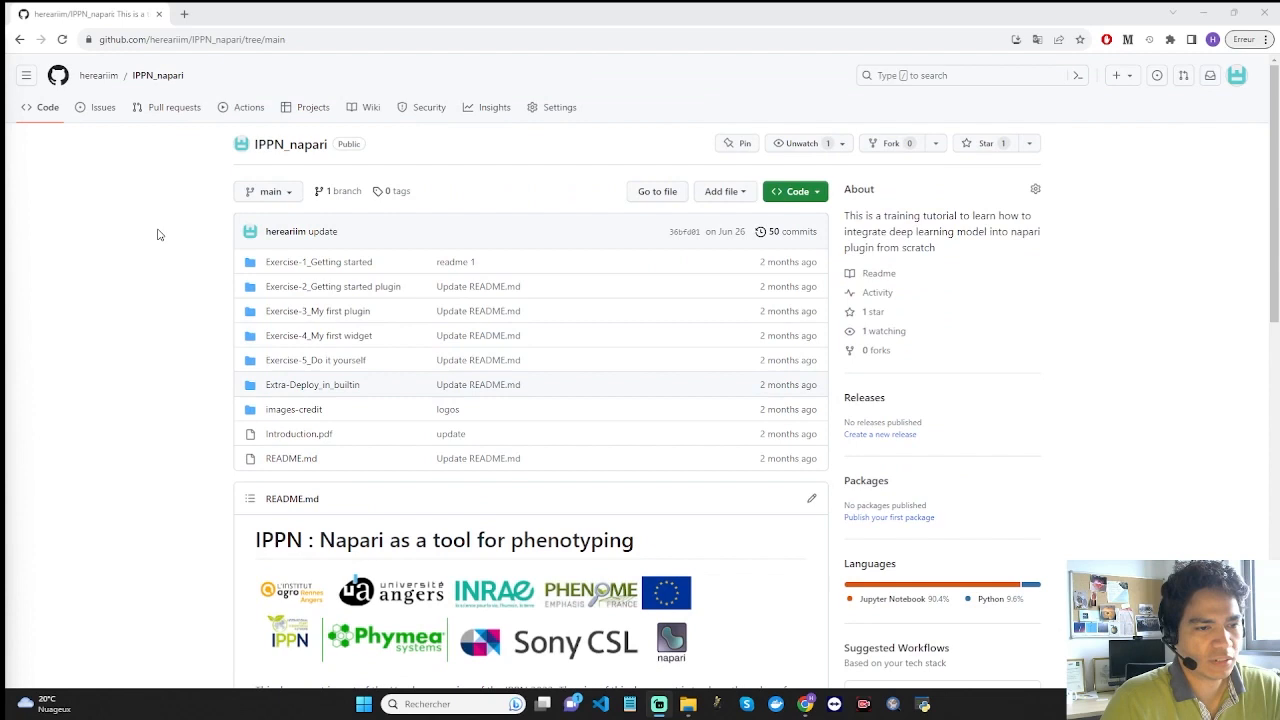
pyautogui.moveTo(318, 261)
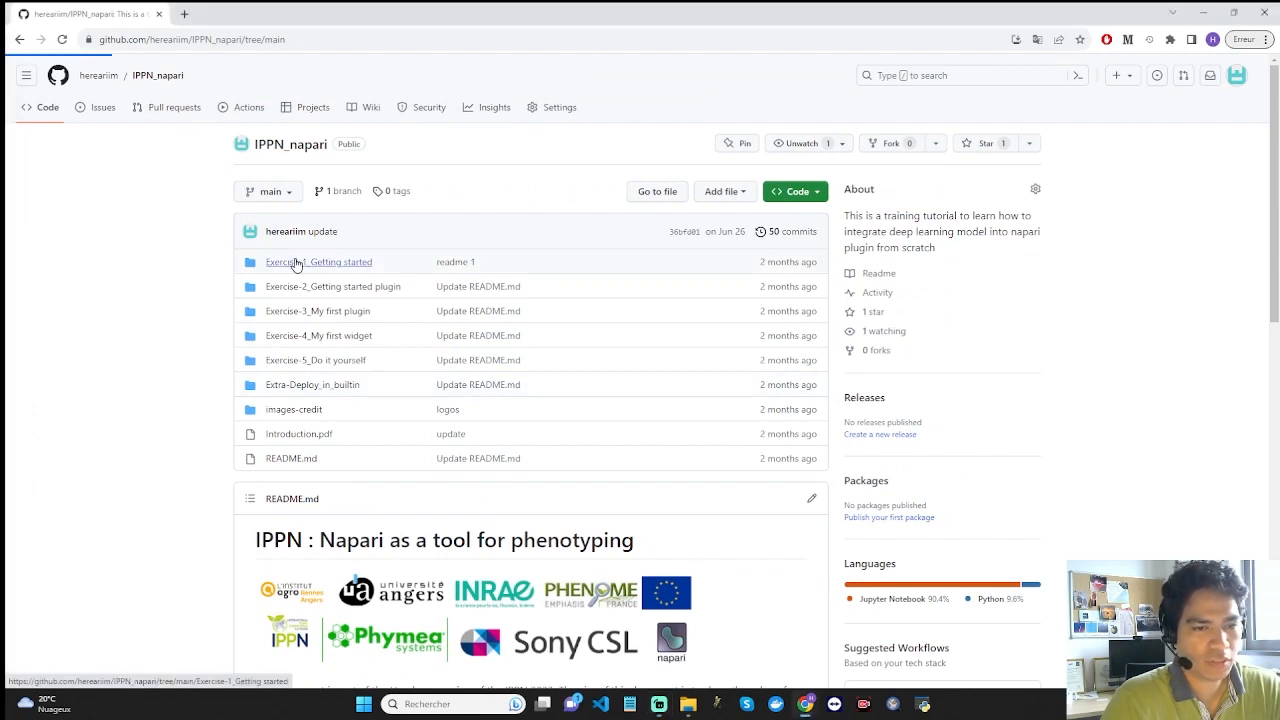
pyautogui.click(318, 262)
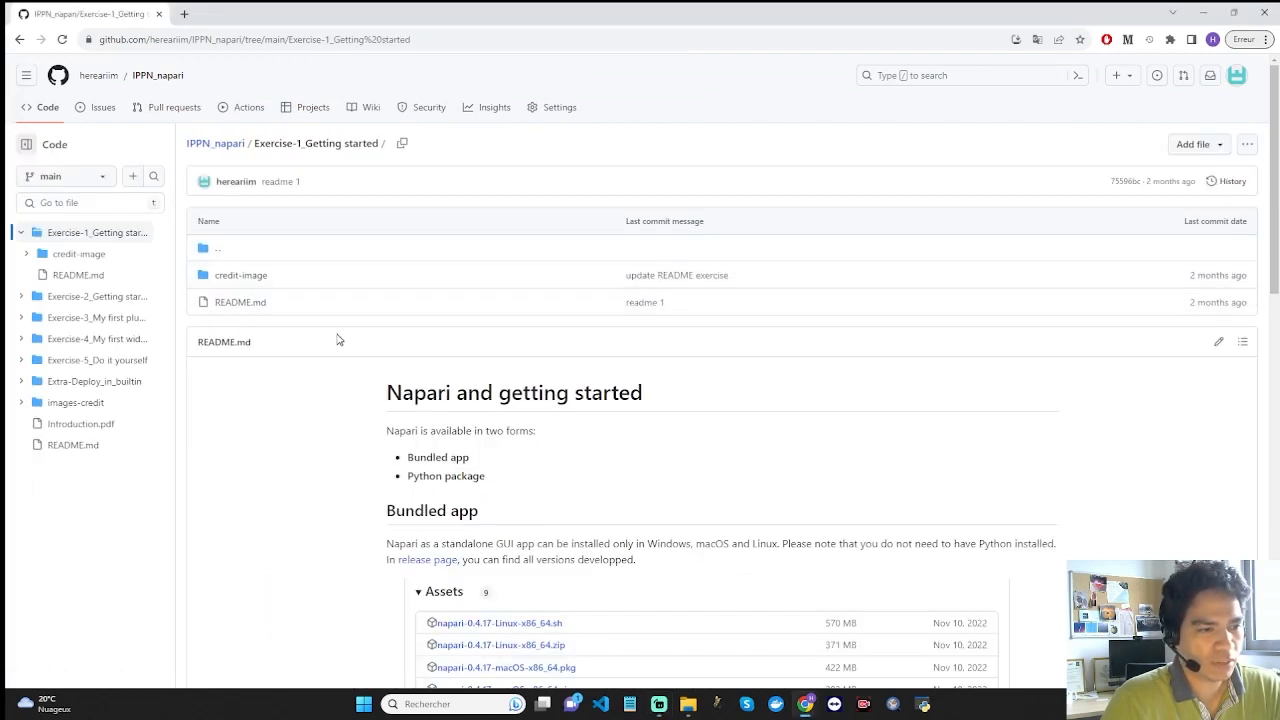
pyautogui.scroll(-3)
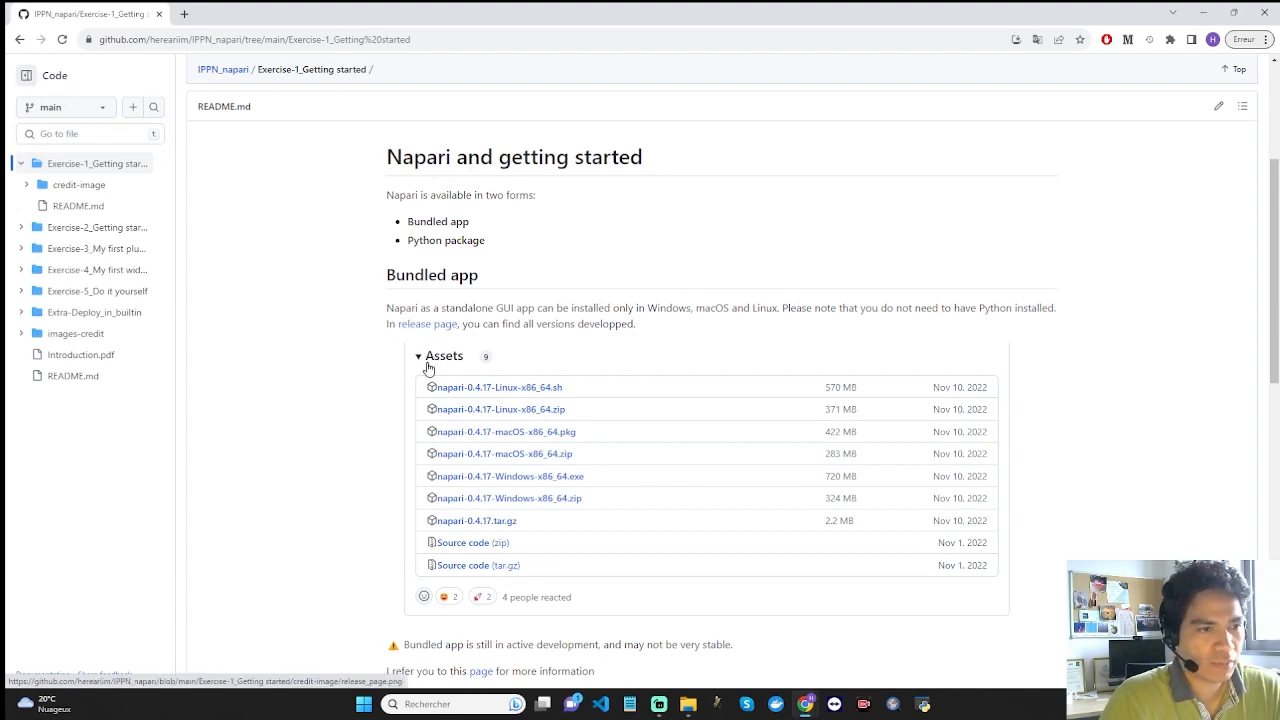
pyautogui.moveTo(364, 387)
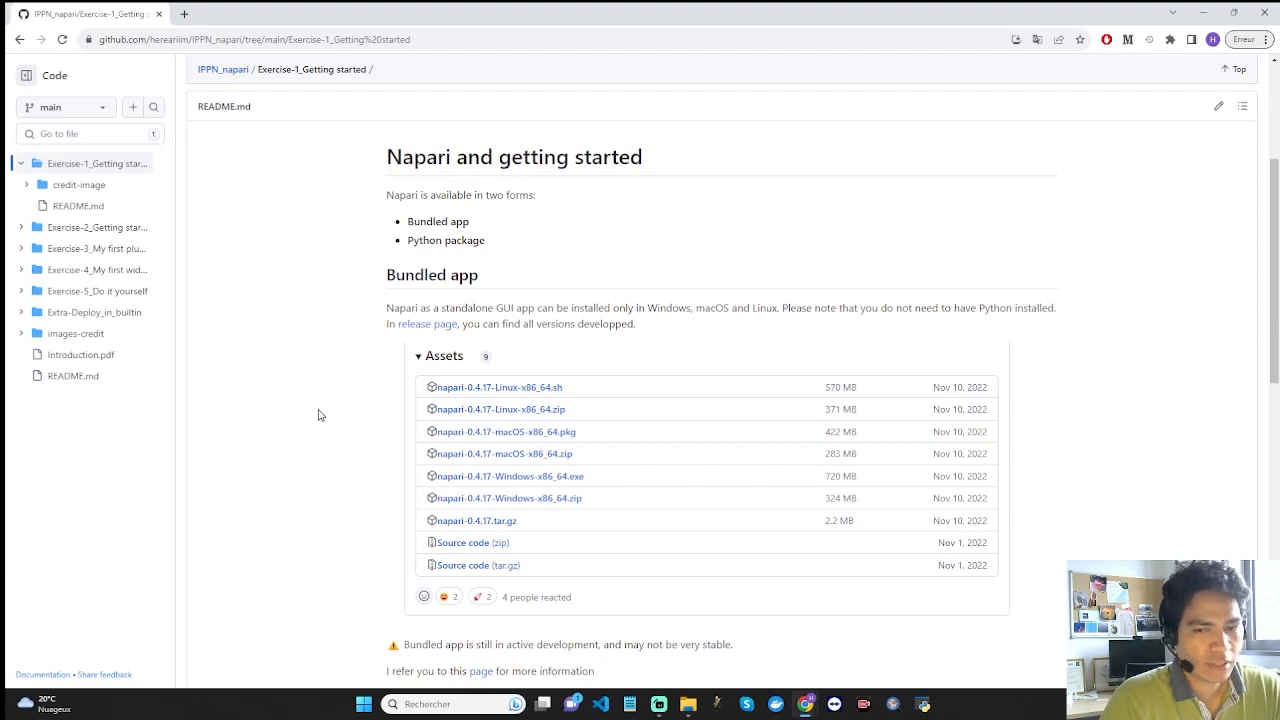
pyautogui.scroll(-3)
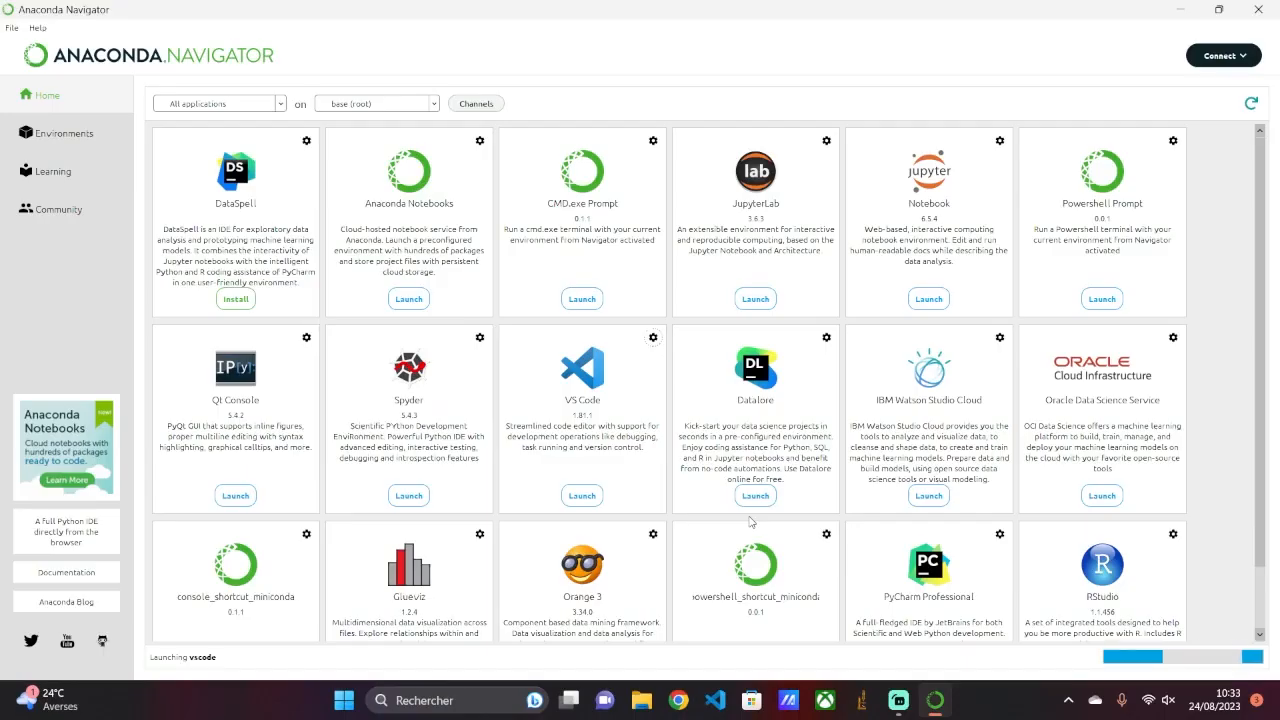
# Launch VS Code and enter 'conda create -y -n napari-env -c conda-forge python=3.9' in the terminal.
pyautogui.click(581, 495)
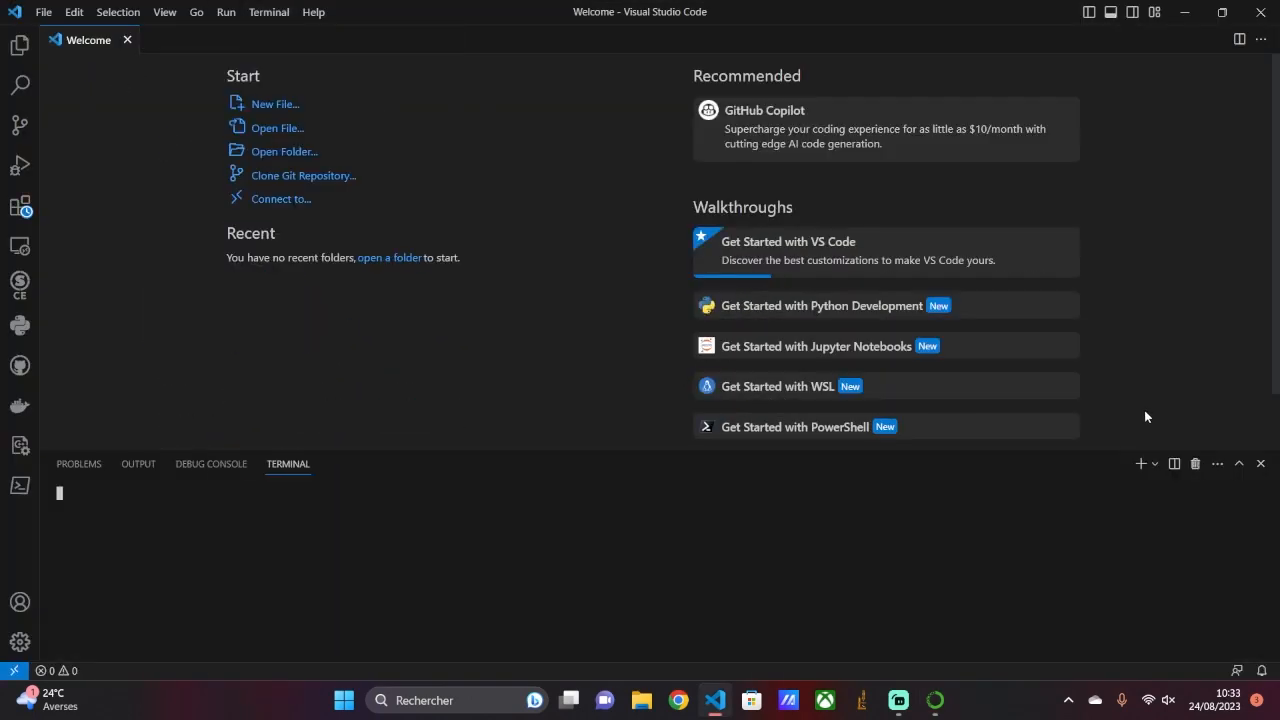
pyautogui.write('conda create -y -n napari-env -c conda-forge')
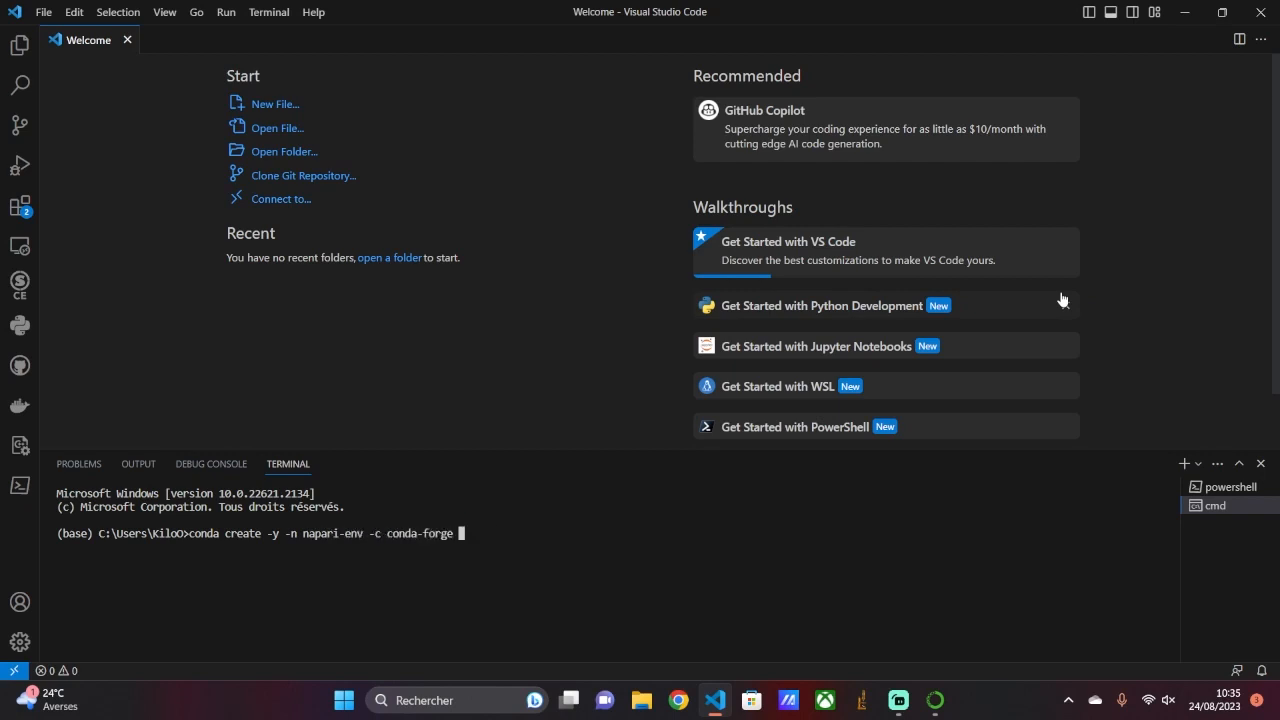
pyautogui.write('python=3.9')
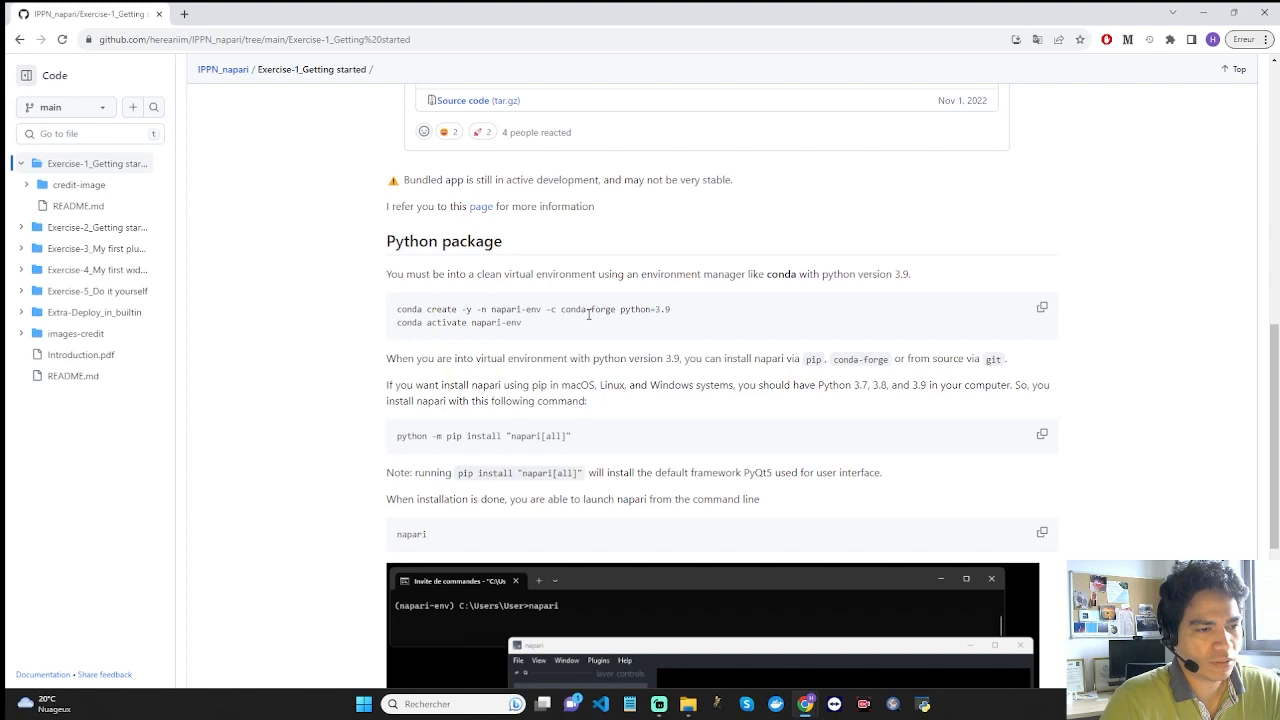
pyautogui.moveTo(488, 355)
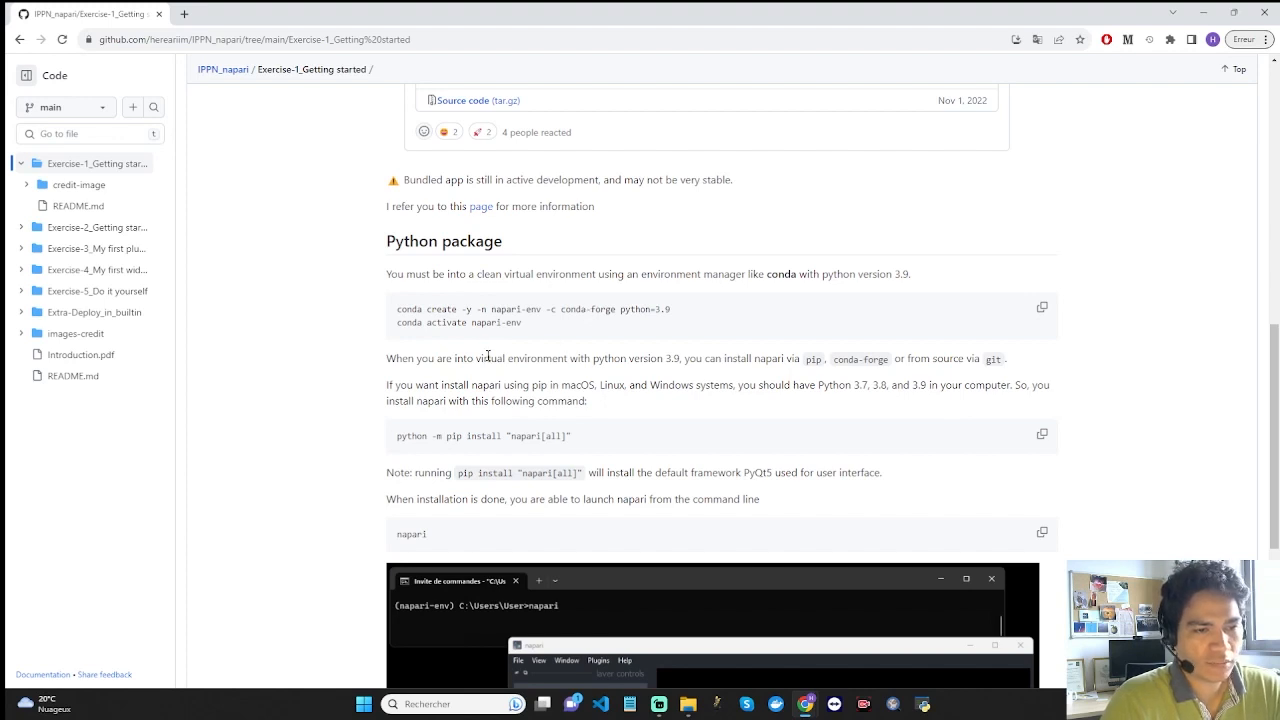
# Select the pip install and napari launch commands, then return to the IPPN_napari repository home.
pyautogui.doubleClick(458, 322)
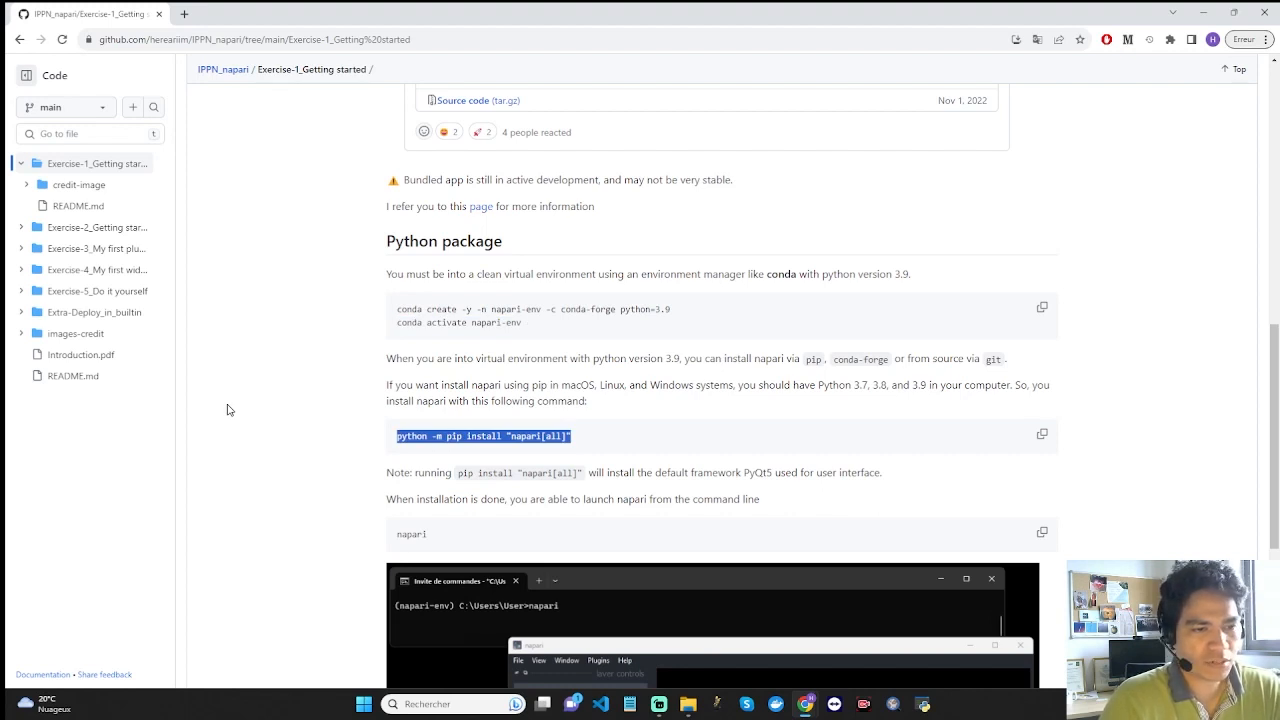
pyautogui.scroll(-3)
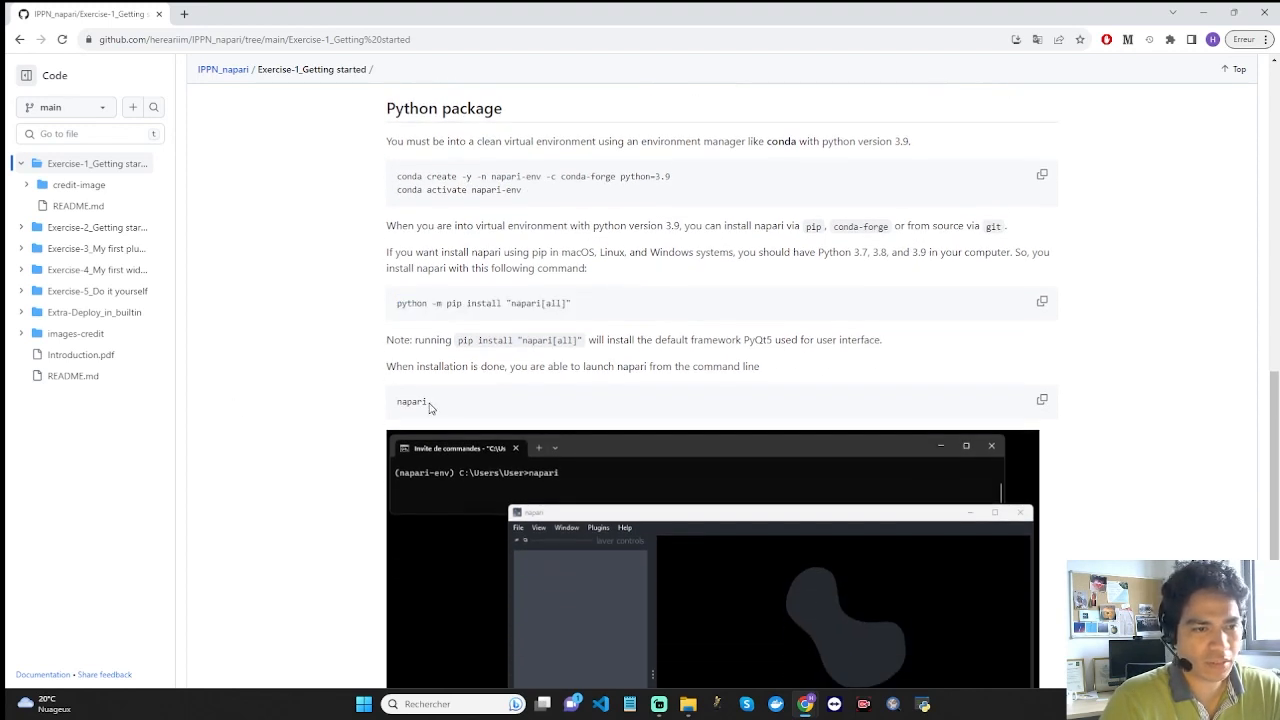
pyautogui.doubleClick(411, 401)
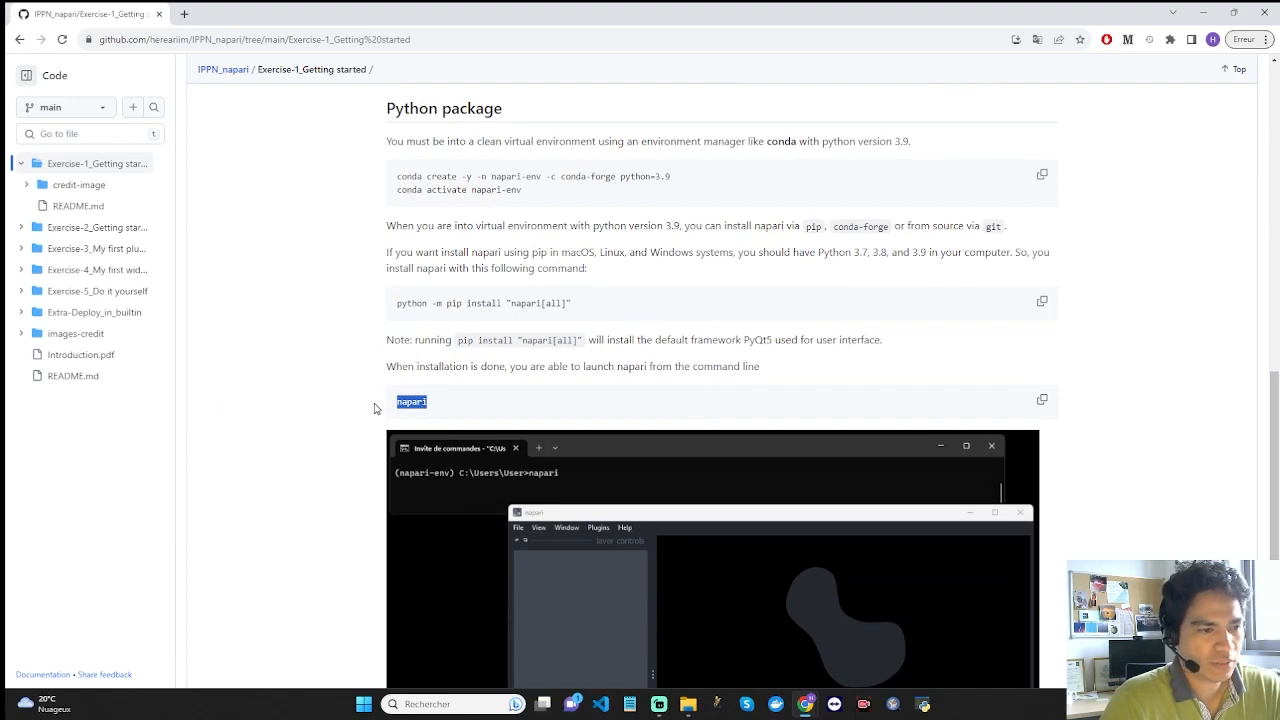
pyautogui.scroll(-3)
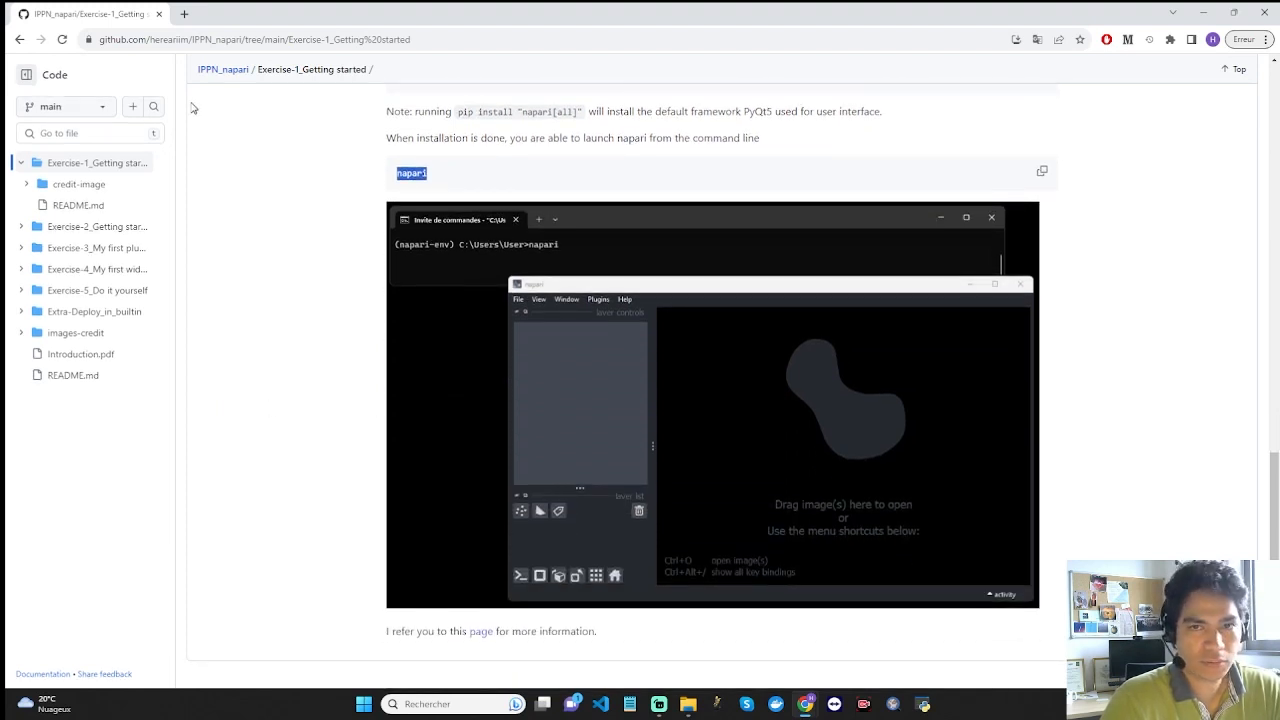
pyautogui.click(222, 69)
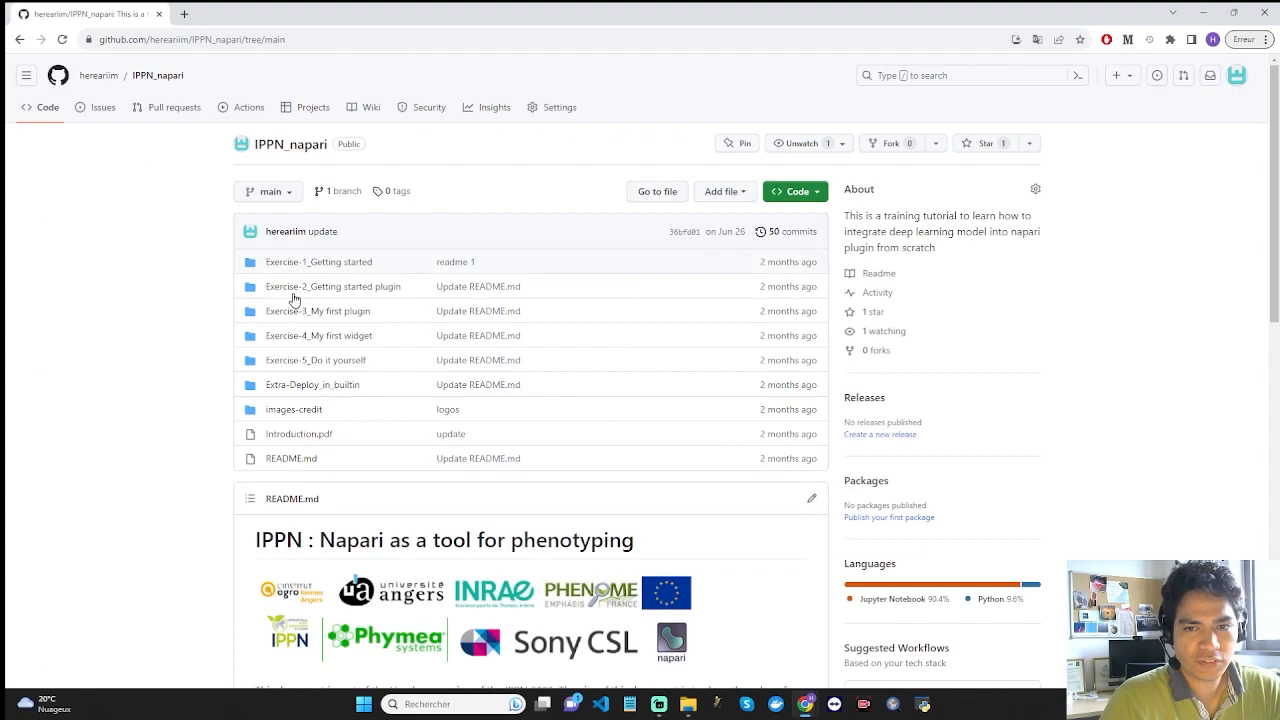
# Open the Exercise-2 folder and view Green-Peach-Aphids-Microscope.png in a new tab.
pyautogui.click(332, 286)
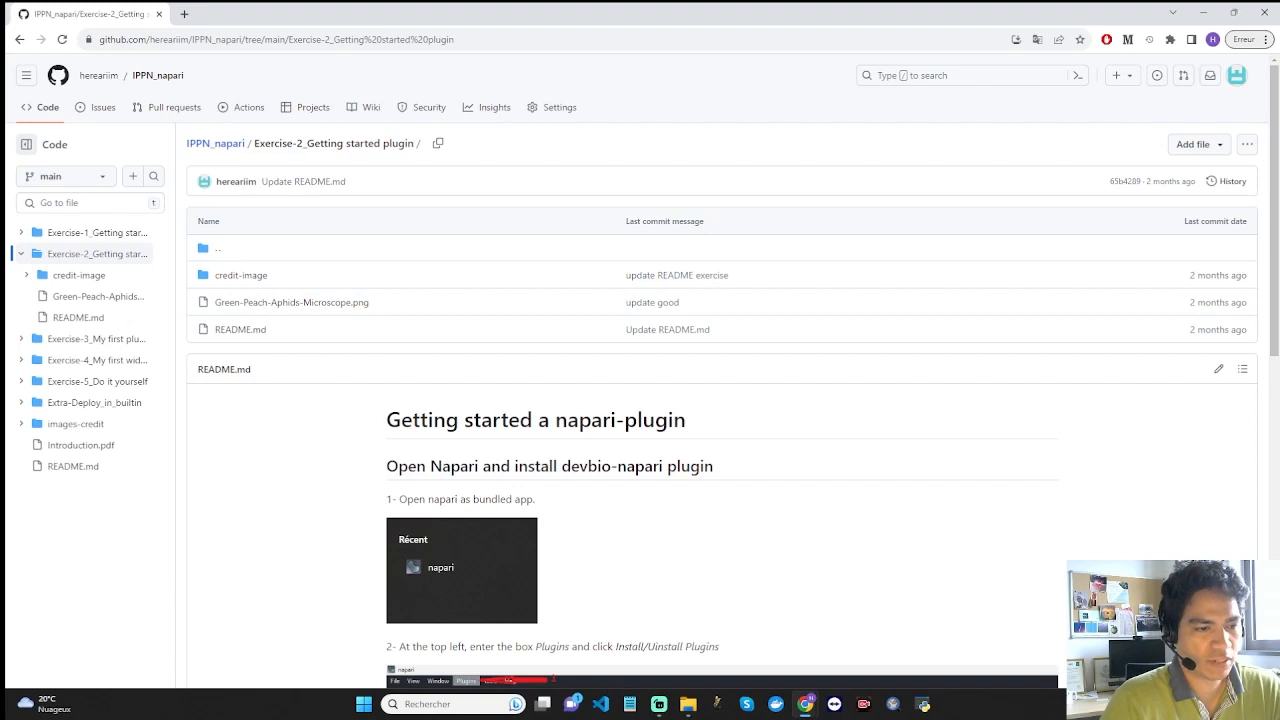
pyautogui.moveTo(292, 501)
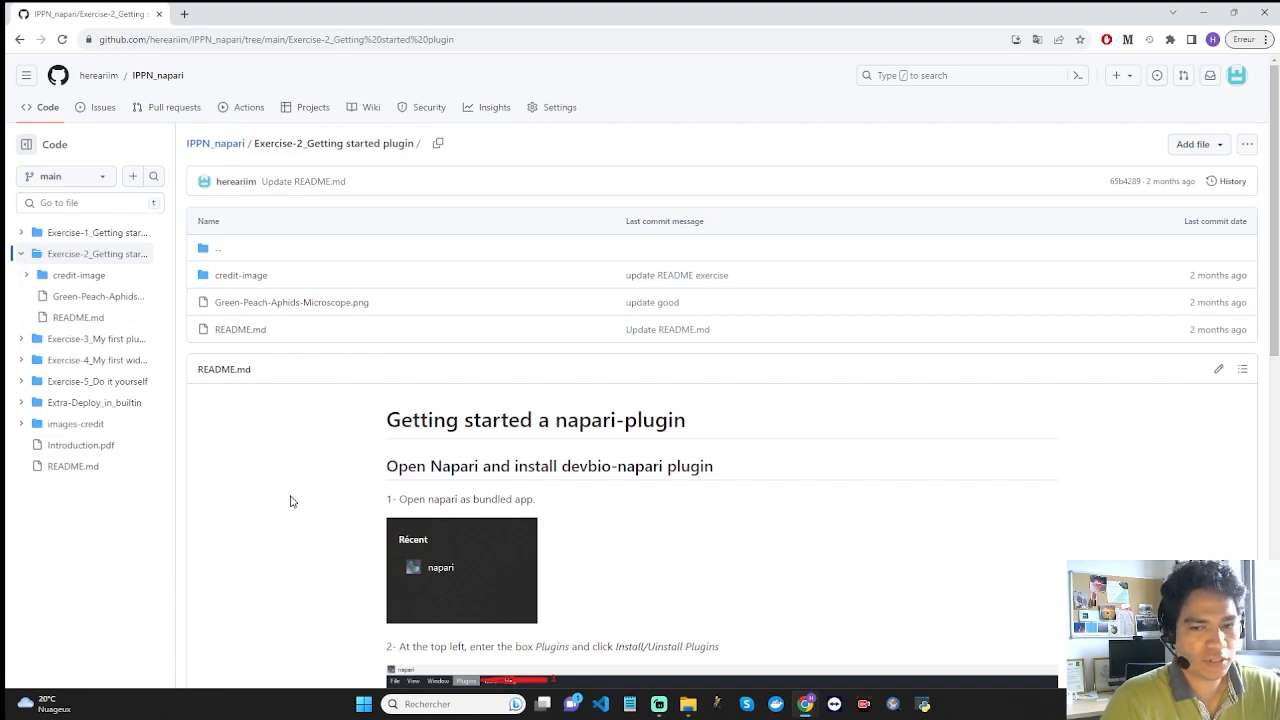
pyautogui.scroll(-3)
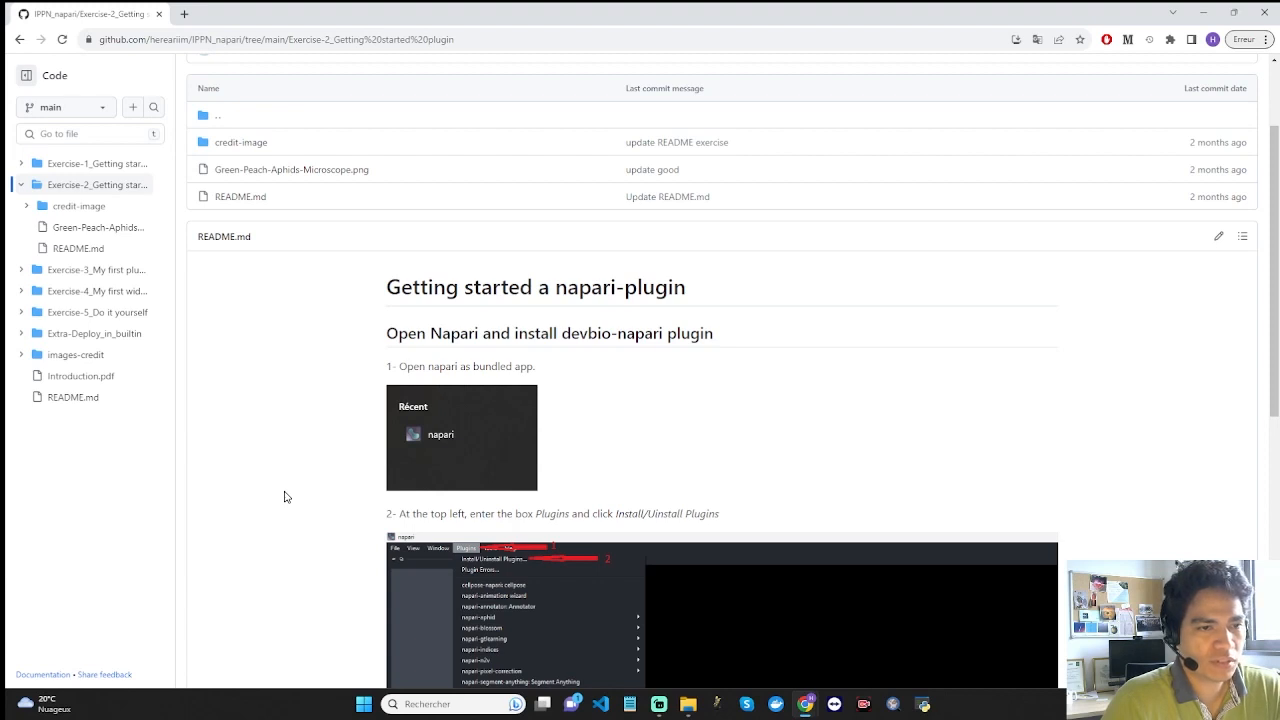
pyautogui.click(291, 169)
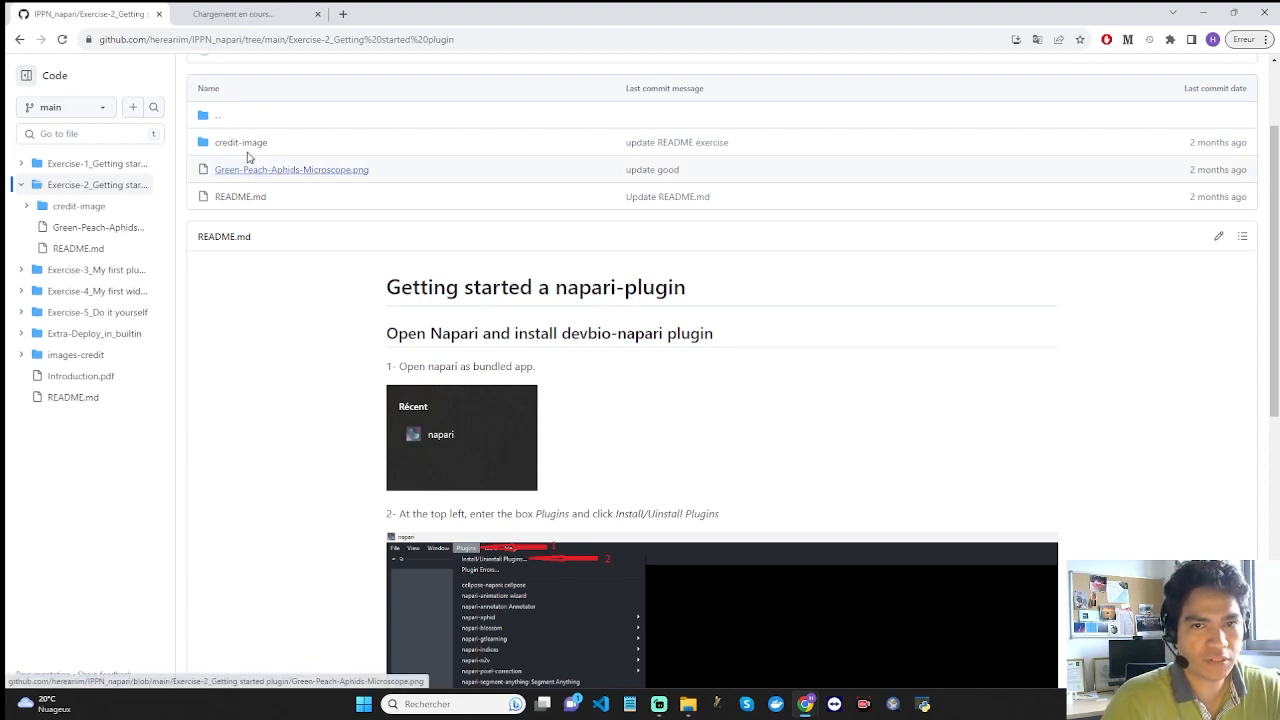
pyautogui.click(291, 169)
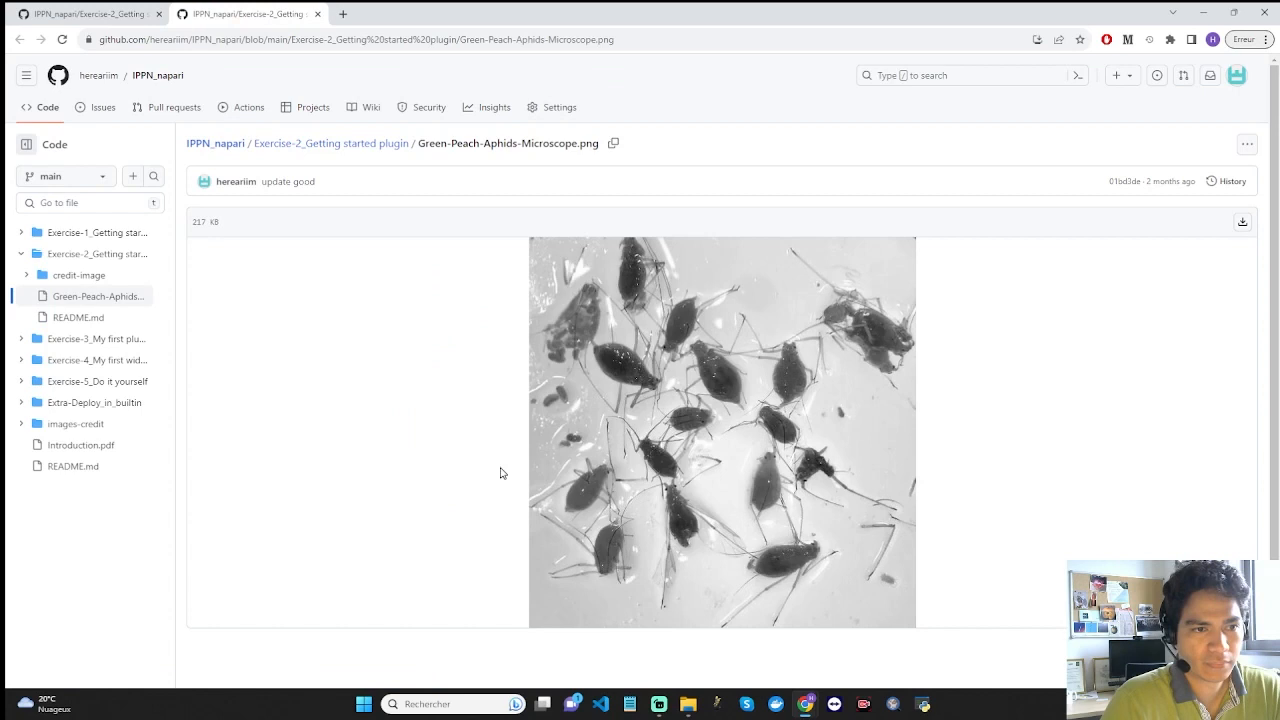
pyautogui.moveTo(700, 362)
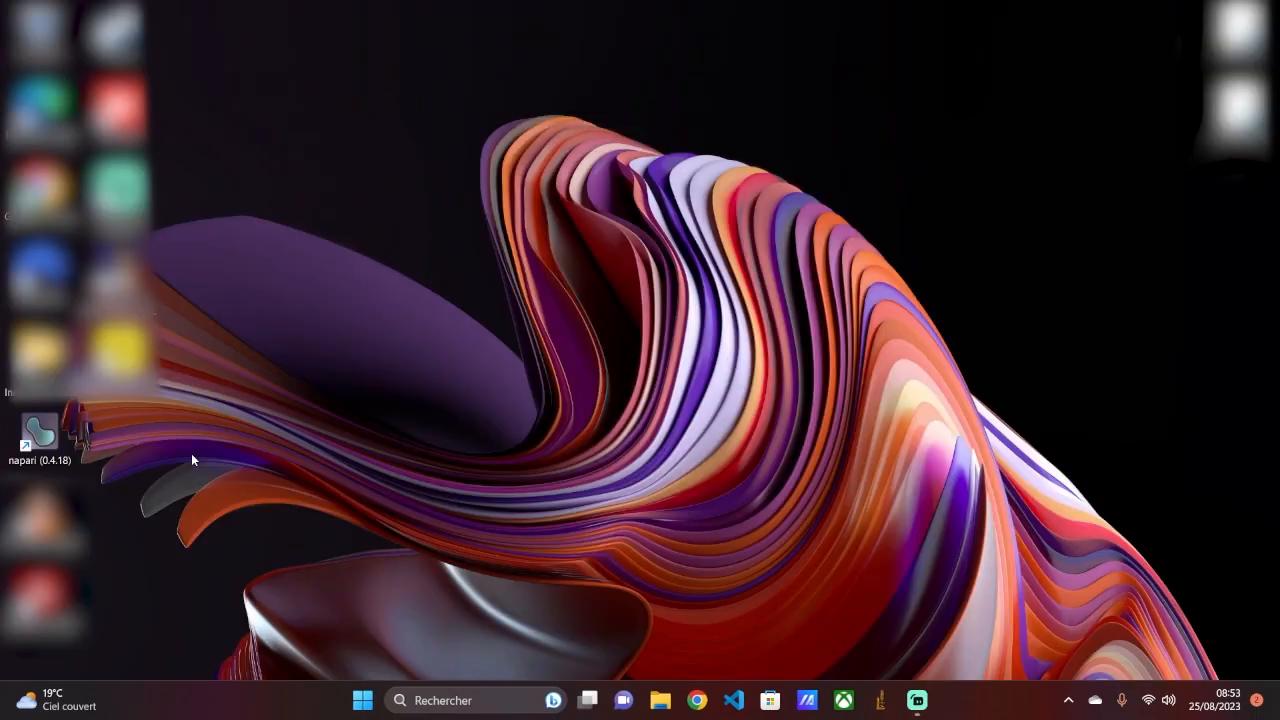
# Launch napari and choose Tools > Image math > Invert image (n-SimpleITK).
pyautogui.doubleClick(40, 430)
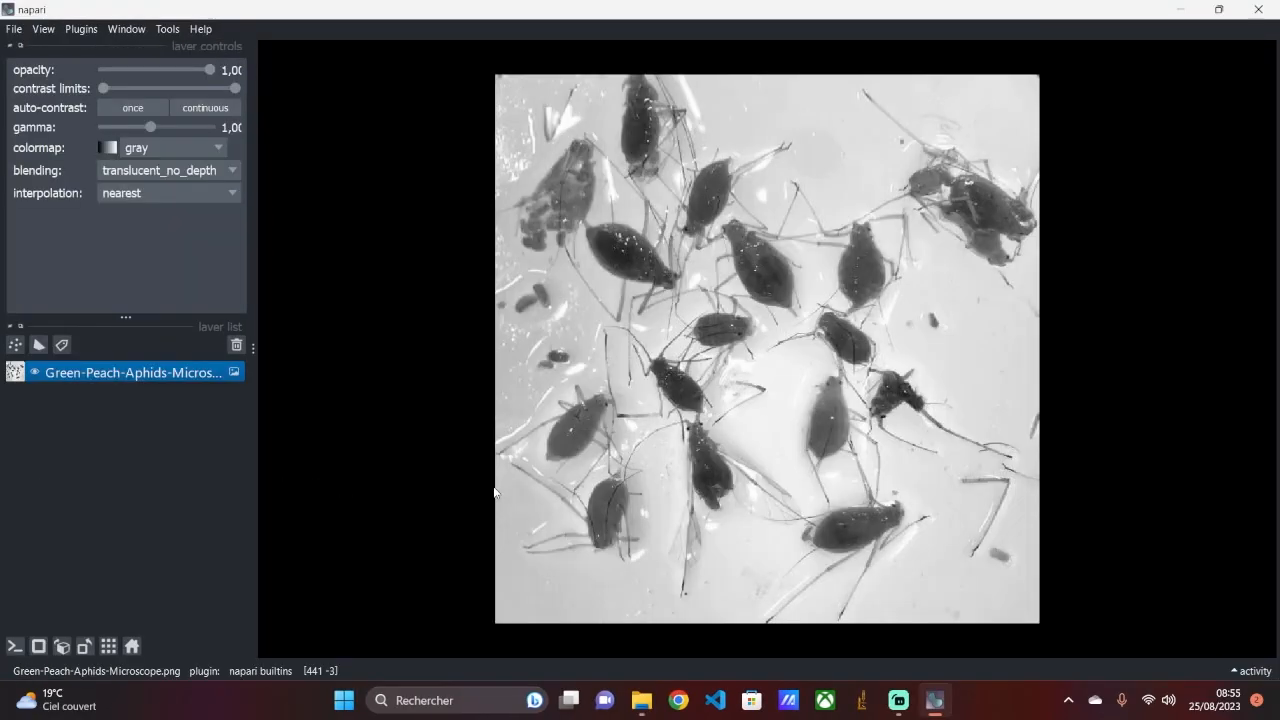
pyautogui.click(167, 28)
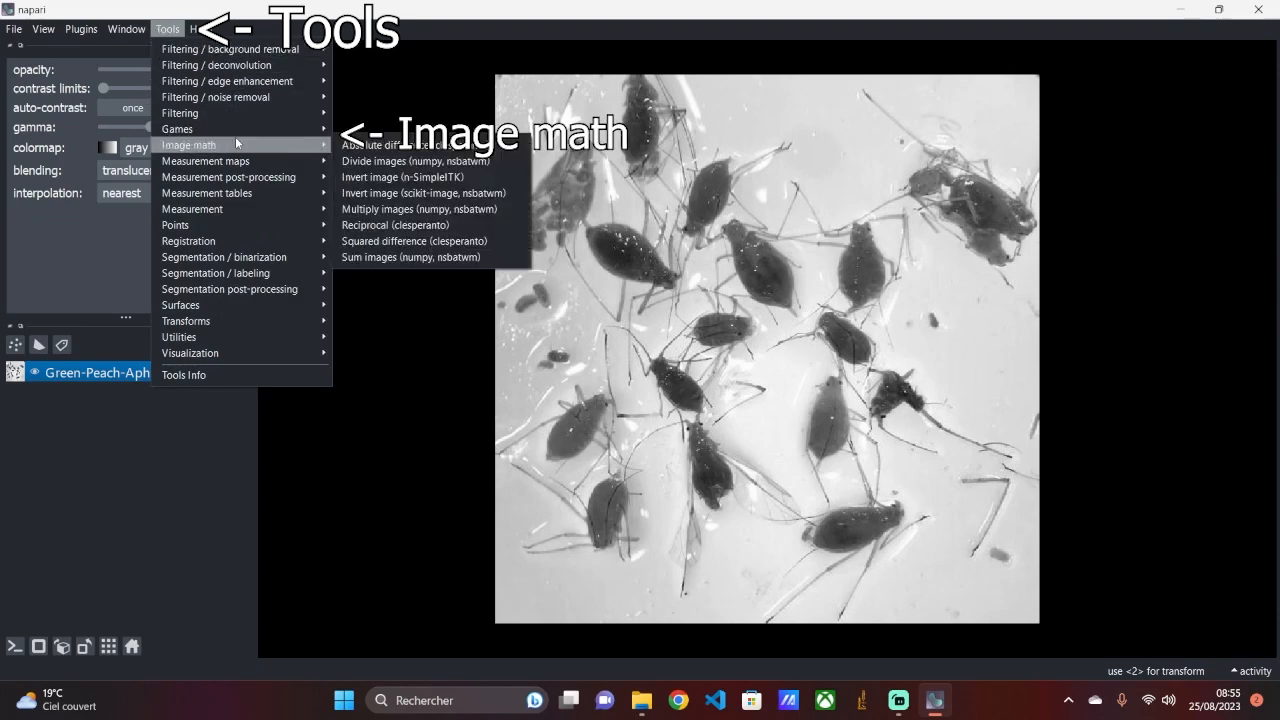
pyautogui.moveTo(403, 177)
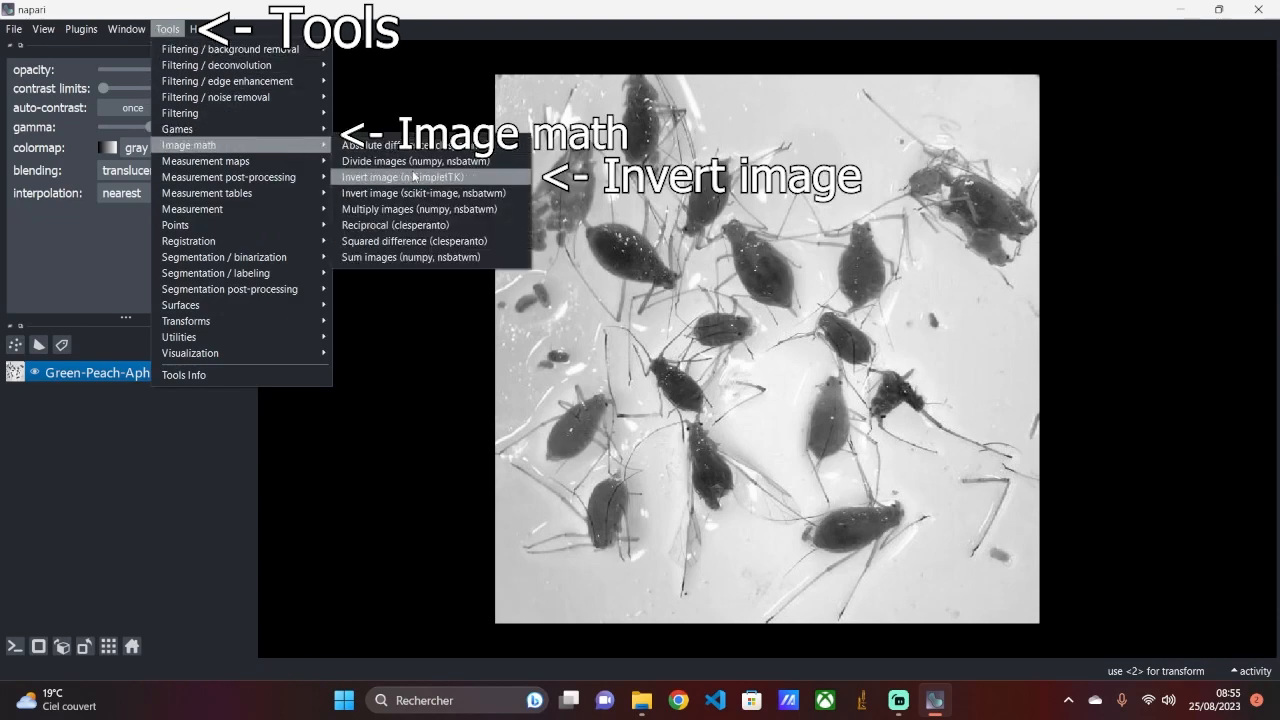
pyautogui.click(403, 177)
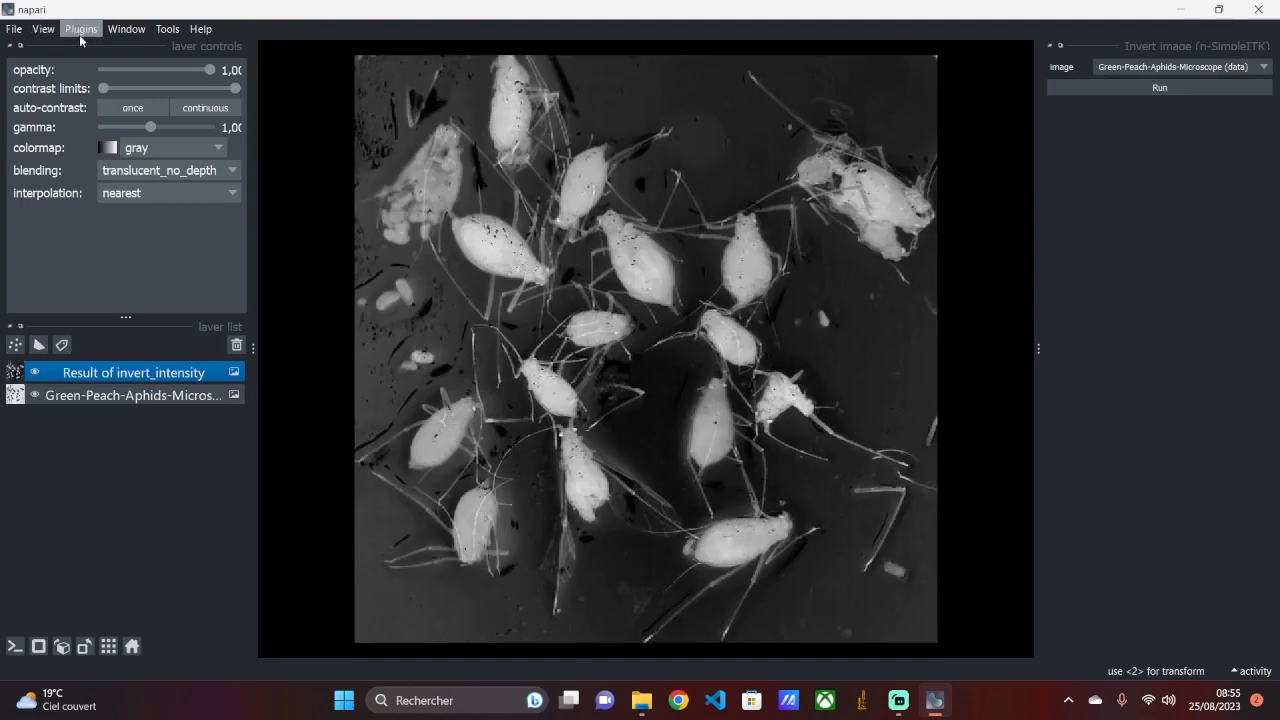
pyautogui.moveTo(103, 40)
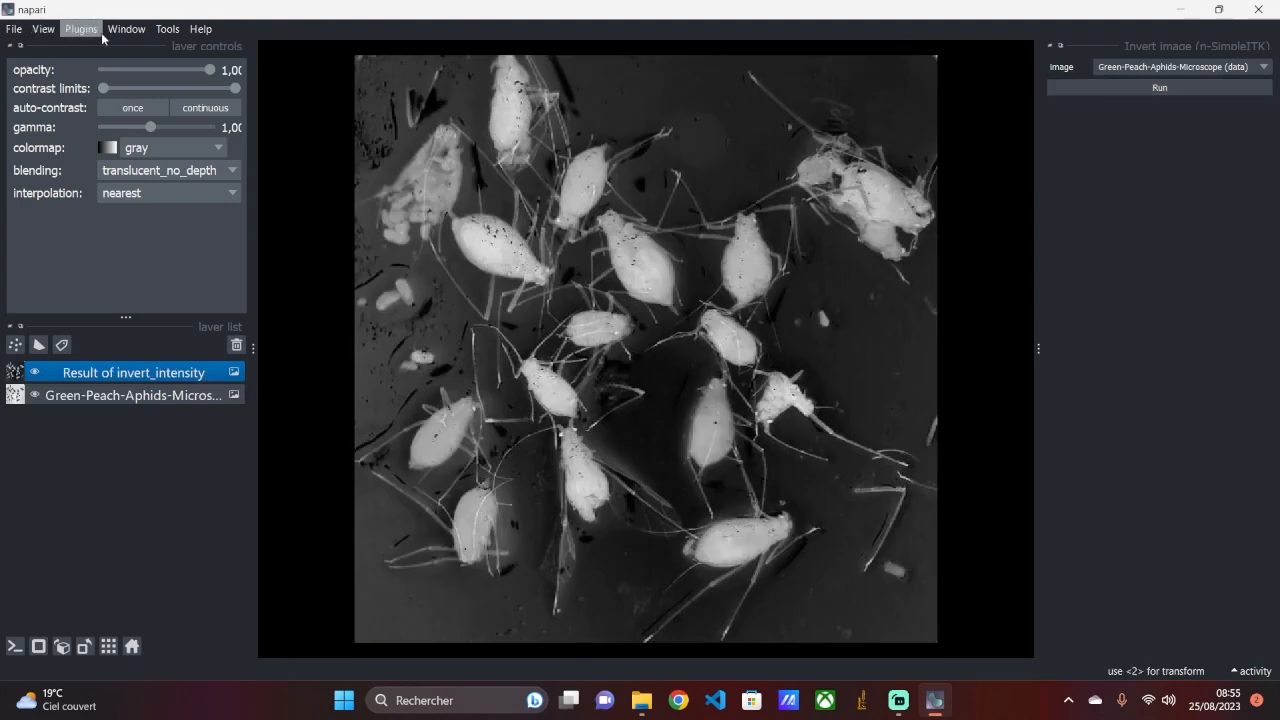
# Label the inverted image with Gauss-Otsu-labeling at outline_sigma 4, then close the extra panels.
pyautogui.click(167, 28)
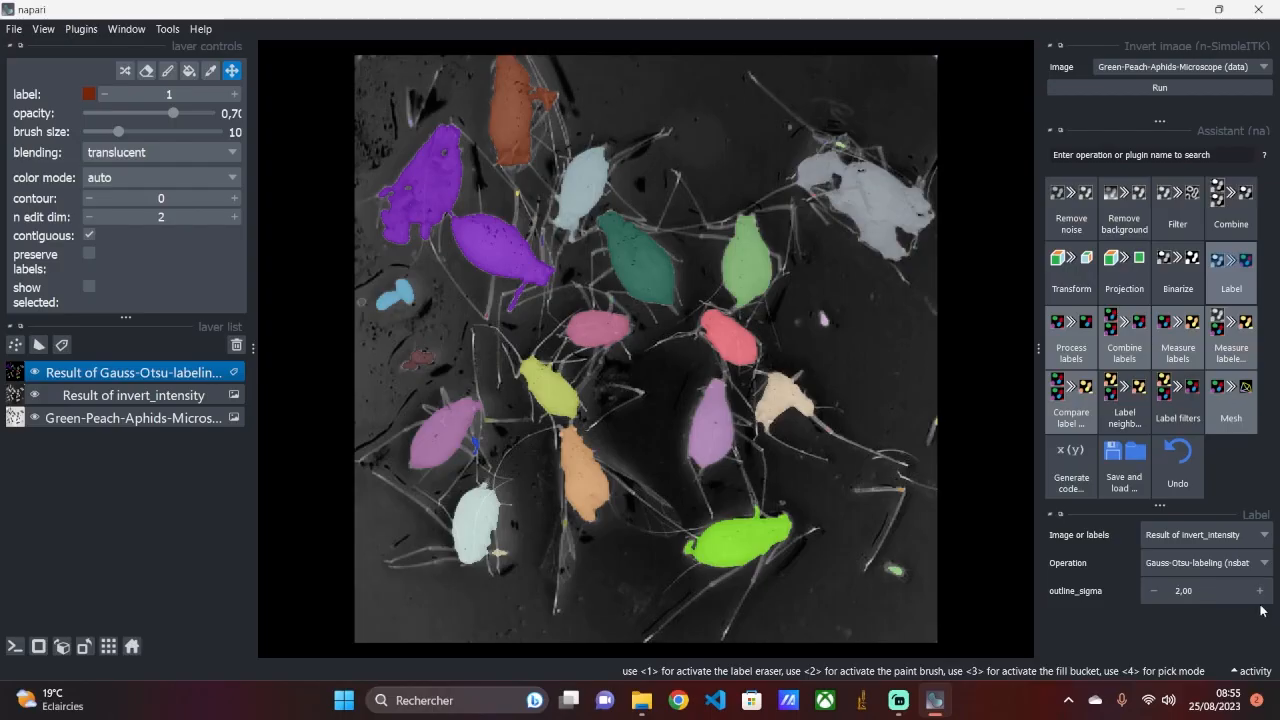
pyautogui.click(1259, 590)
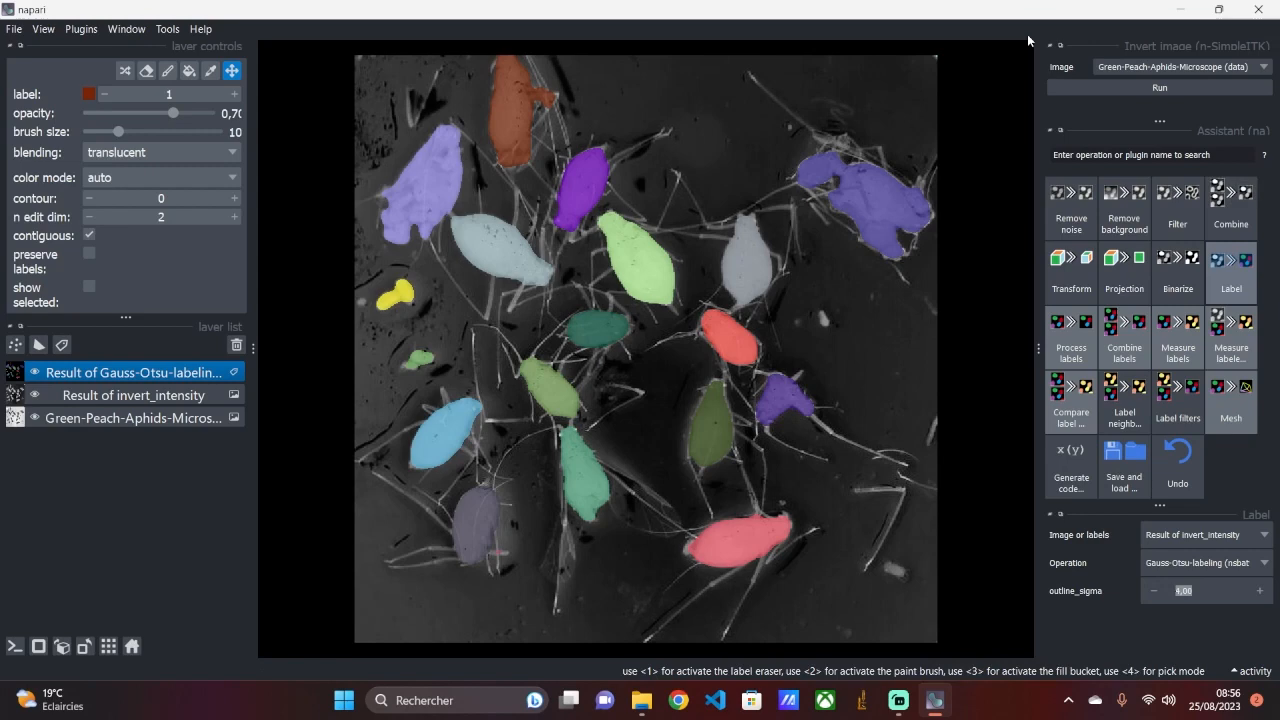
pyautogui.click(1049, 45)
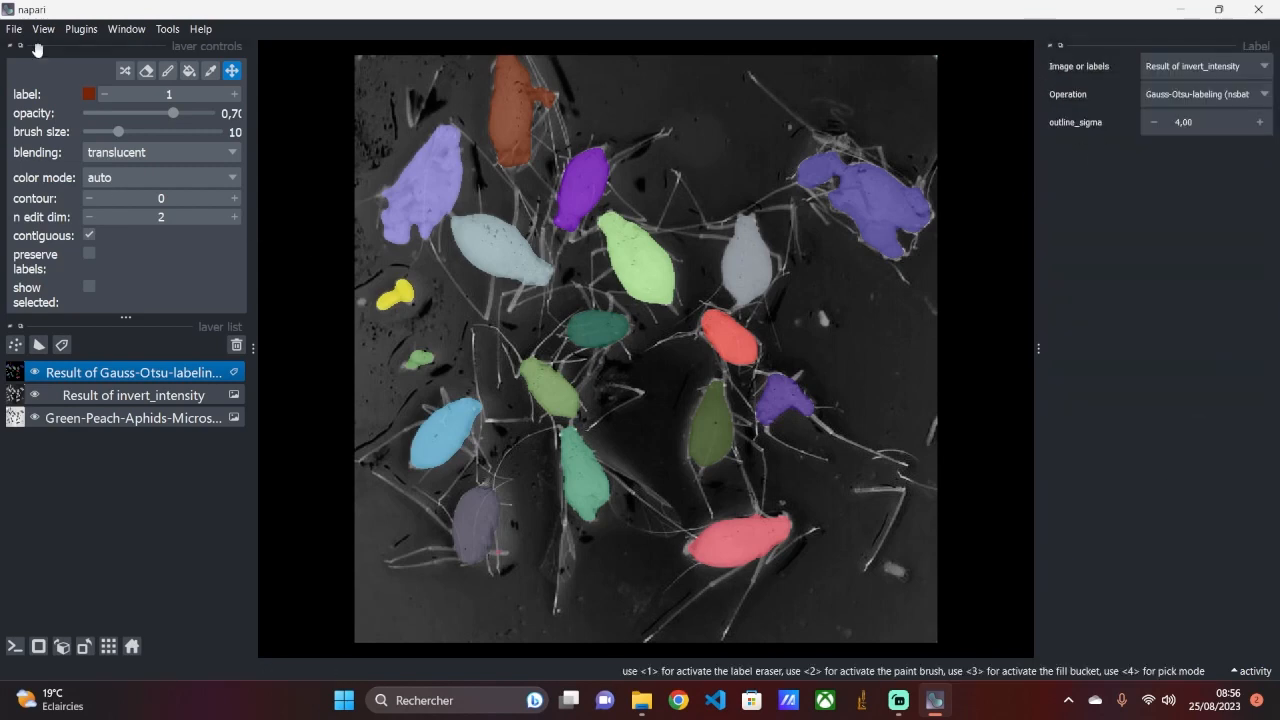
# Run Measurements (n-SimpleITK) with size and shape on the labels layer.
pyautogui.click(167, 28)
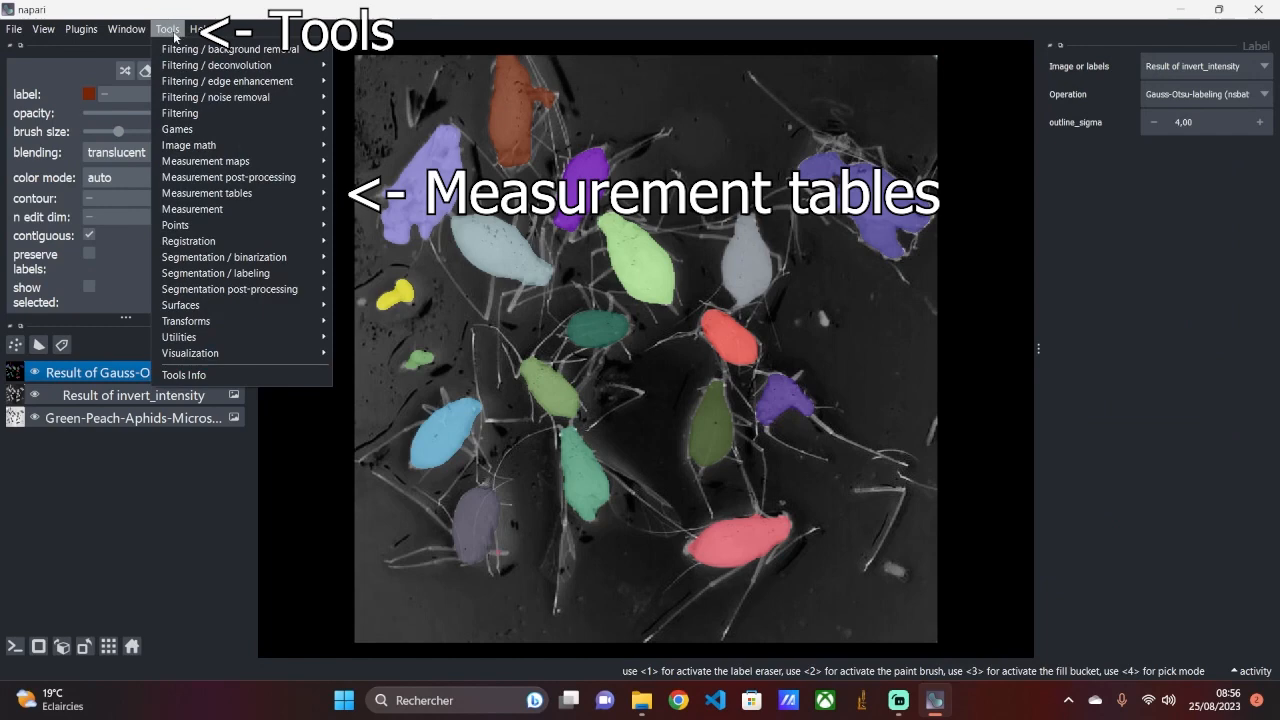
pyautogui.moveTo(207, 193)
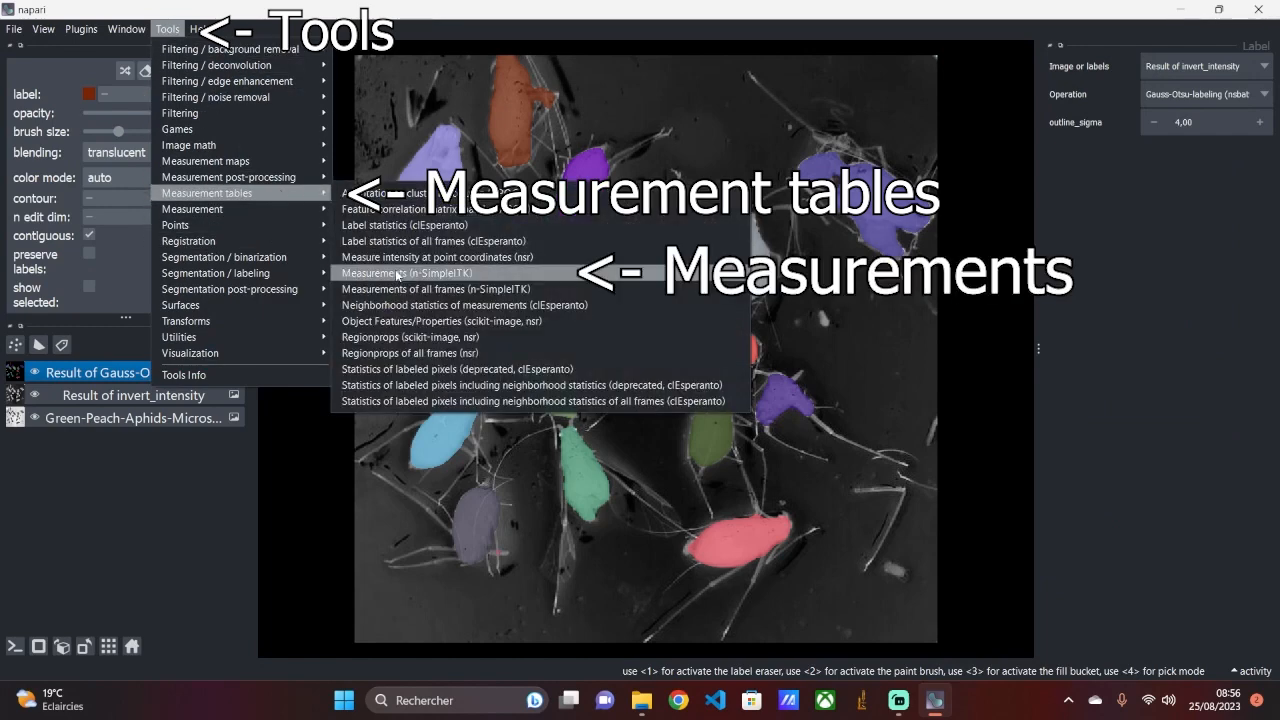
pyautogui.click(405, 273)
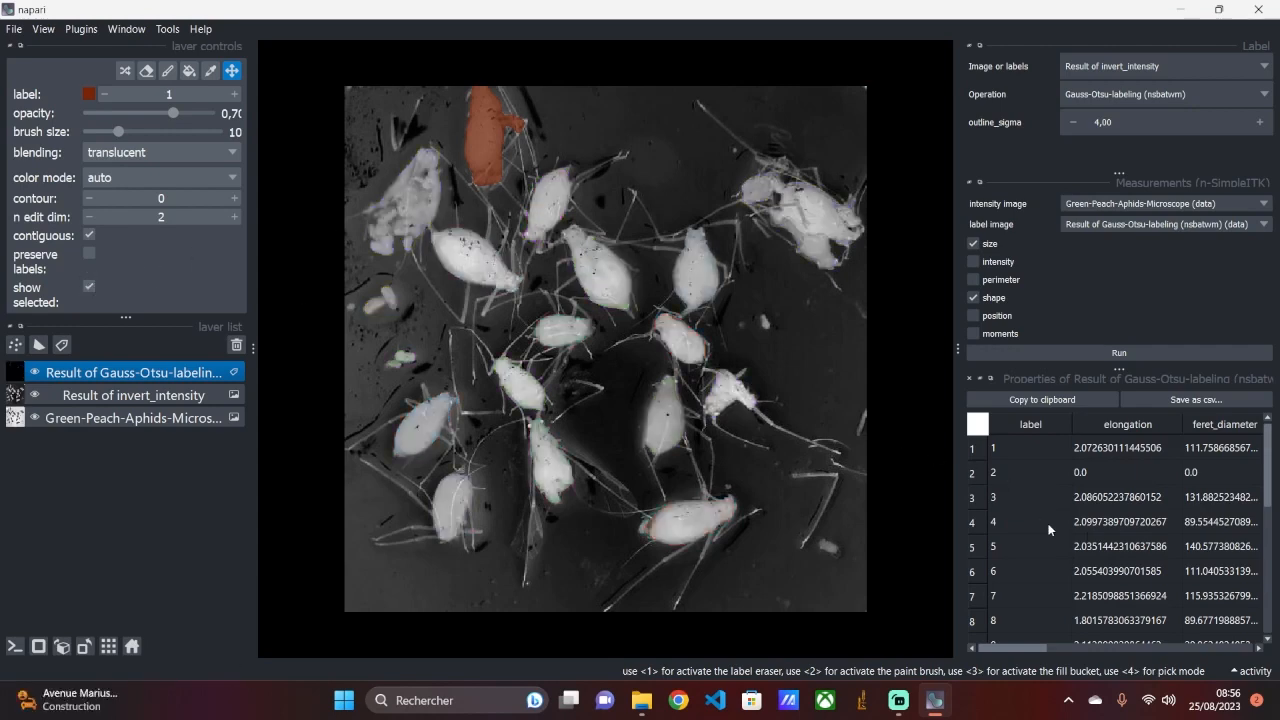
# Select label 7 and another aphid row in the properties table to show each alone.
pyautogui.click(1028, 595)
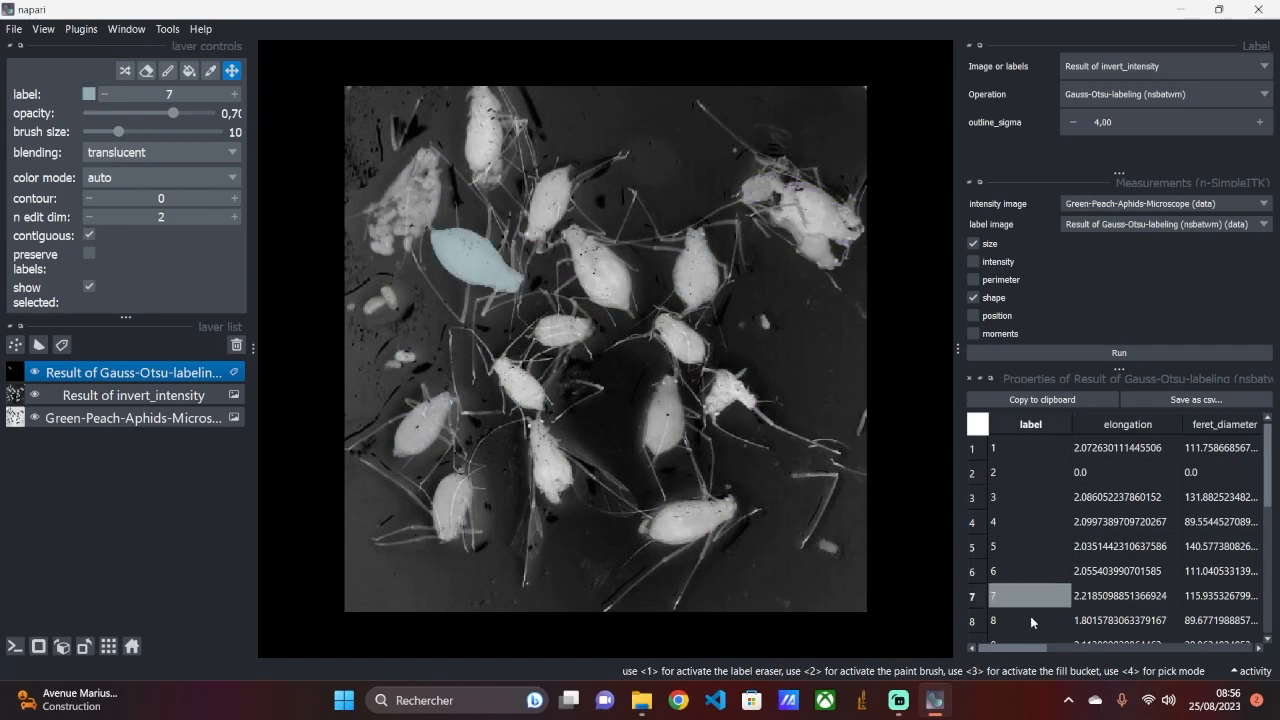
pyautogui.scroll(-3)
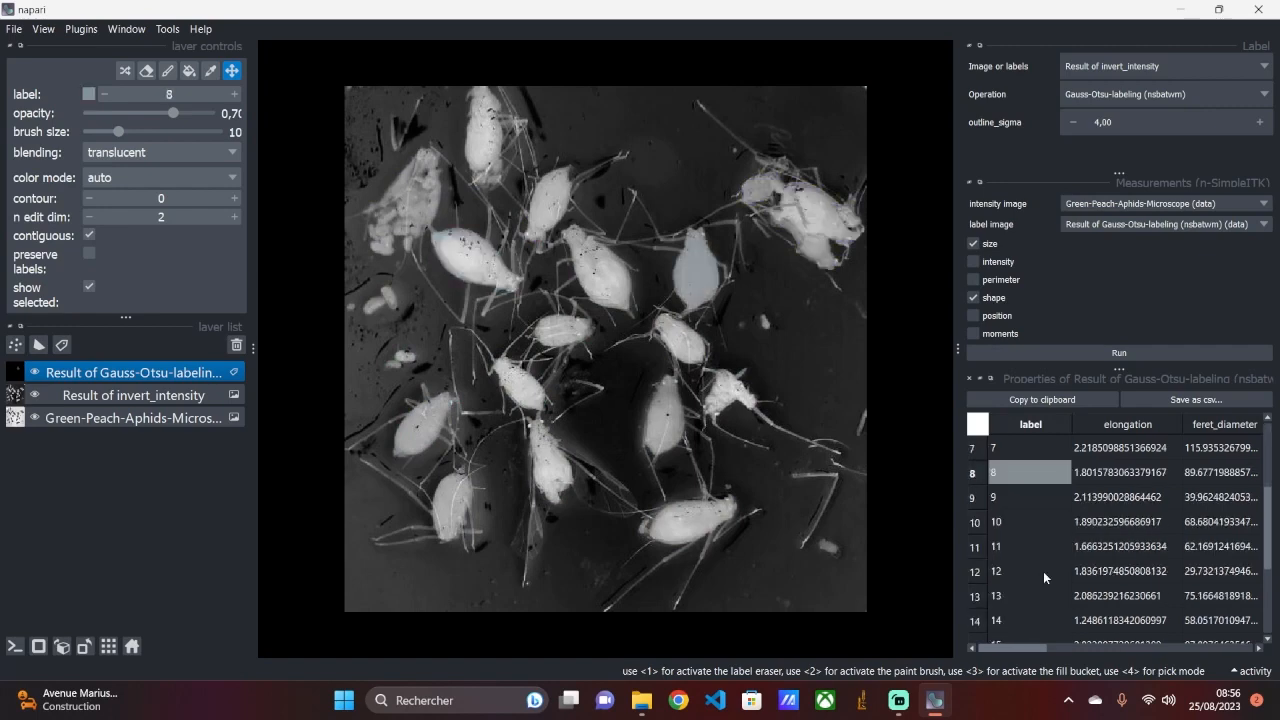
pyautogui.click(1030, 620)
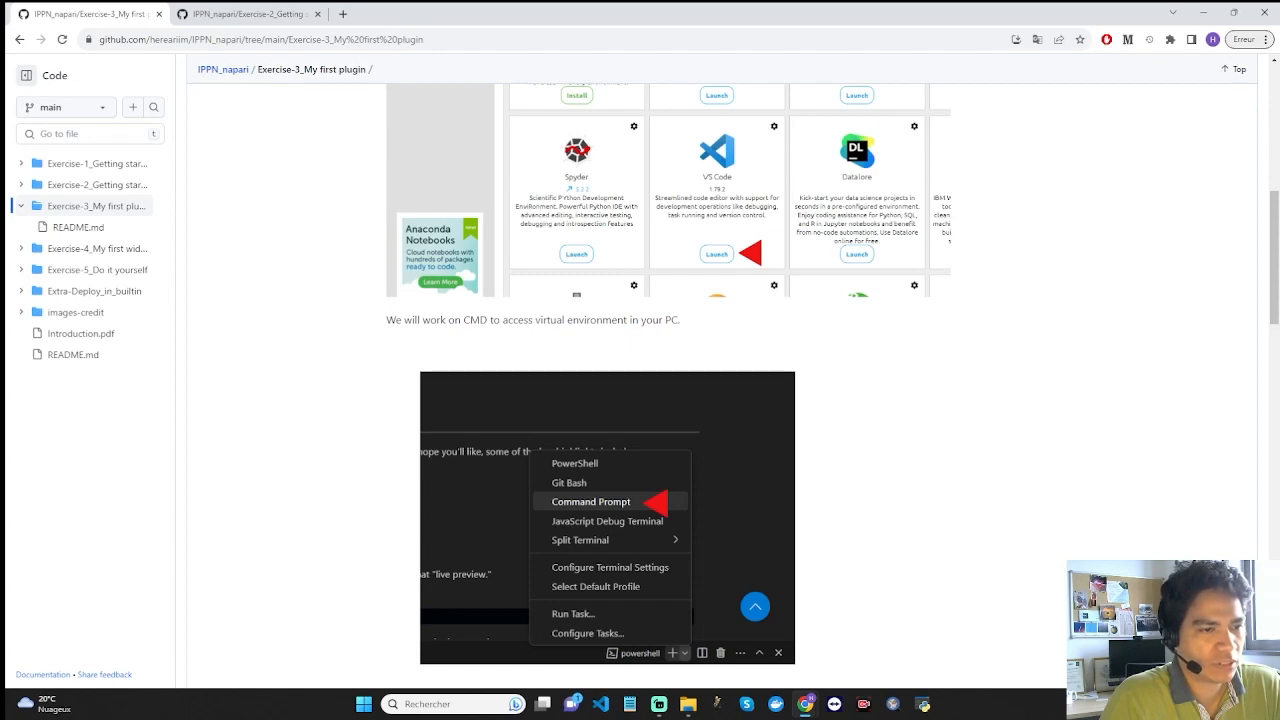
# Scroll the Exercise-3 README down to the Create your plugin section.
pyautogui.scroll(-3)
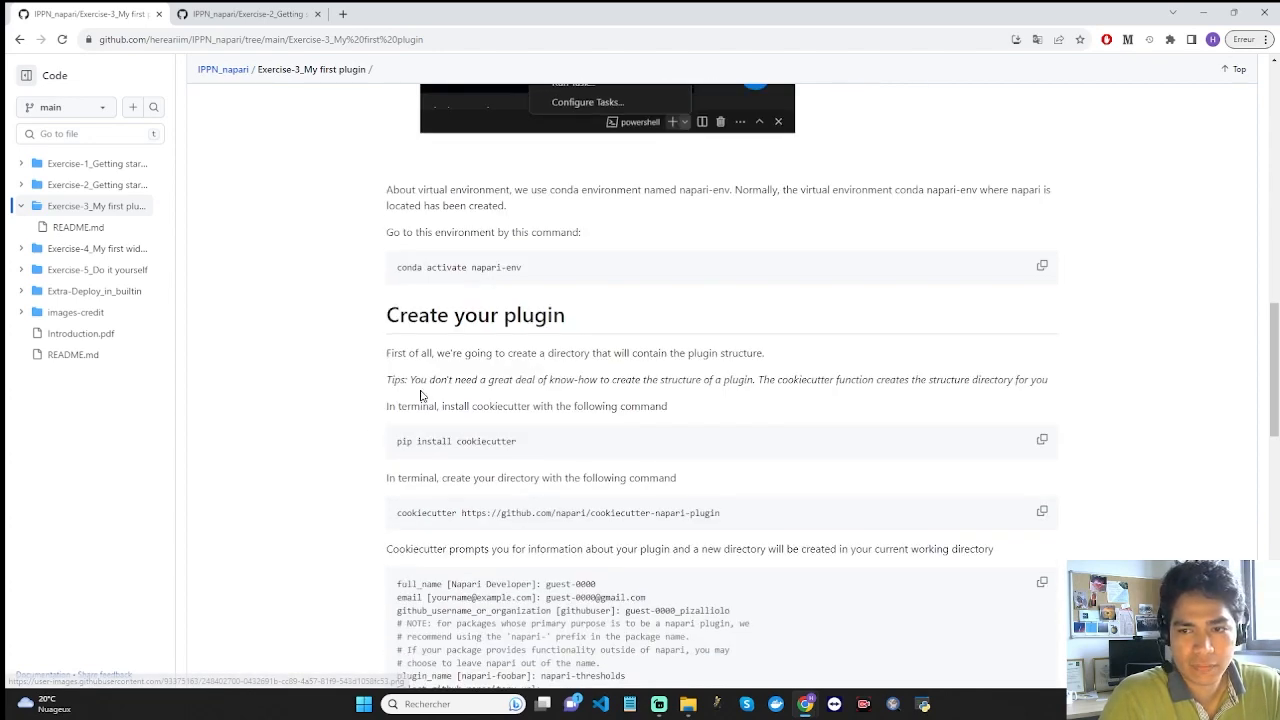
# Copy the cookiecutter command line and scroll down to the example prompt answers.
pyautogui.tripleClick(558, 512)
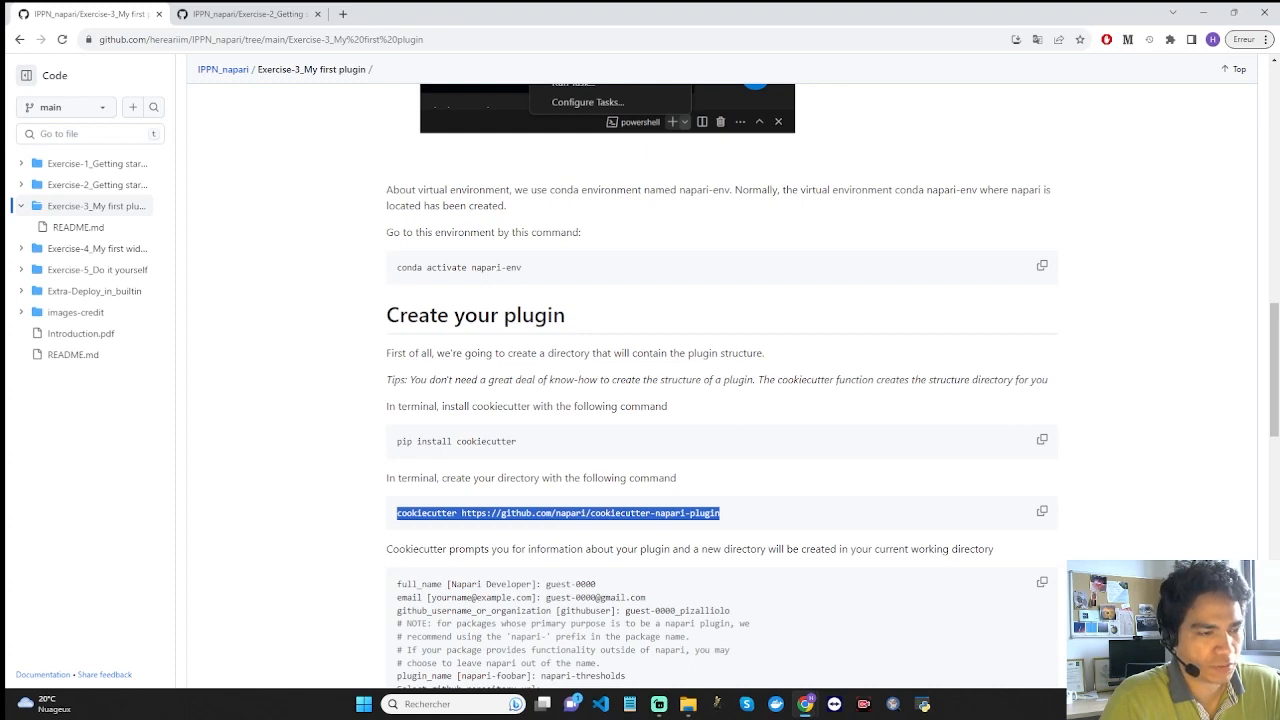
pyautogui.scroll(-3)
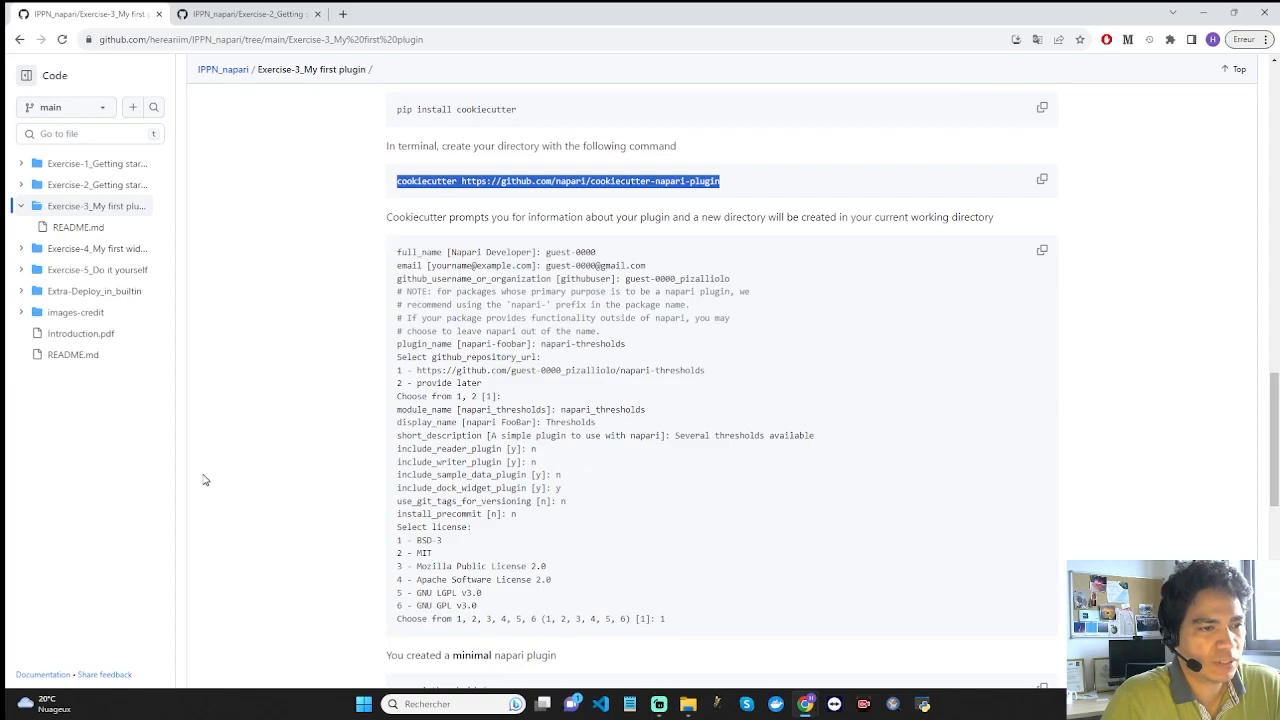
pyautogui.click(714, 700)
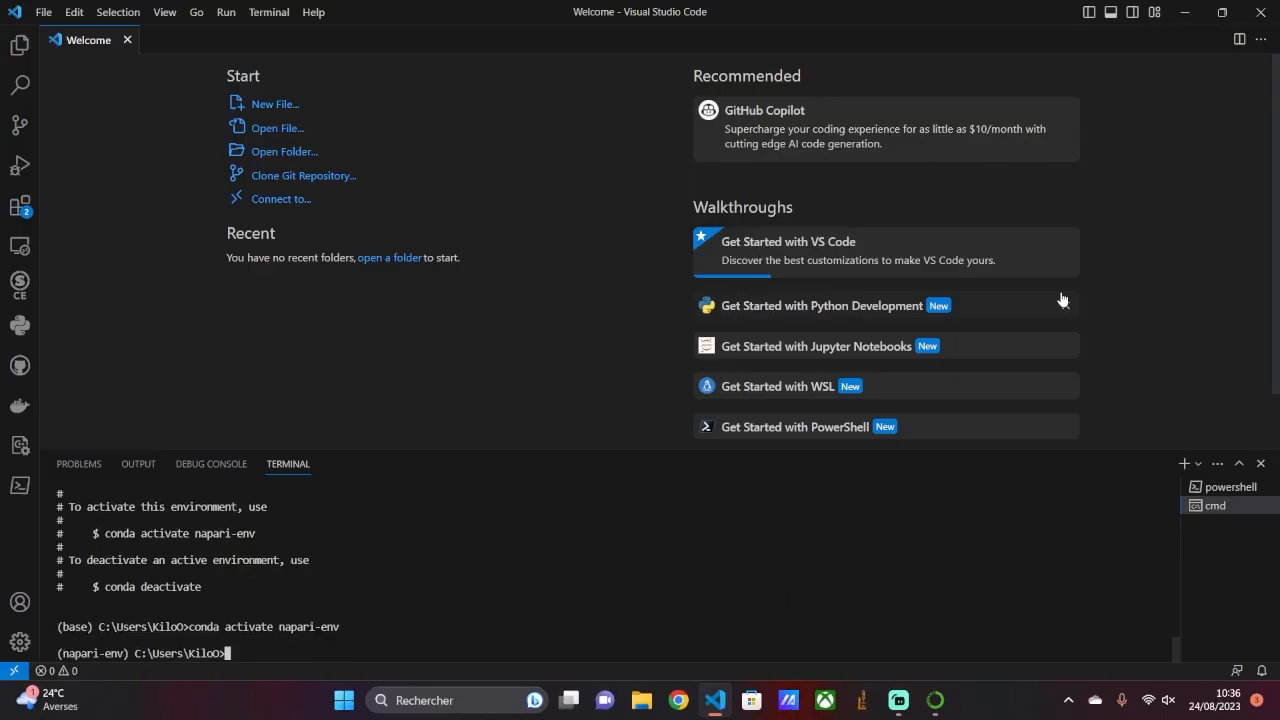
# Install cookiecutter, launch the napari plugin template, and enter author guest-00 and username hereariim.
pyautogui.write('pip install cod')
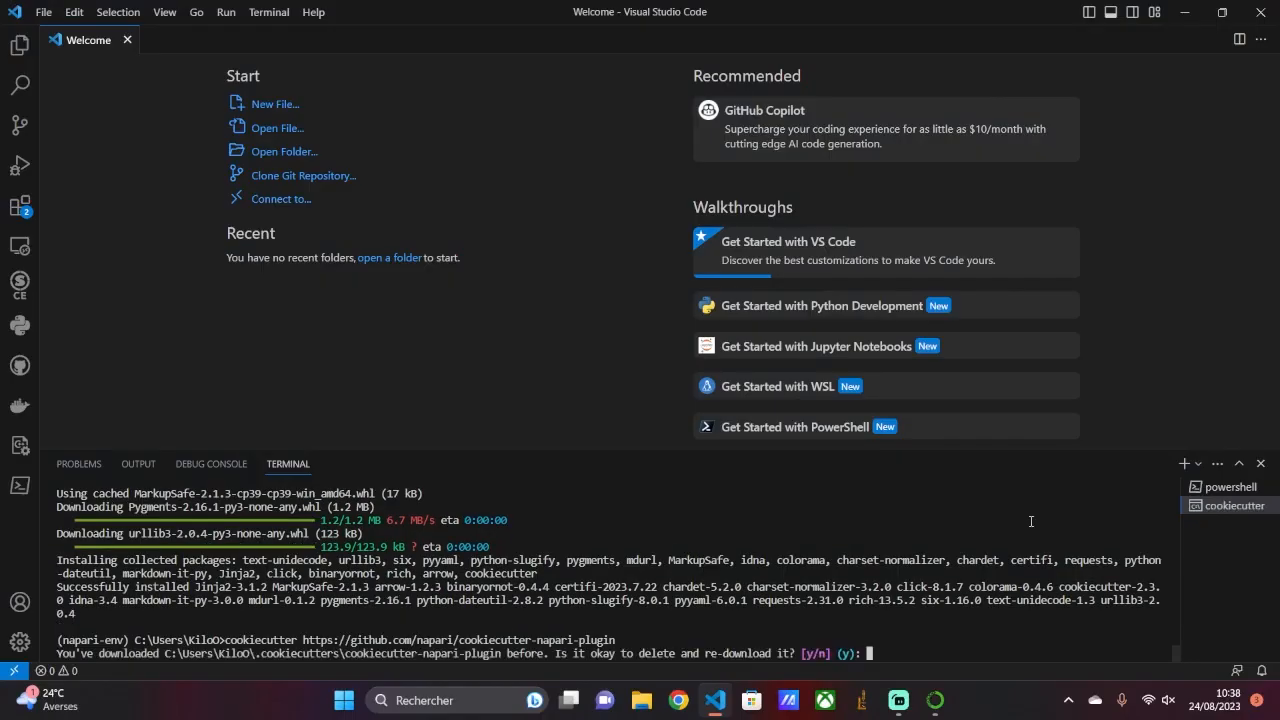
pyautogui.write('y')
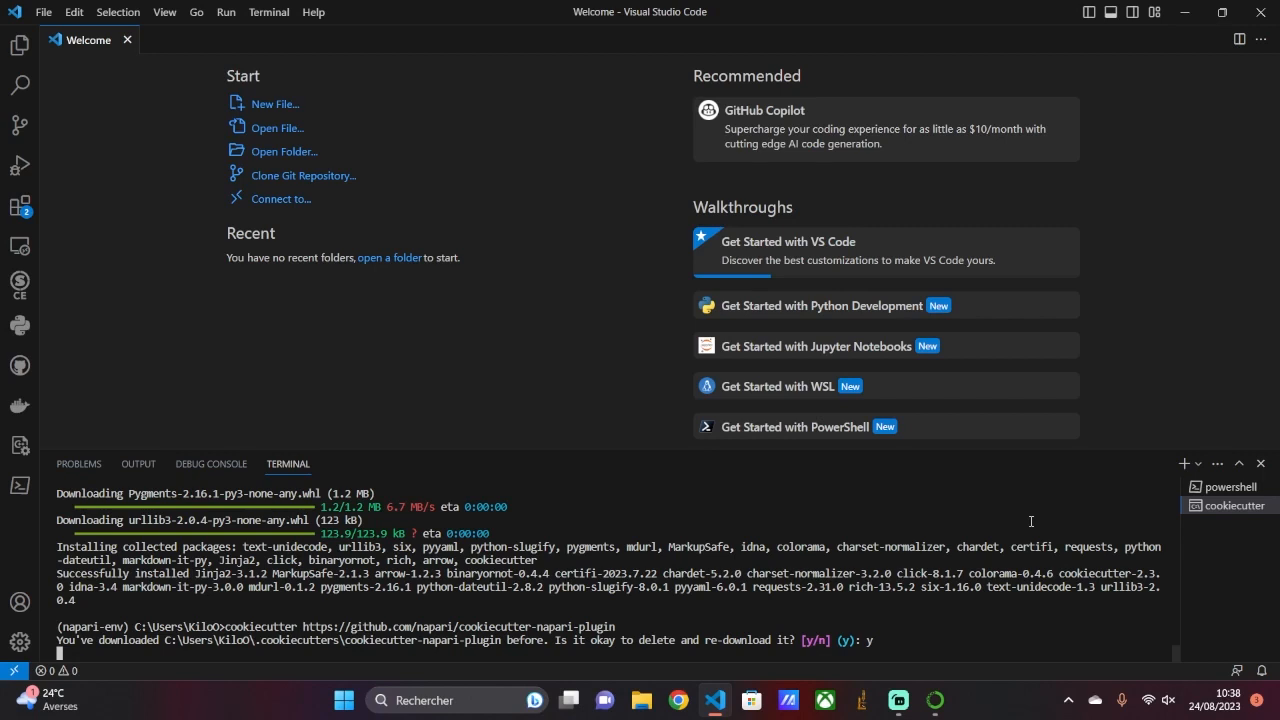
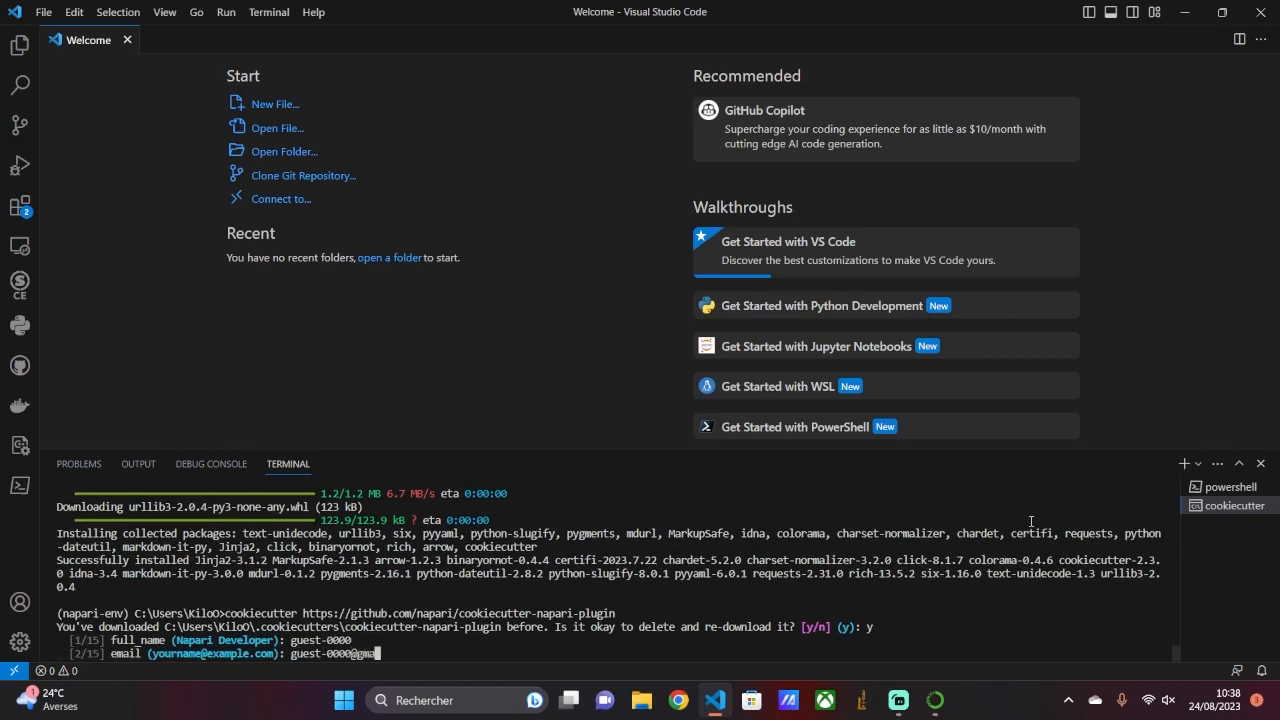
pyautogui.write('hereariim')
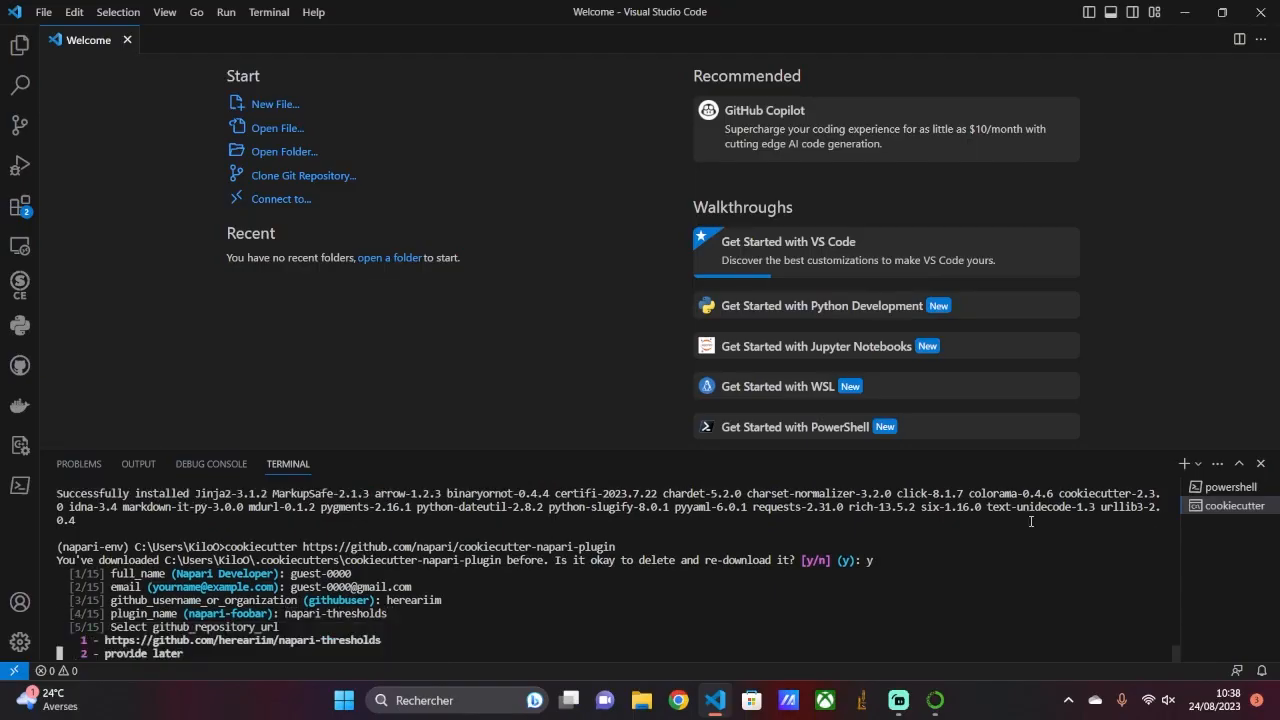
# Keep the default module name, set display name Thresholds, add a description, and answer n to the remaining prompts.
pyautogui.press('enter')
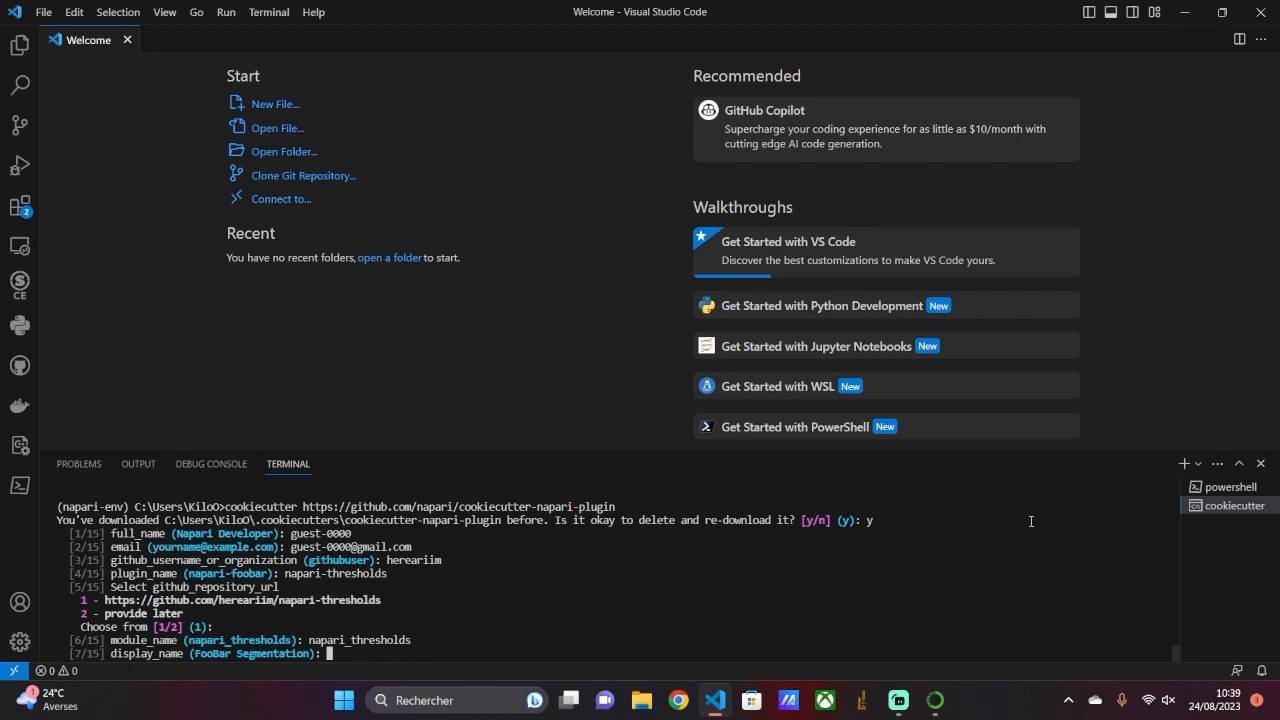
pyautogui.write('Thresholds')
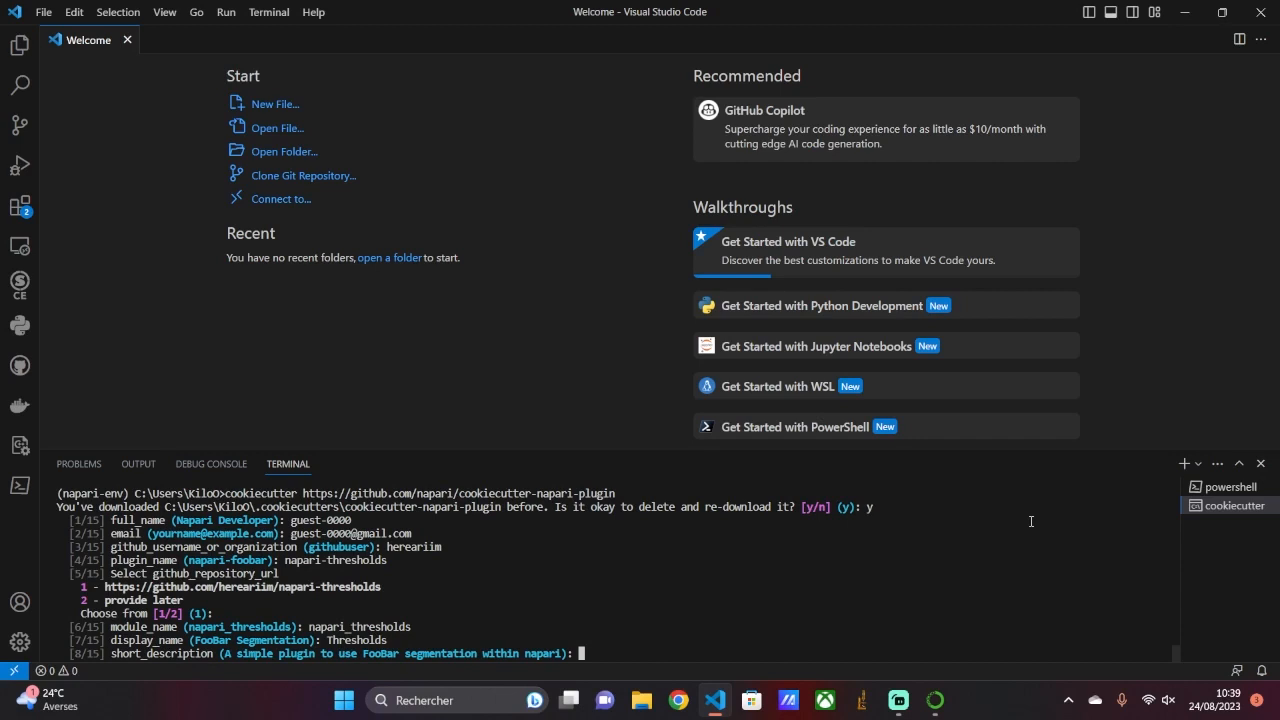
pyautogui.write('Several thresholds a')
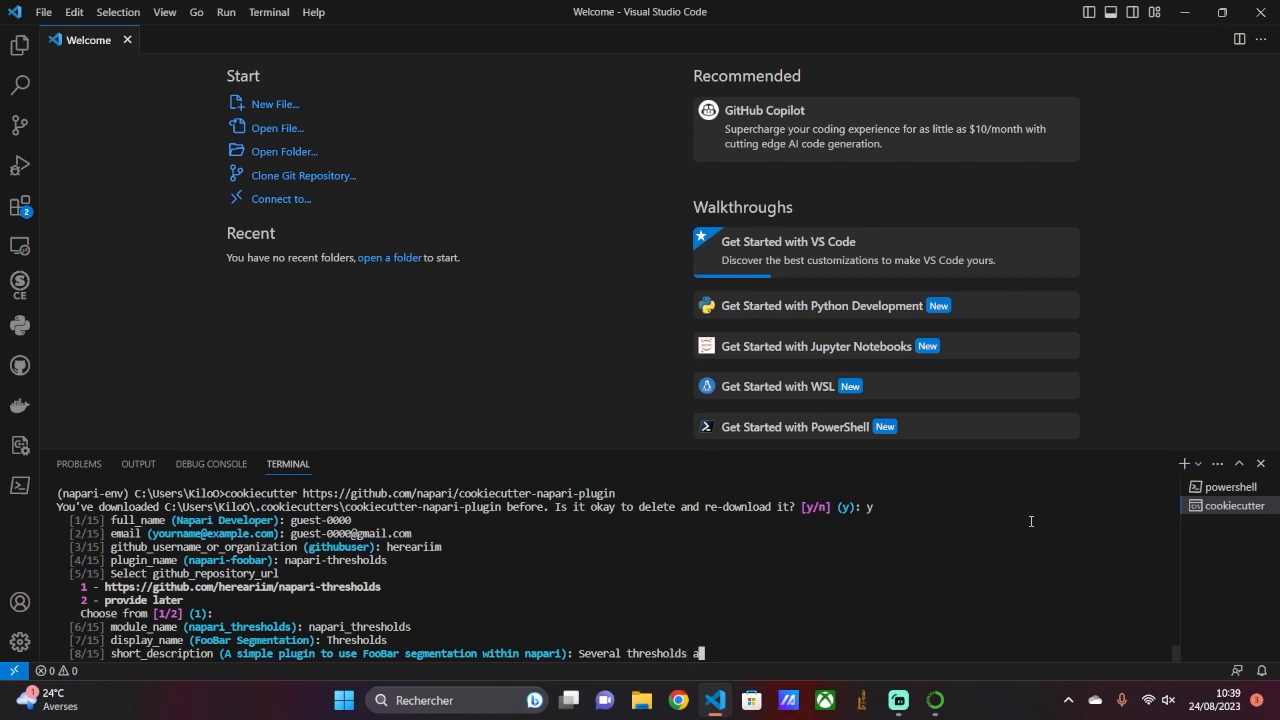
pyautogui.write('vailable')
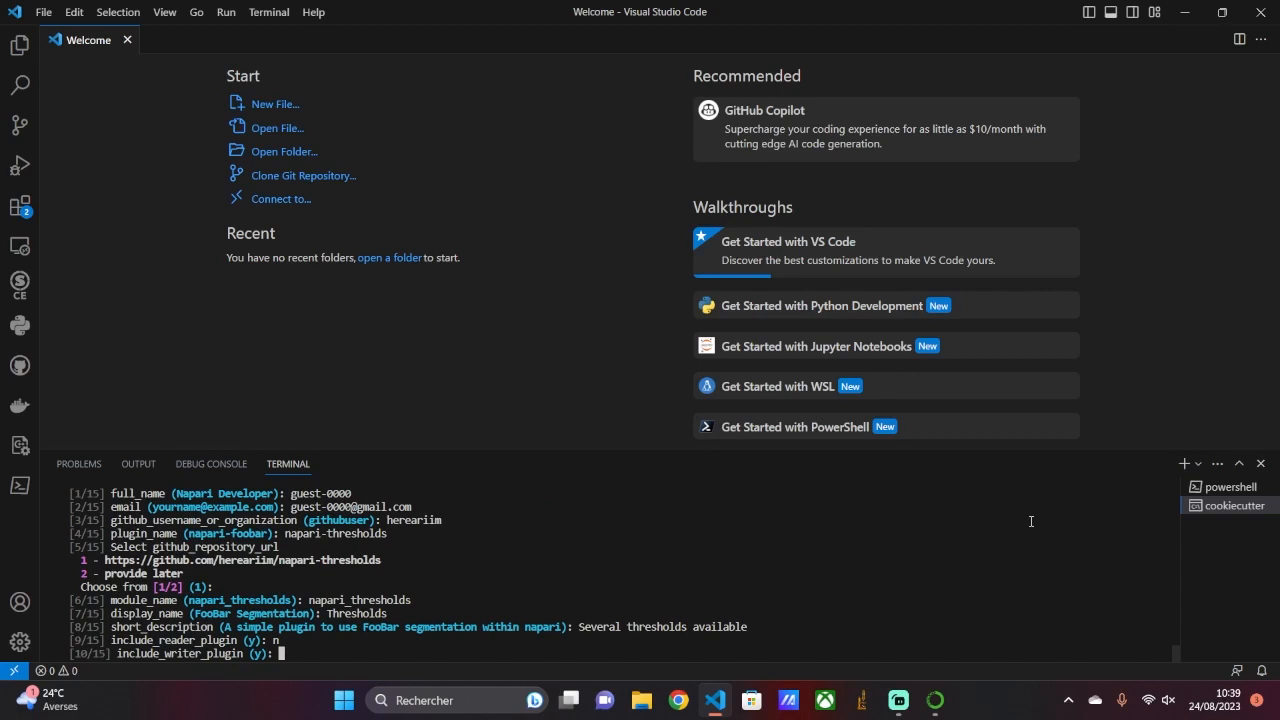
pyautogui.write('n')
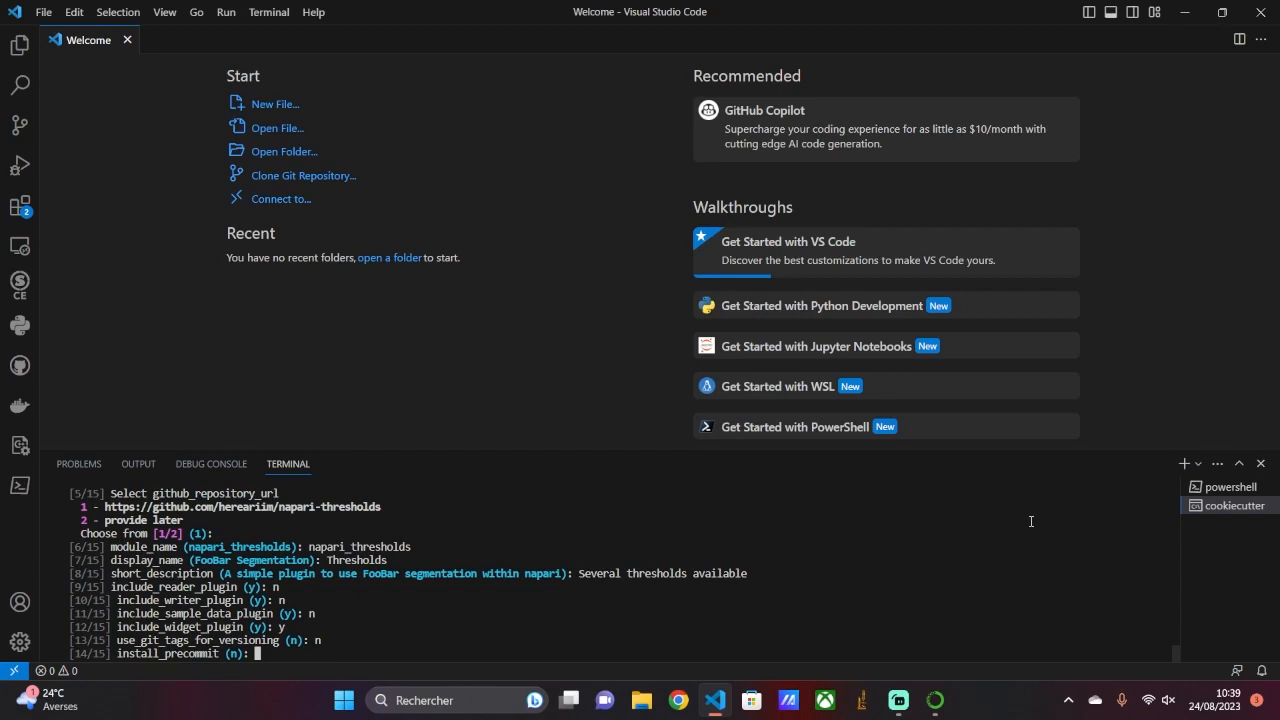
# Decline pre-commit installation and pick option 1, BSD-3, as the license.
pyautogui.write('n')
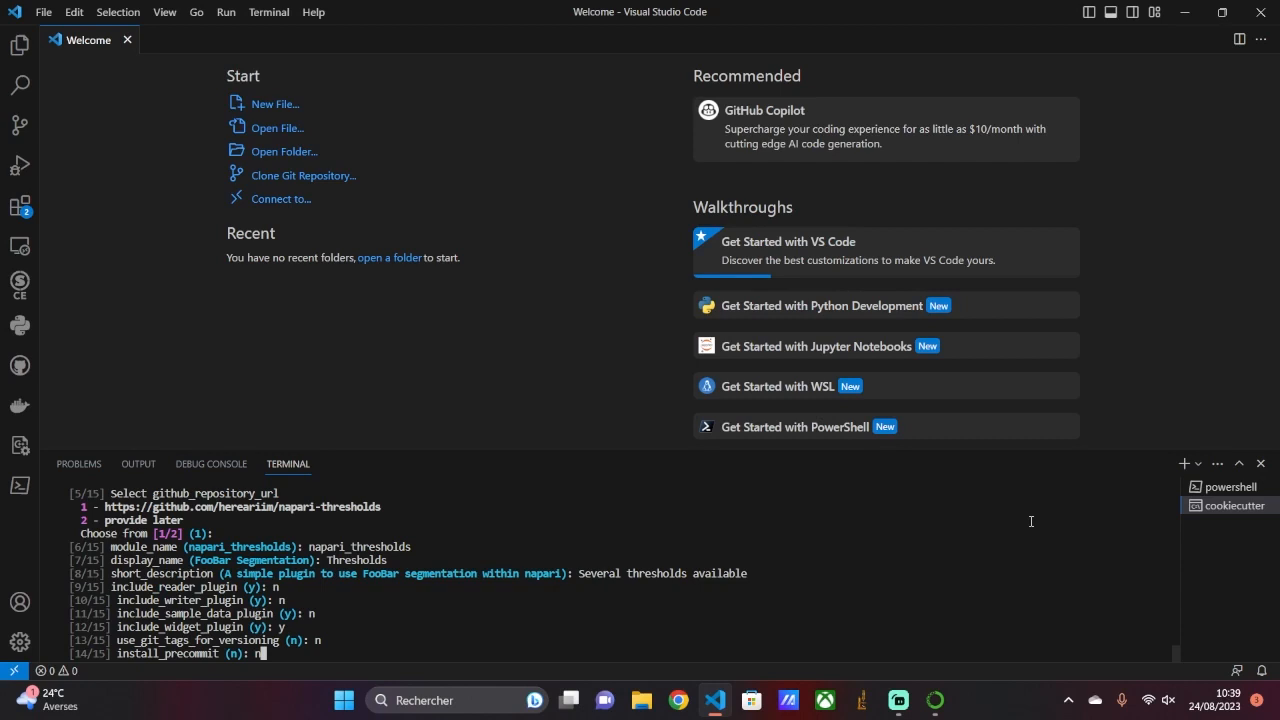
pyautogui.press('enter')
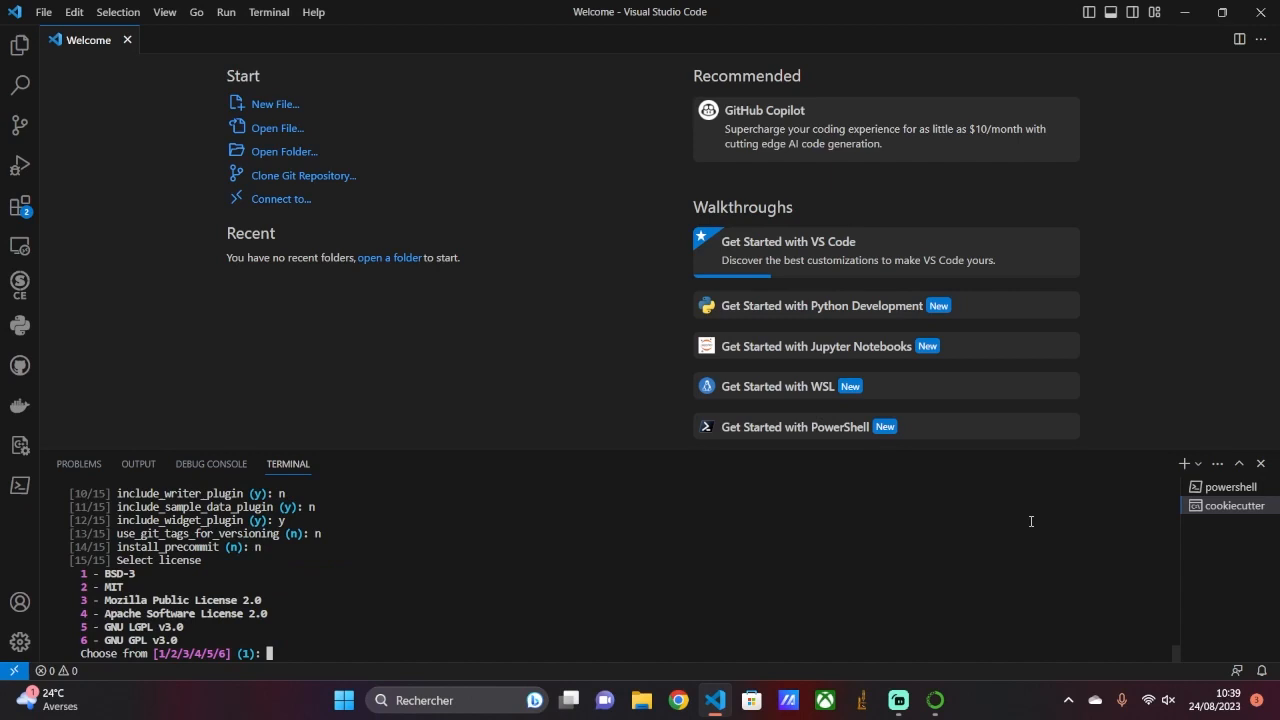
pyautogui.write('1')
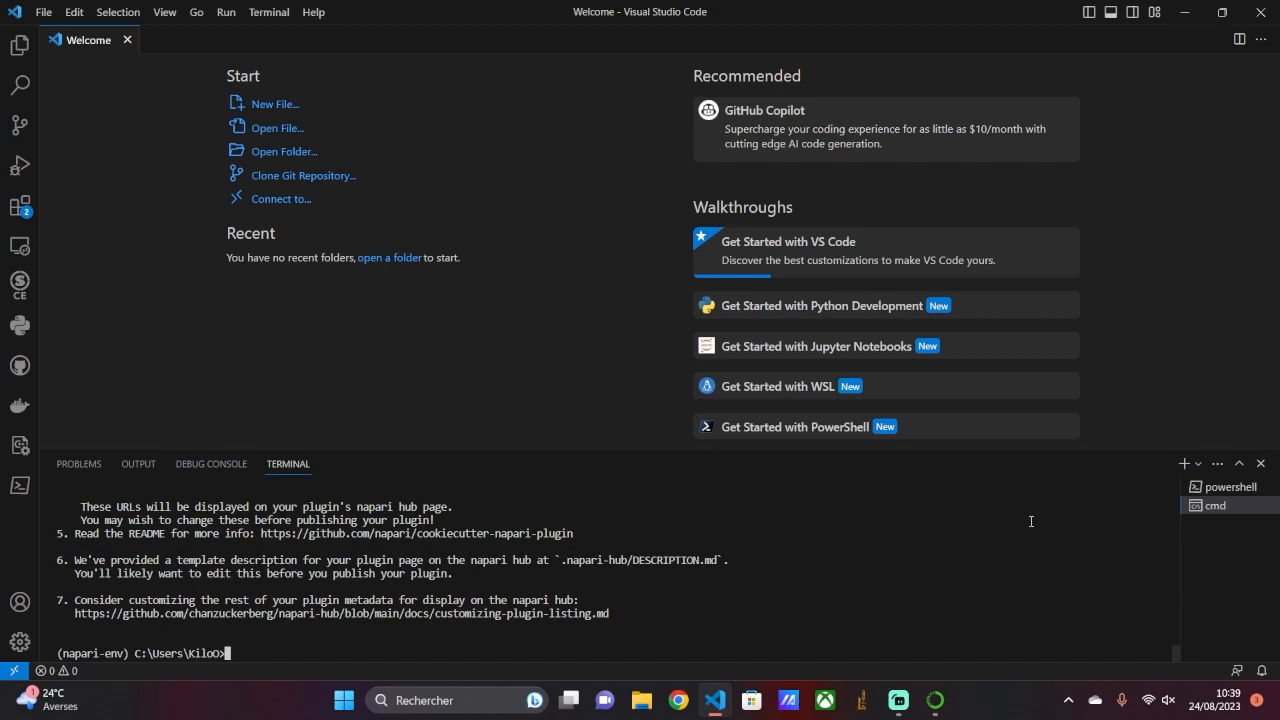
pyautogui.moveTo(899, 570)
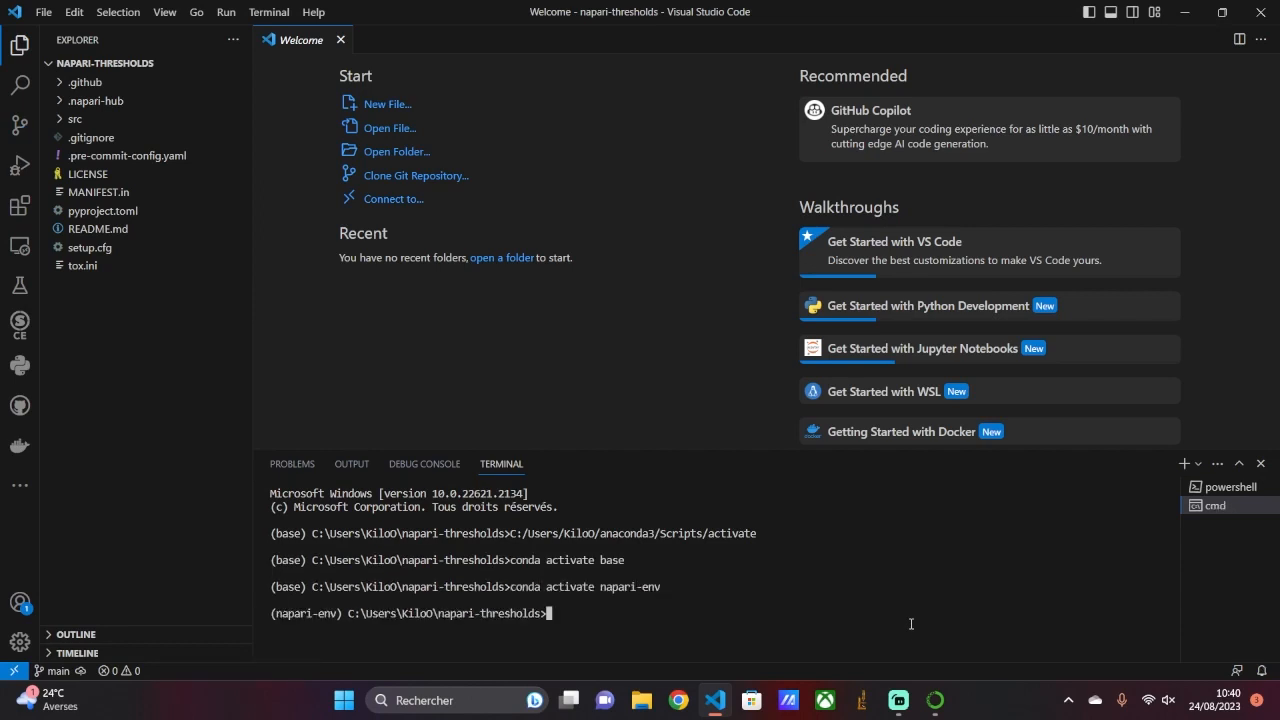
# Enter pip install -e . in the napari-thresholds folder.
pyautogui.write('pip install')
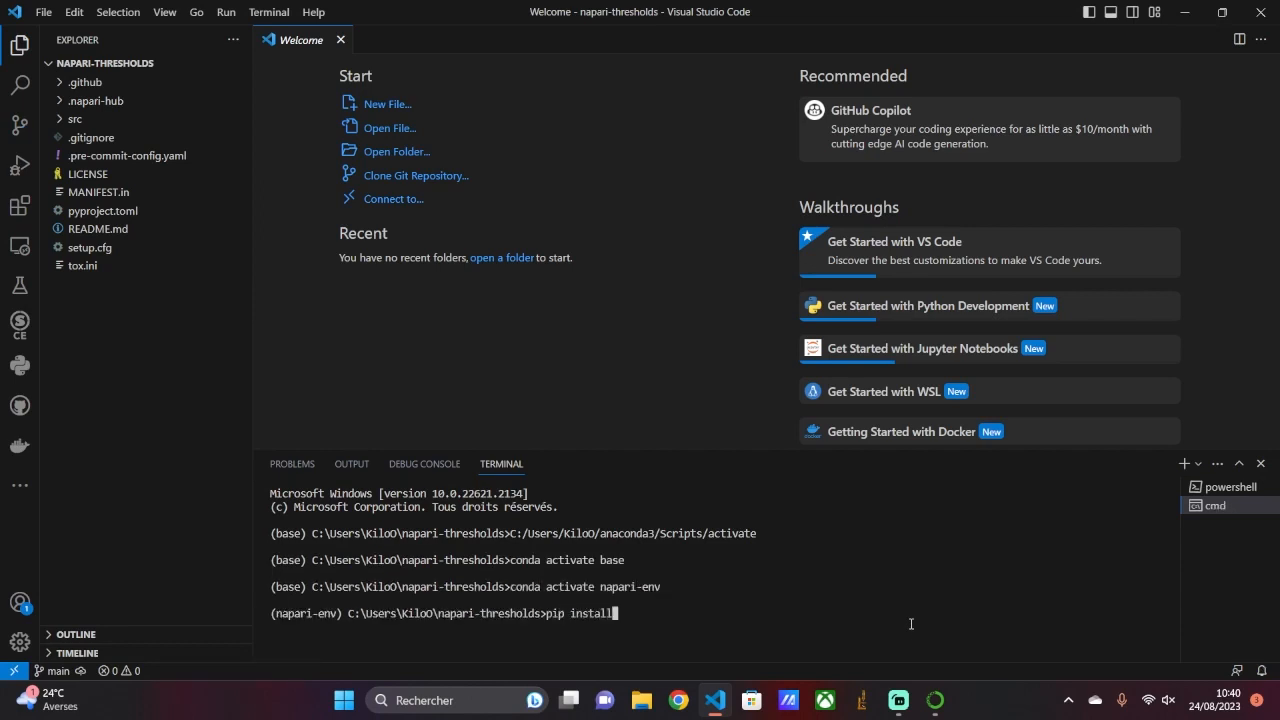
pyautogui.write('-e .')
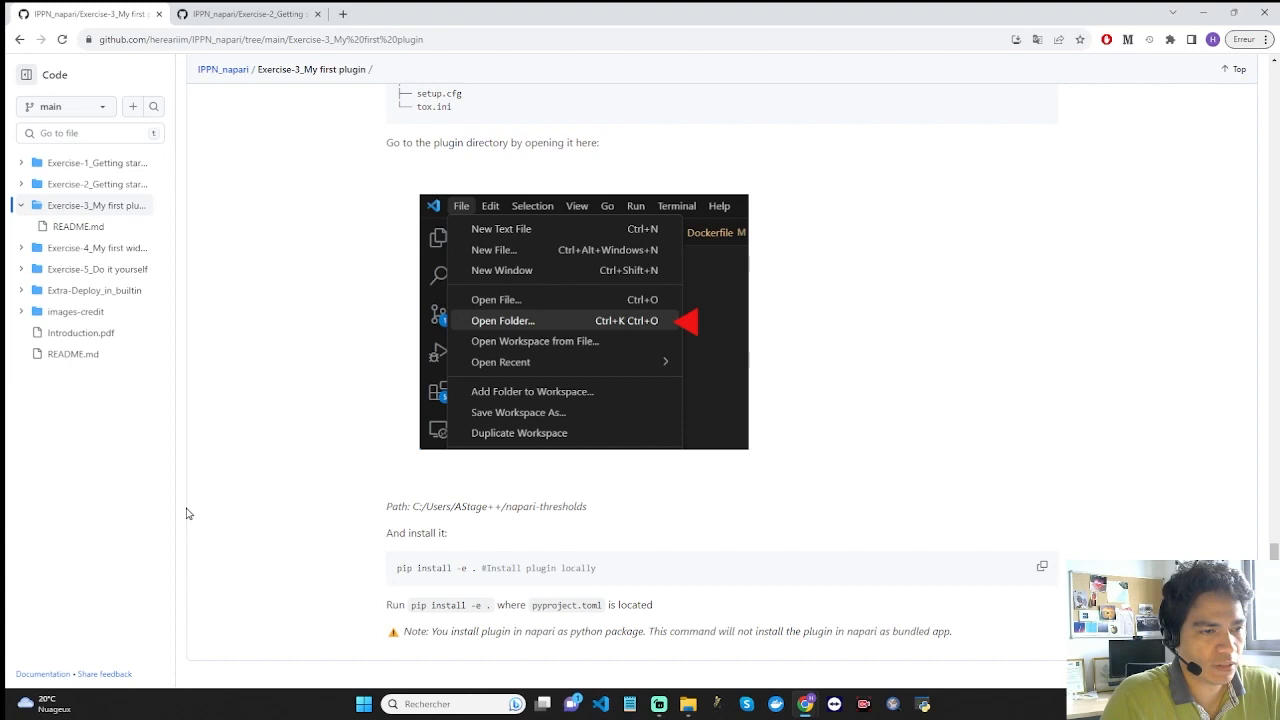
pyautogui.moveTo(189, 408)
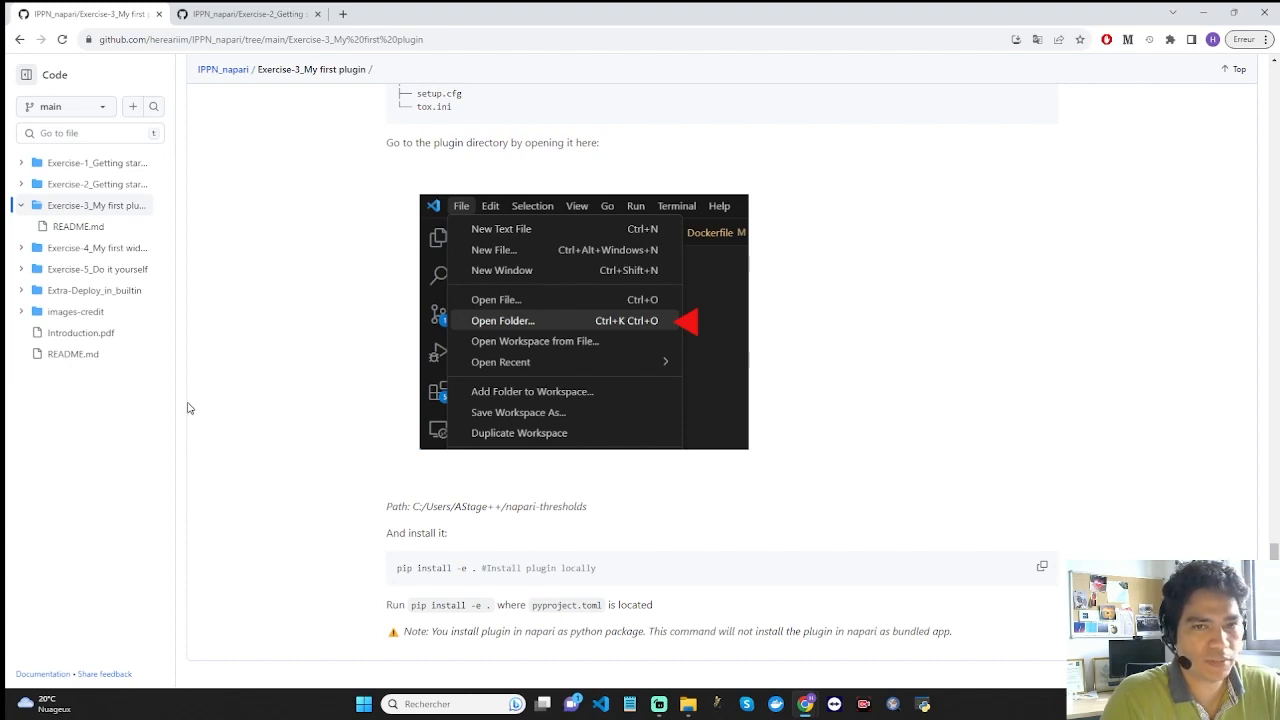
pyautogui.moveTo(222, 69)
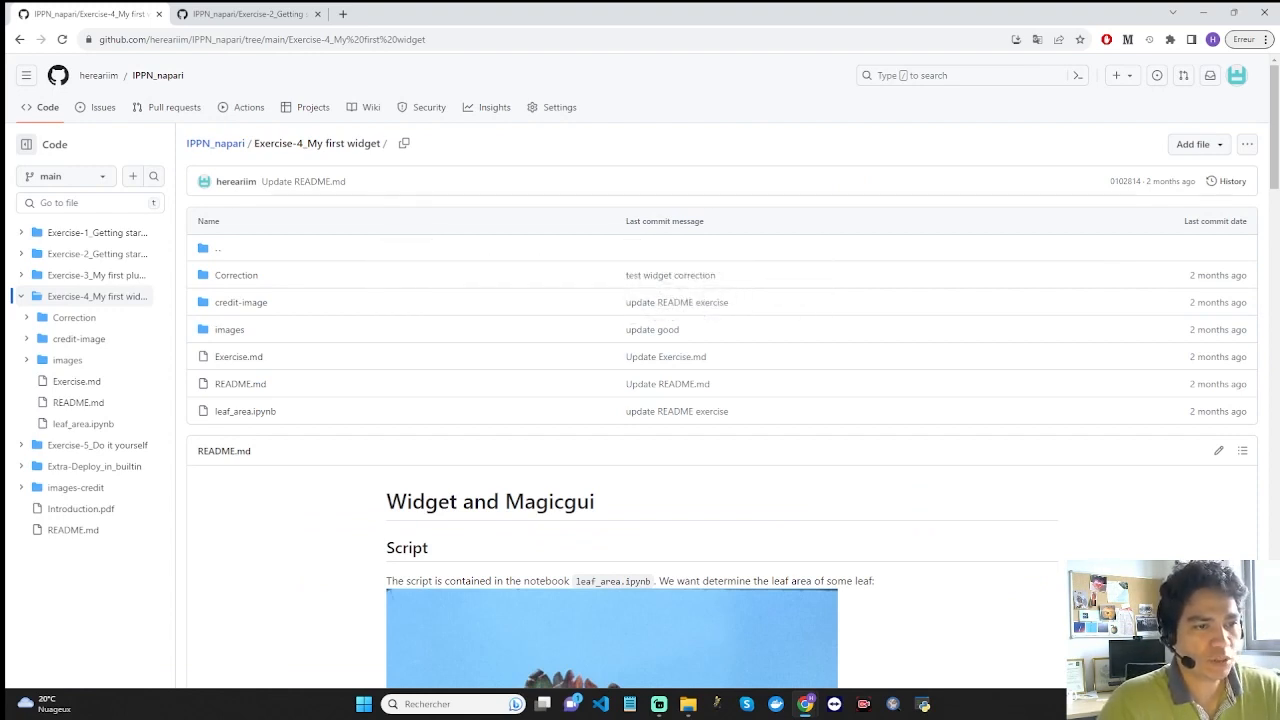
pyautogui.moveTo(211, 557)
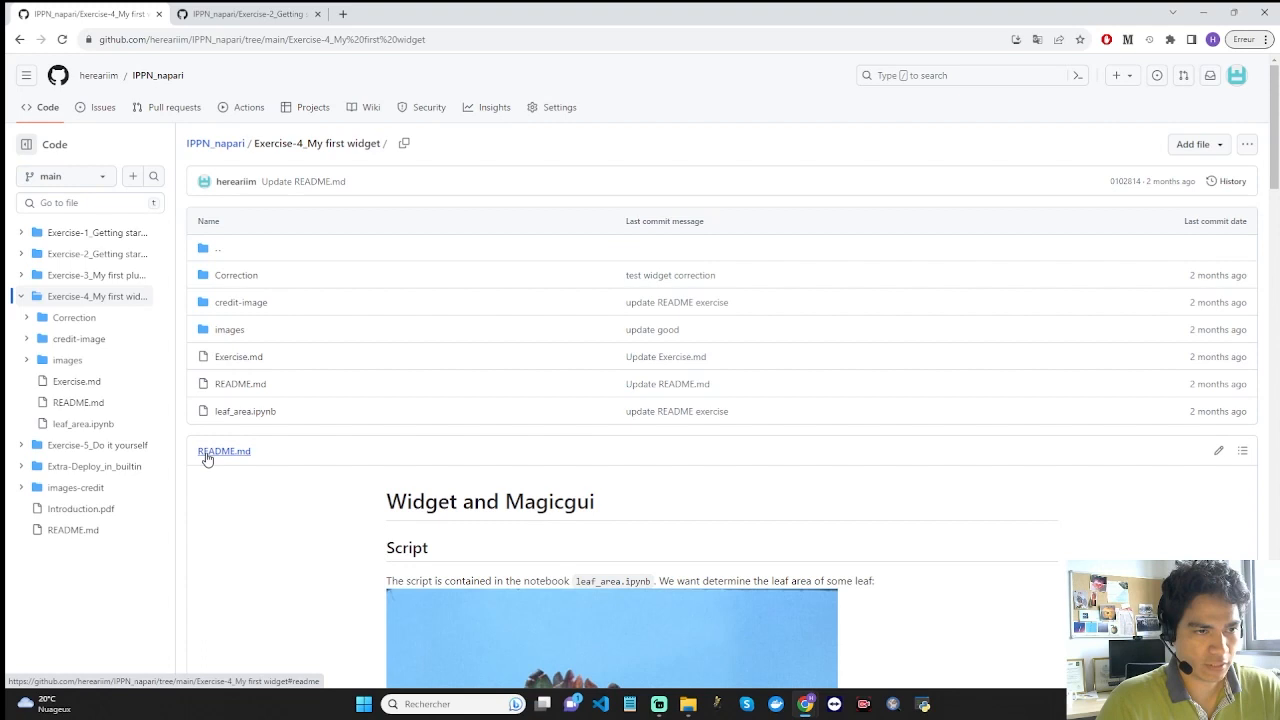
pyautogui.moveTo(245, 411)
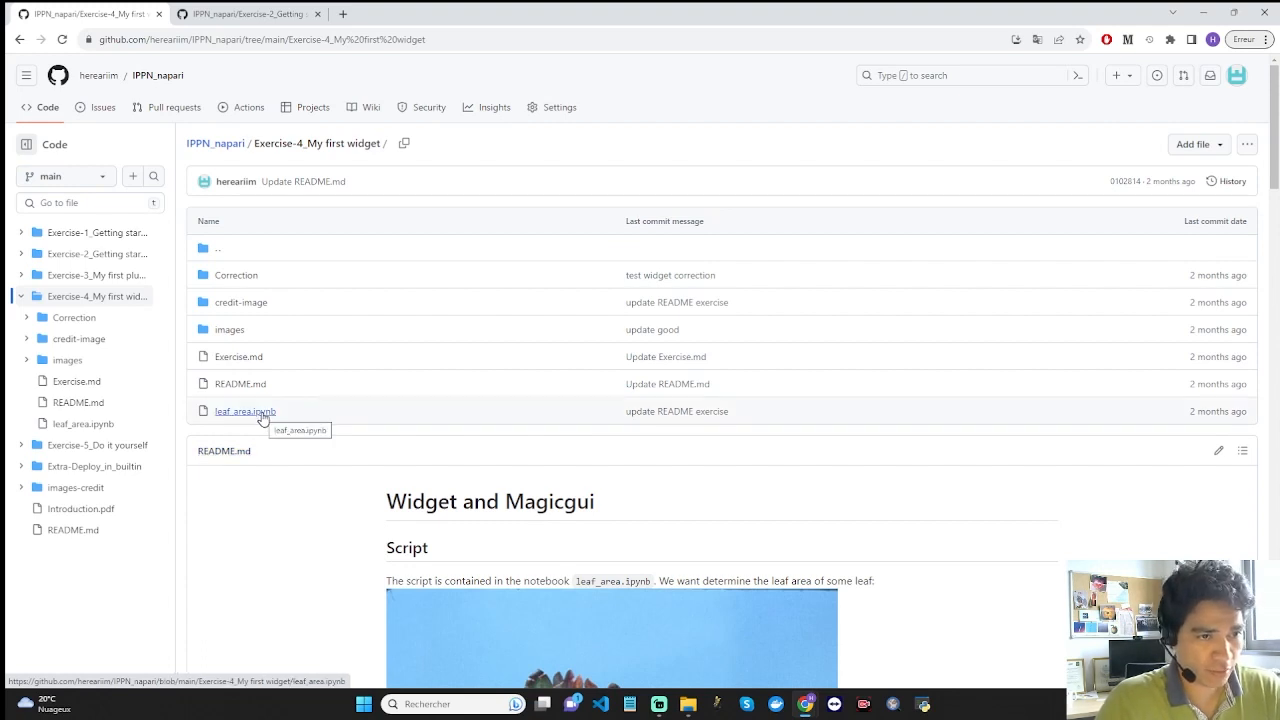
# Scroll through the Exercise-4 README and open leaf_area.ipynb.
pyautogui.scroll(-3)
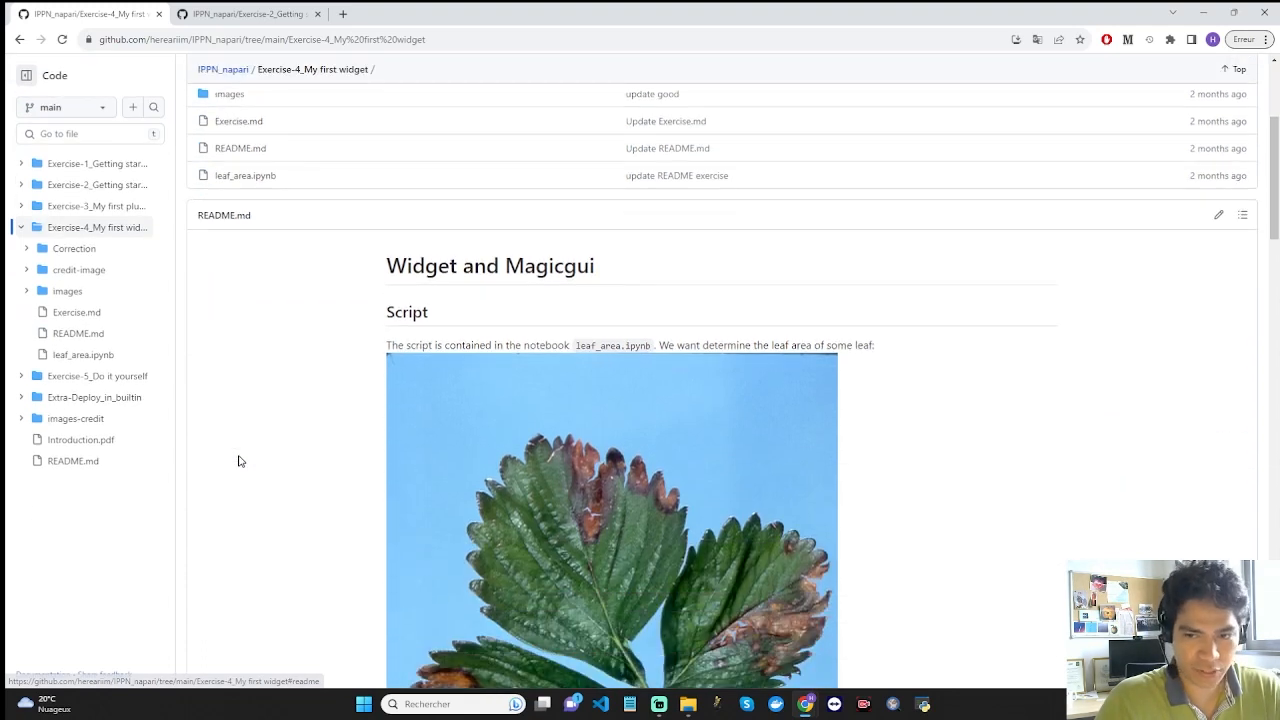
pyautogui.scroll(-3)
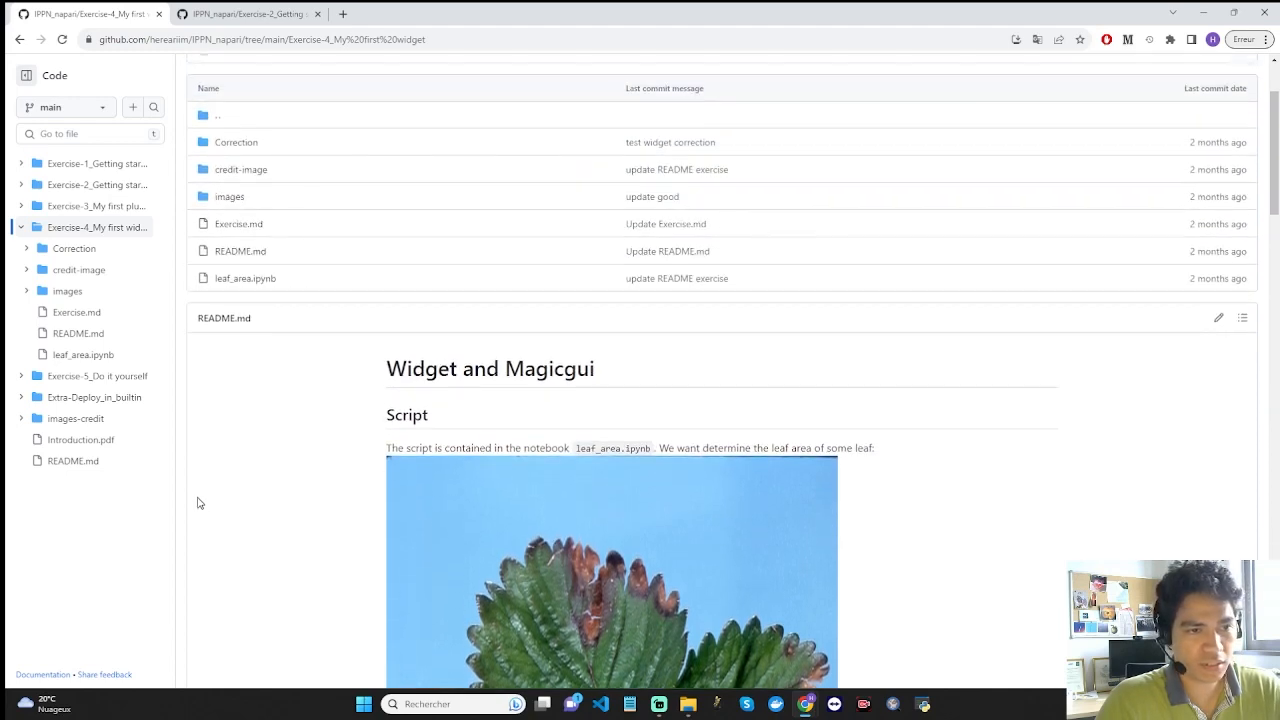
pyautogui.moveTo(245, 278)
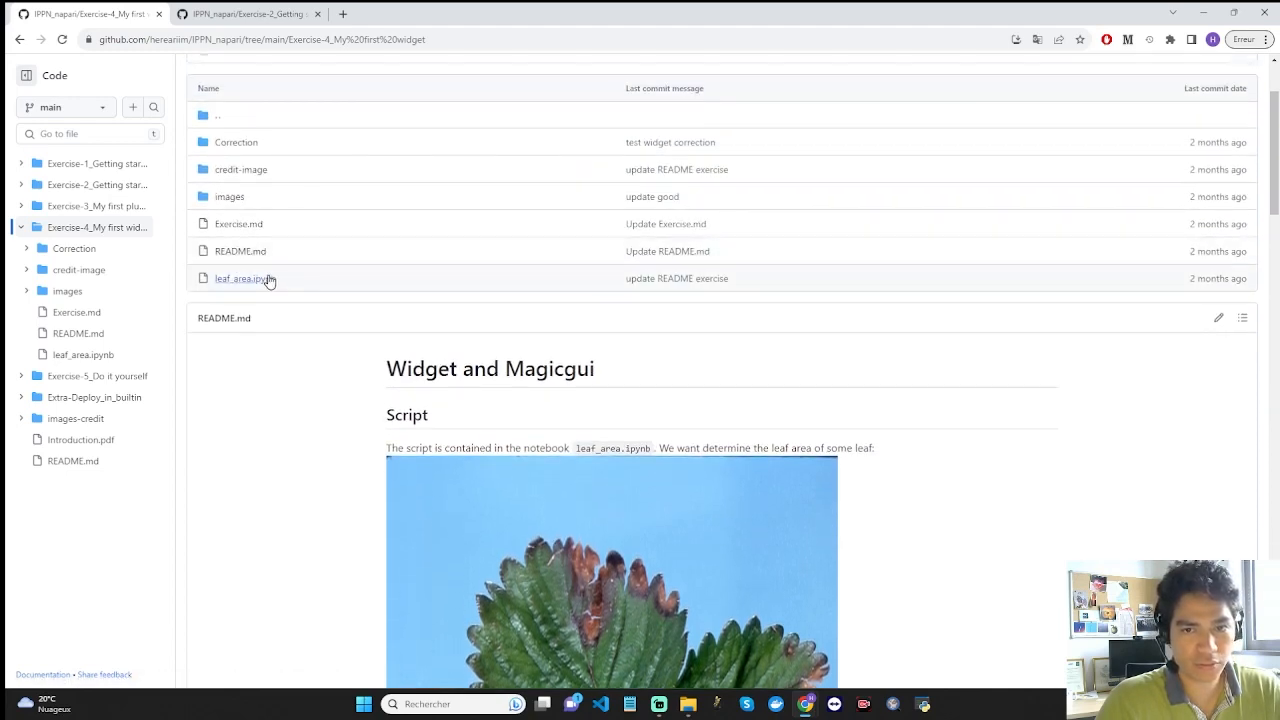
pyautogui.click(241, 278)
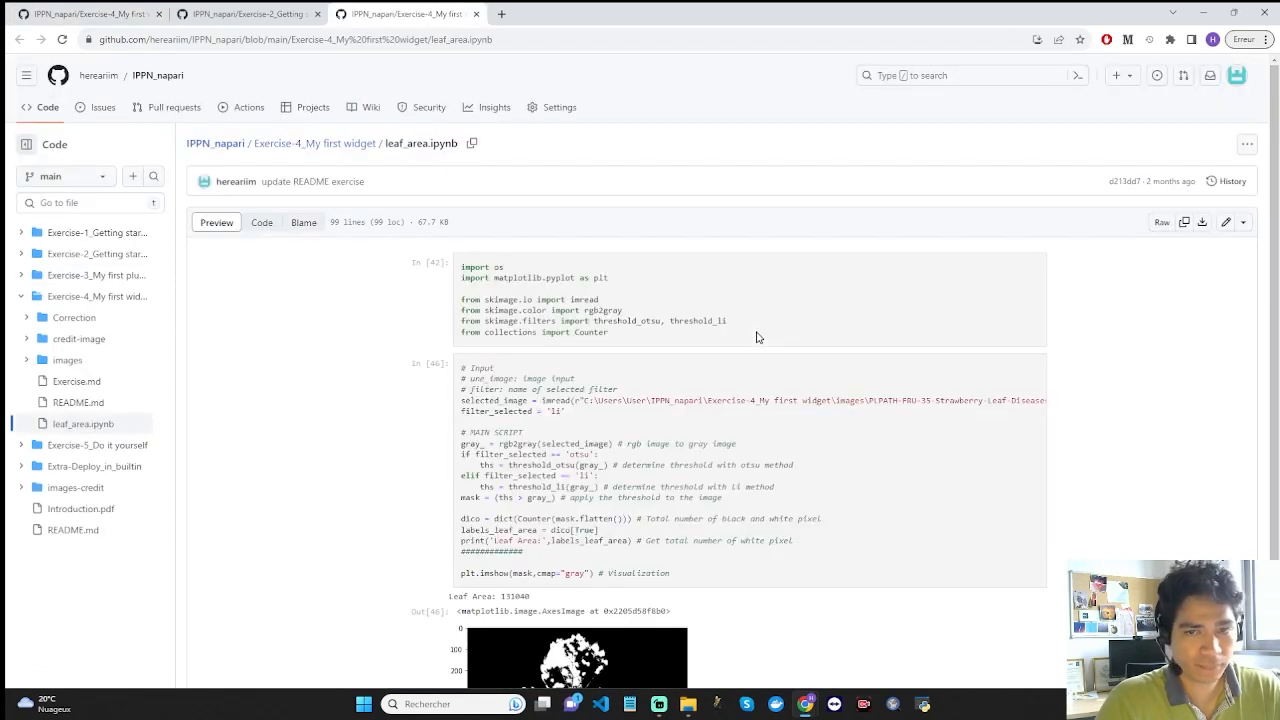
pyautogui.scroll(-3)
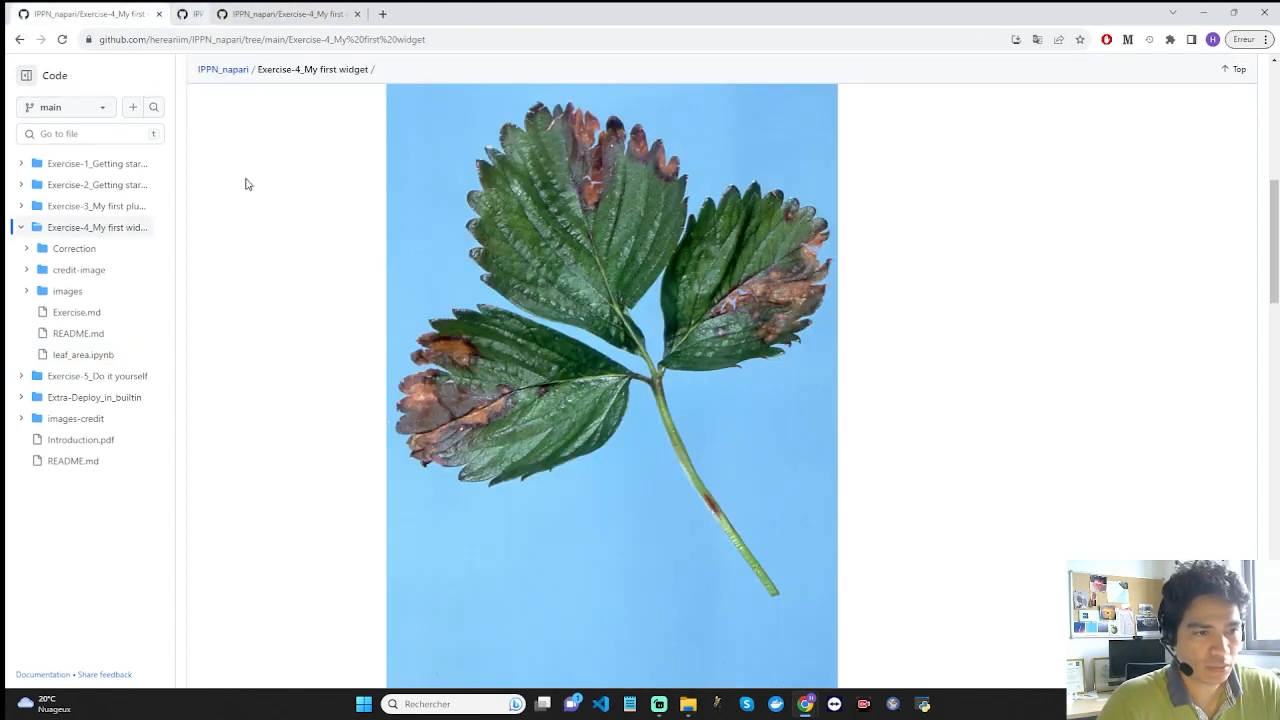
# Scroll to Add a widget, highlighting the _widget.py and setup.cfg file names.
pyautogui.scroll(-3)
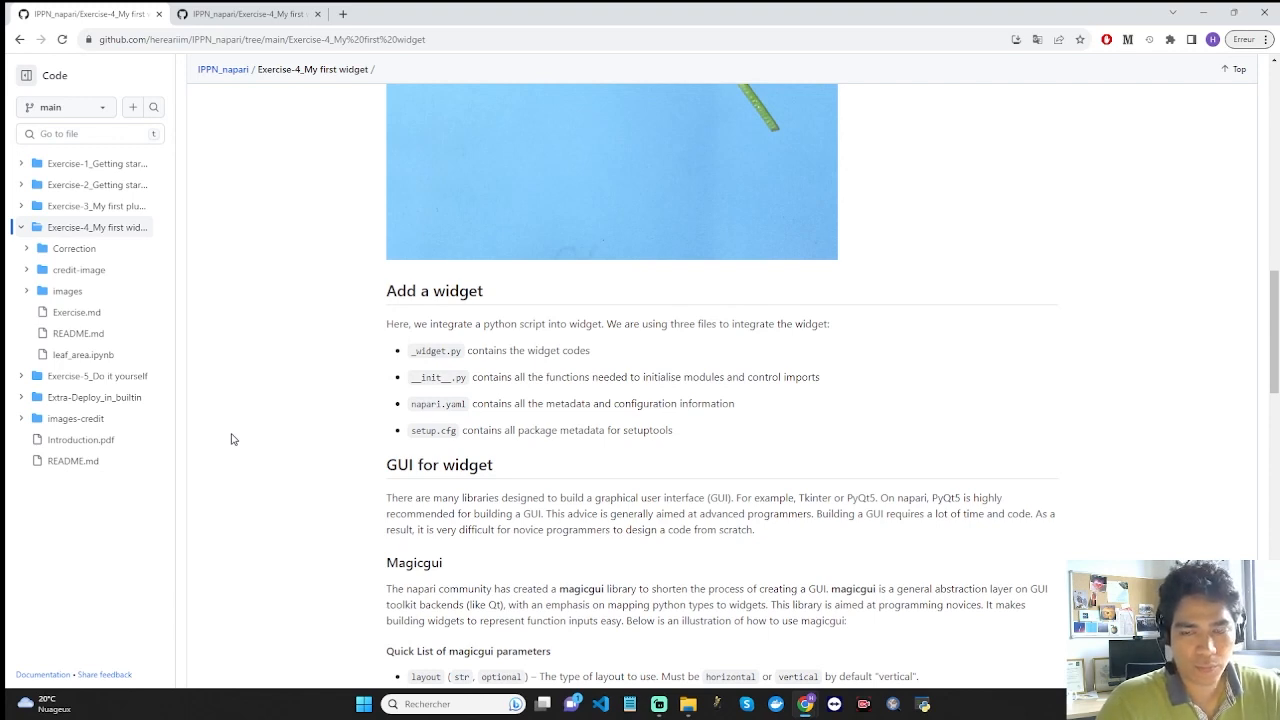
pyautogui.moveTo(500, 352)
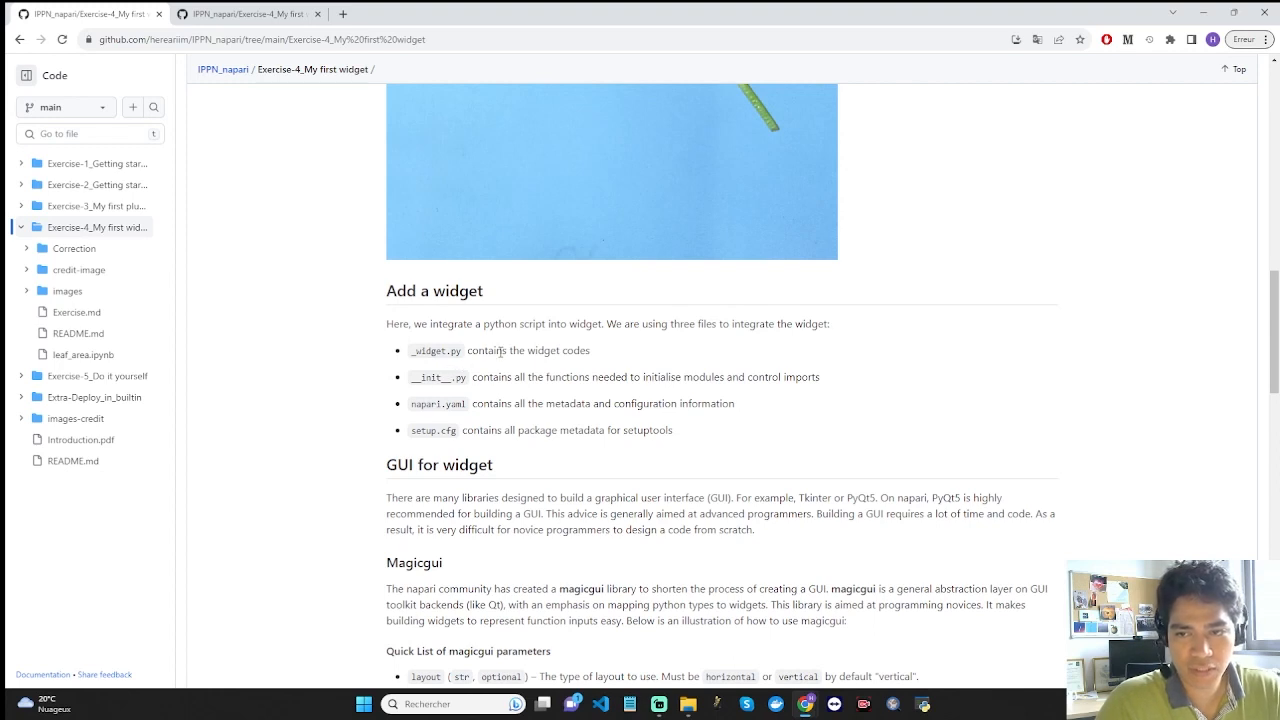
pyautogui.moveTo(392, 398)
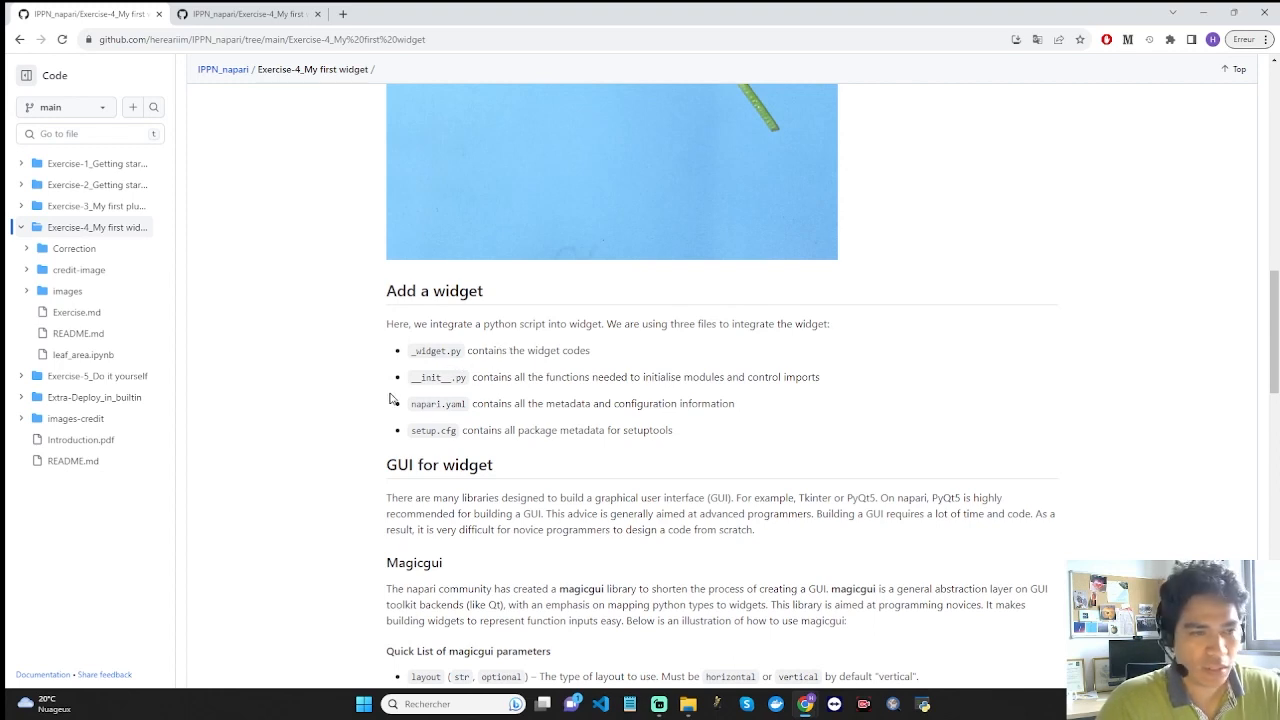
pyautogui.moveTo(567, 393)
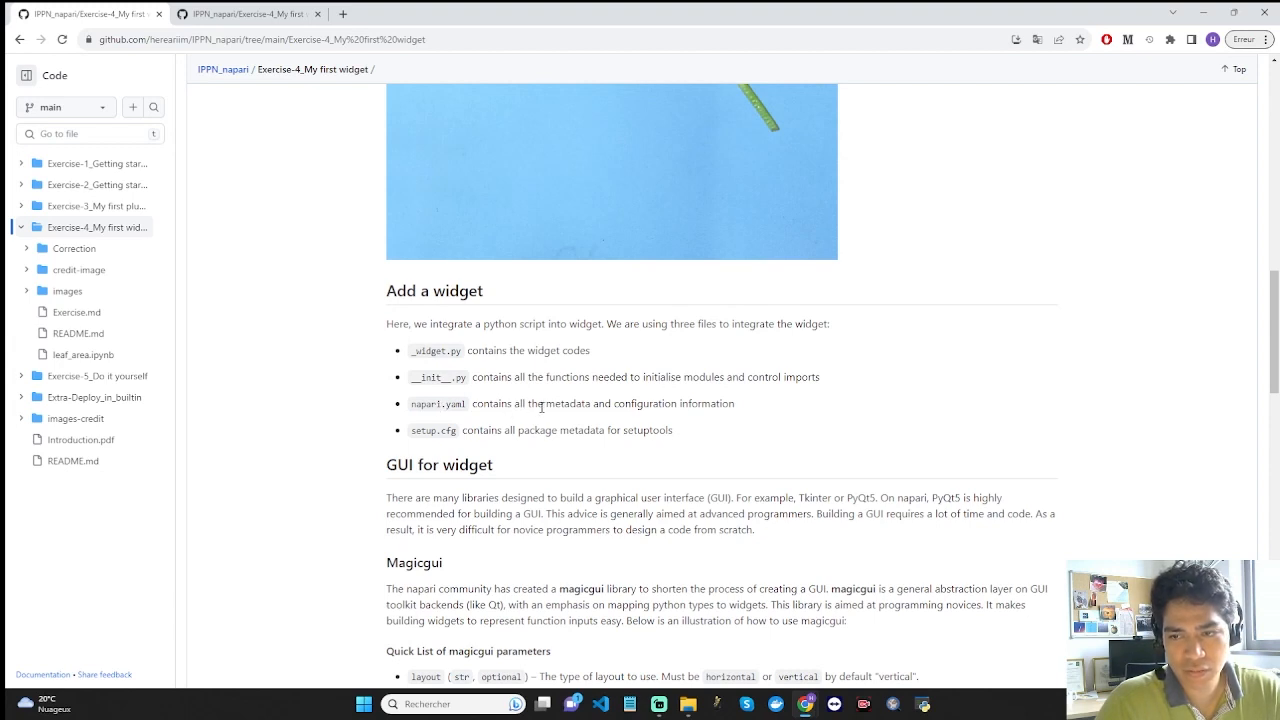
pyautogui.scroll(-3)
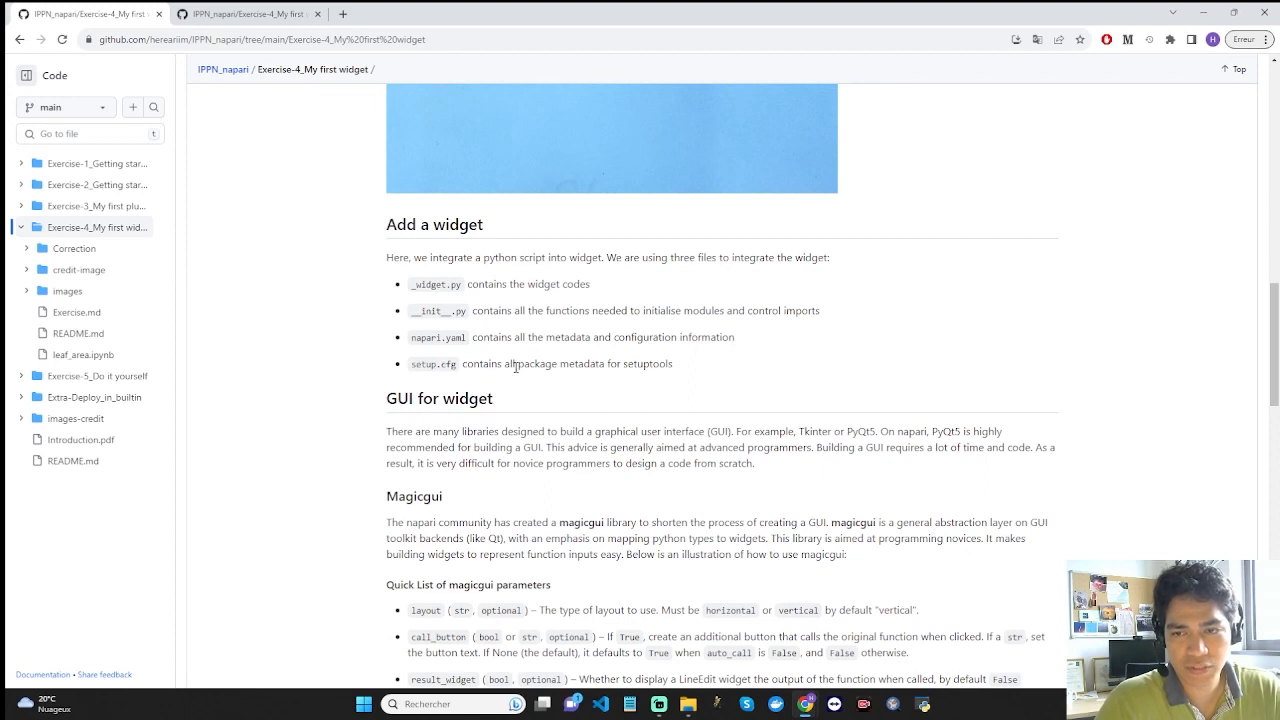
pyautogui.moveTo(585, 357)
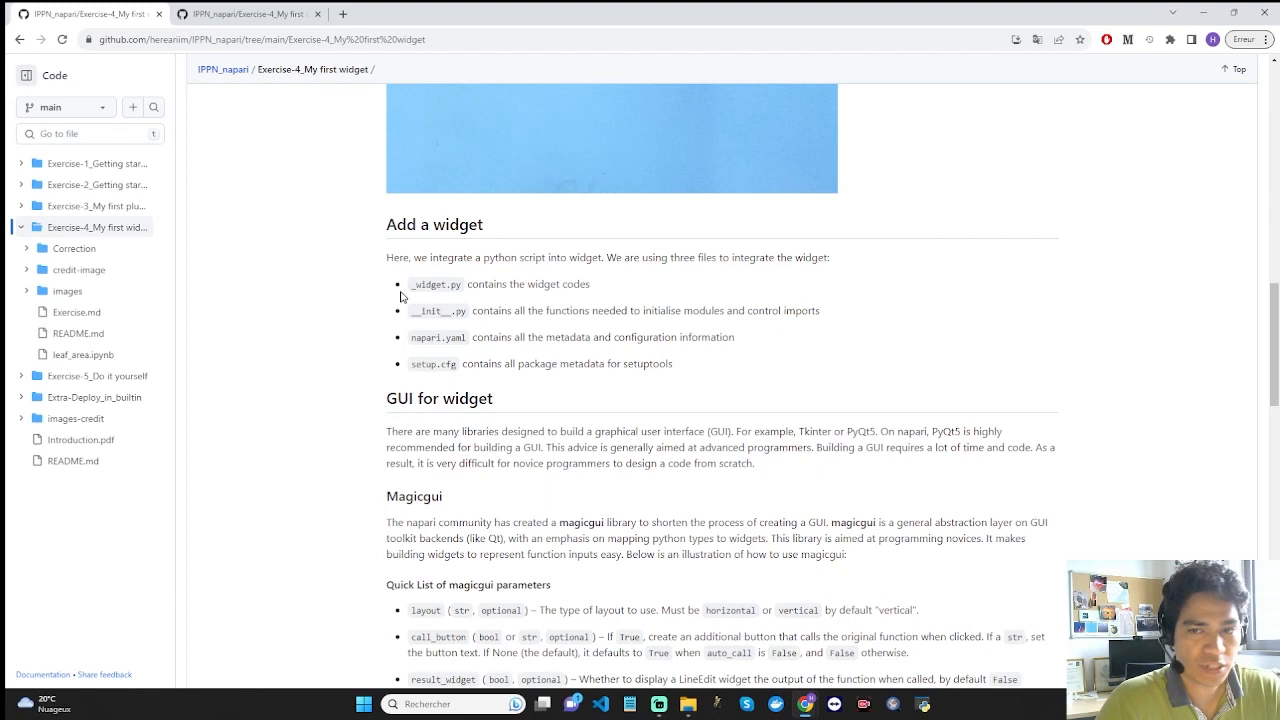
pyautogui.doubleClick(428, 284)
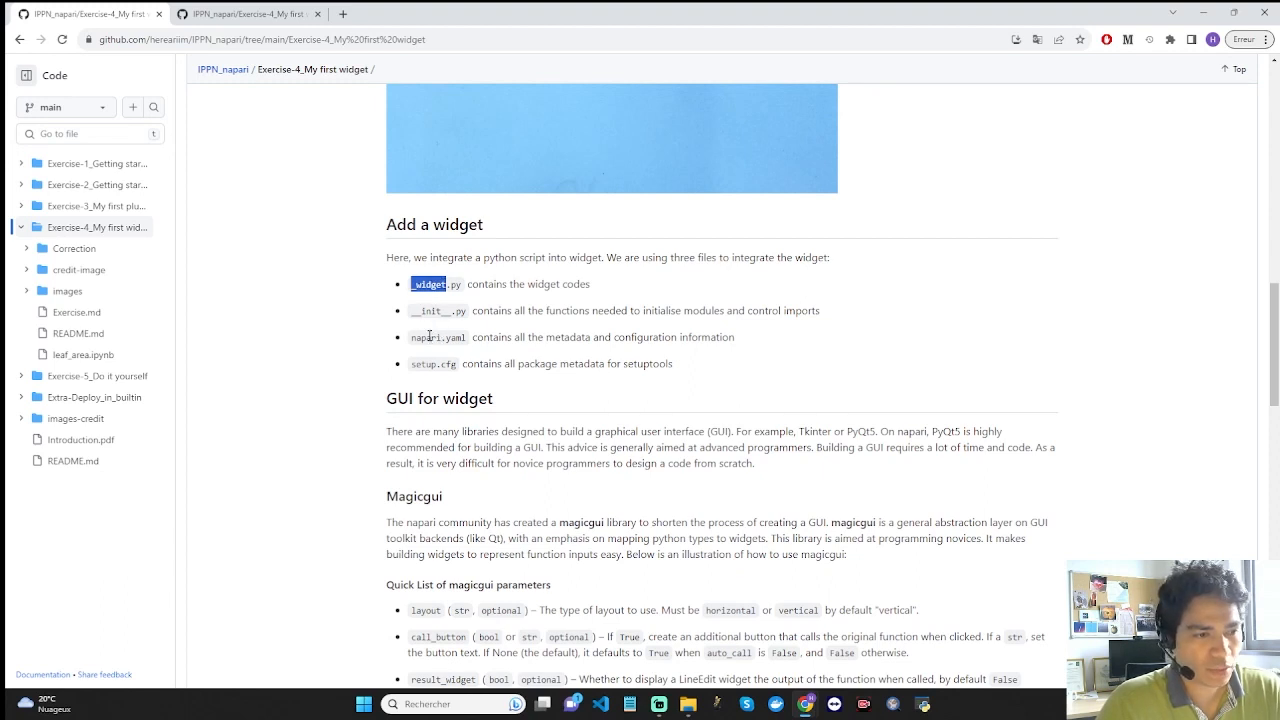
pyautogui.doubleClick(425, 337)
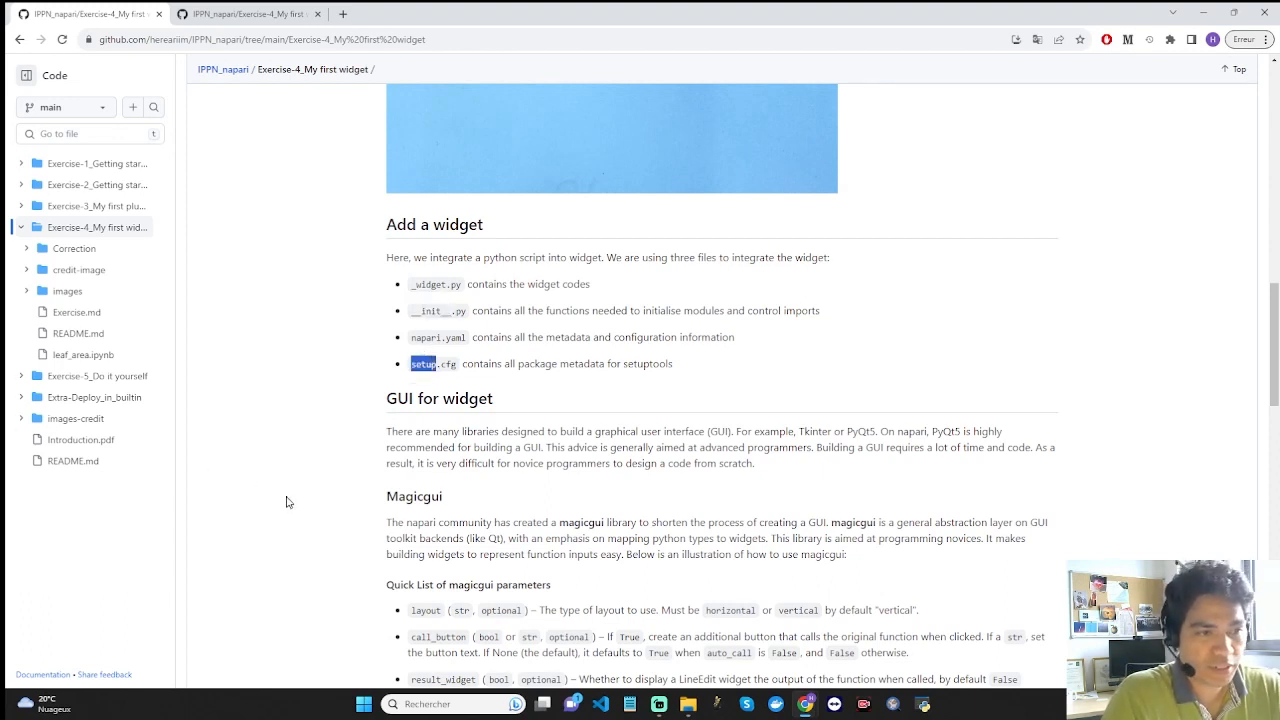
pyautogui.moveTo(295, 502)
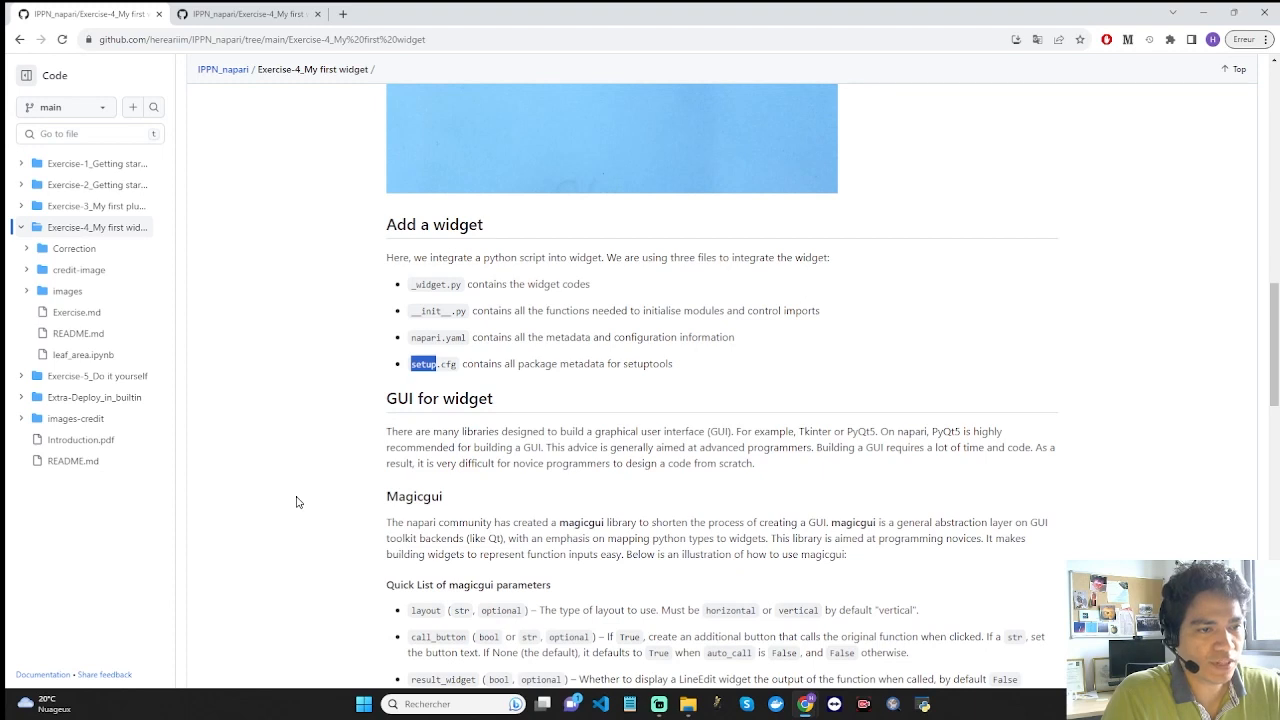
pyautogui.scroll(-3)
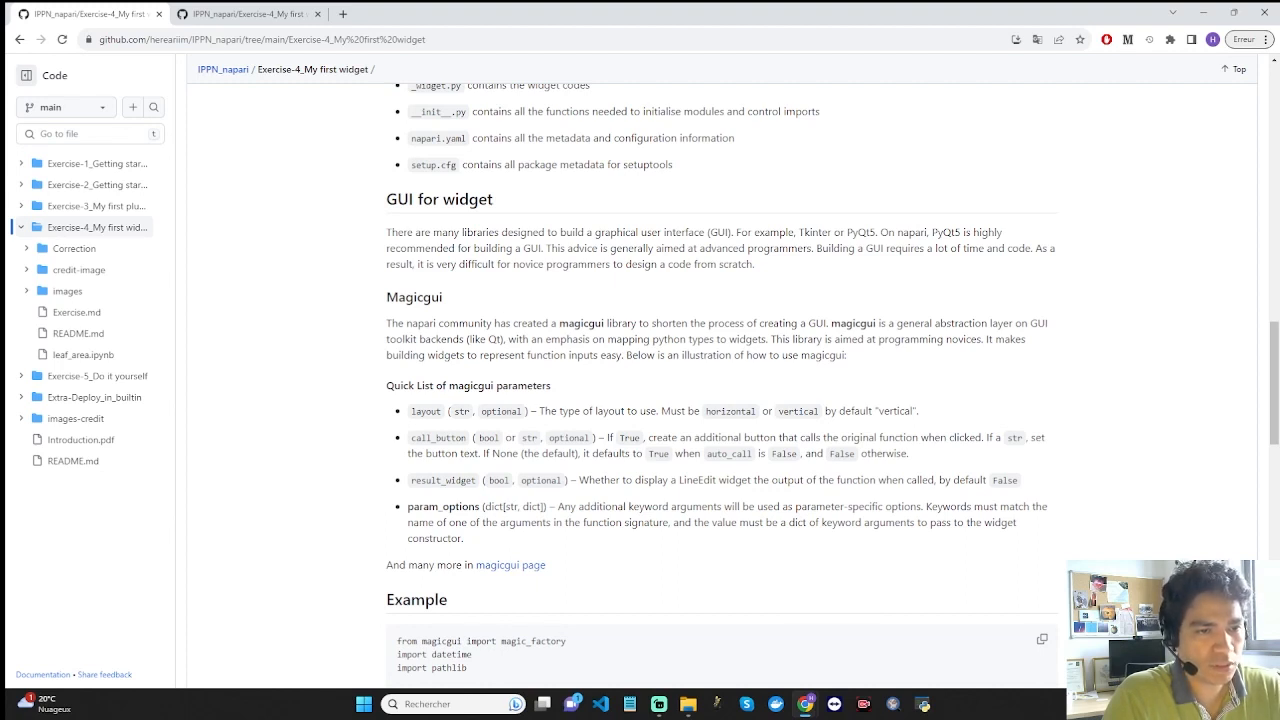
pyautogui.moveTo(122, 374)
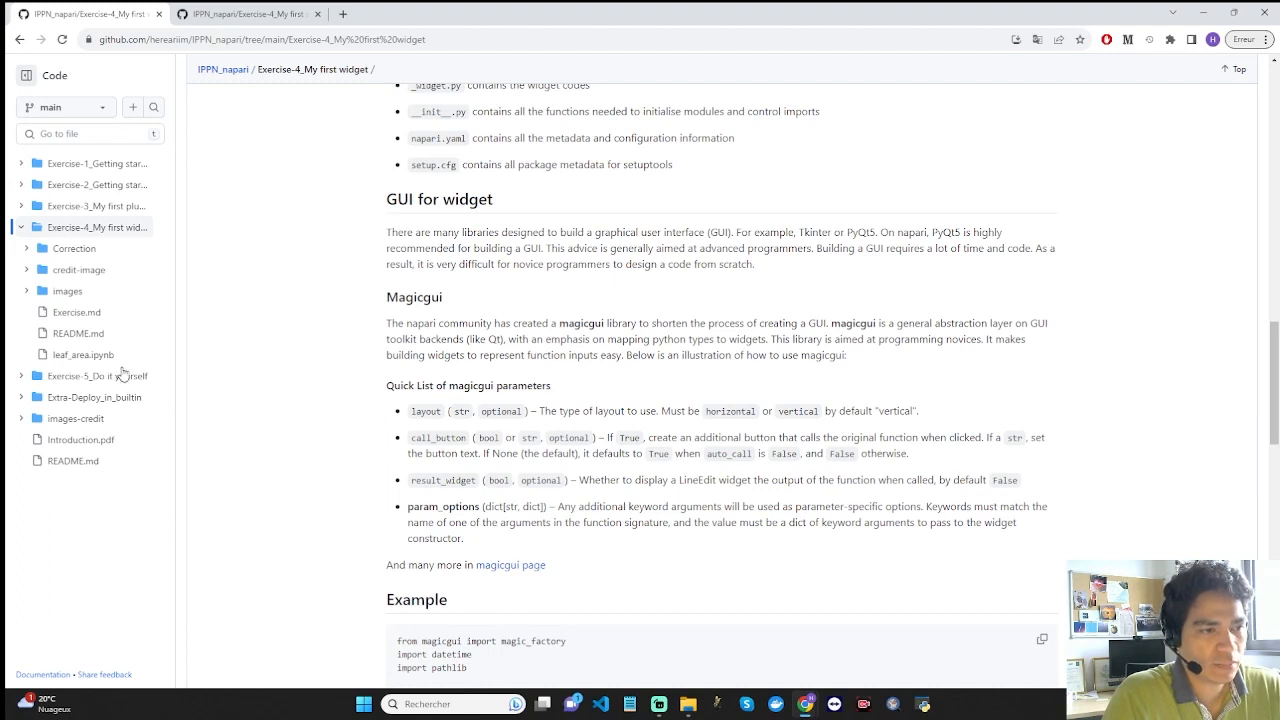
# Scroll past the magicgui example to the Input and Output of widget section.
pyautogui.scroll(-3)
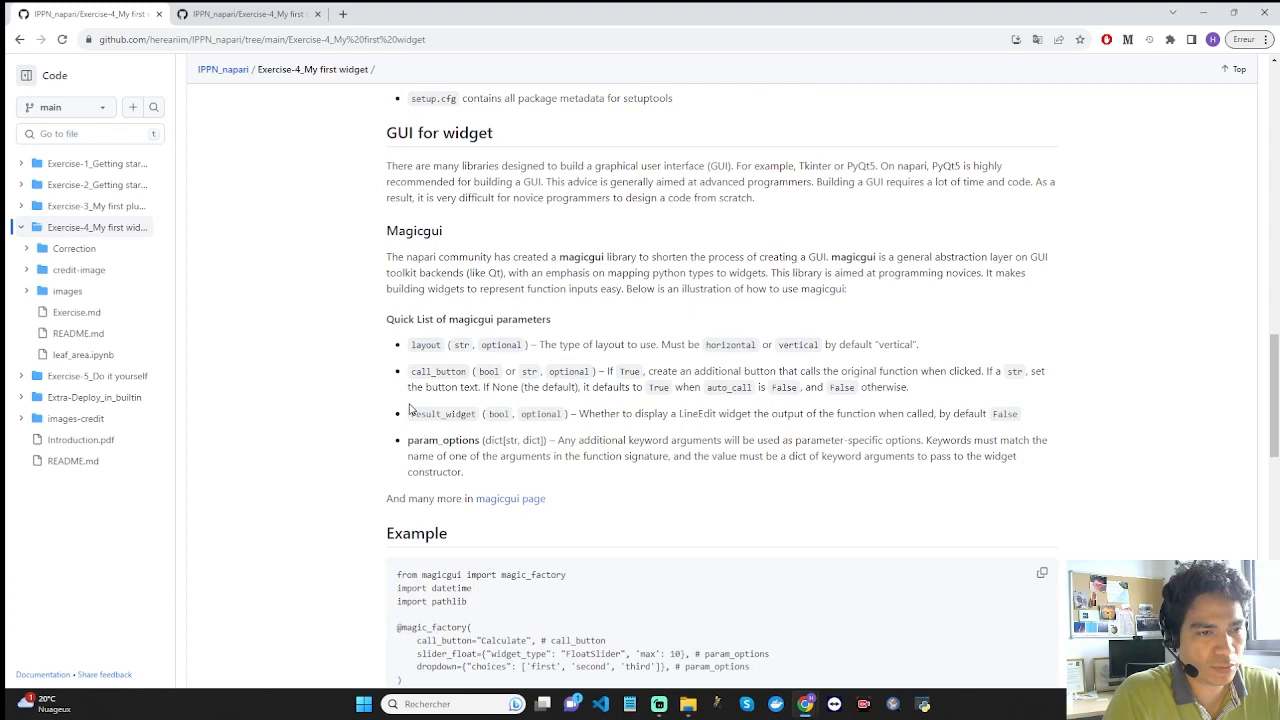
pyautogui.scroll(-3)
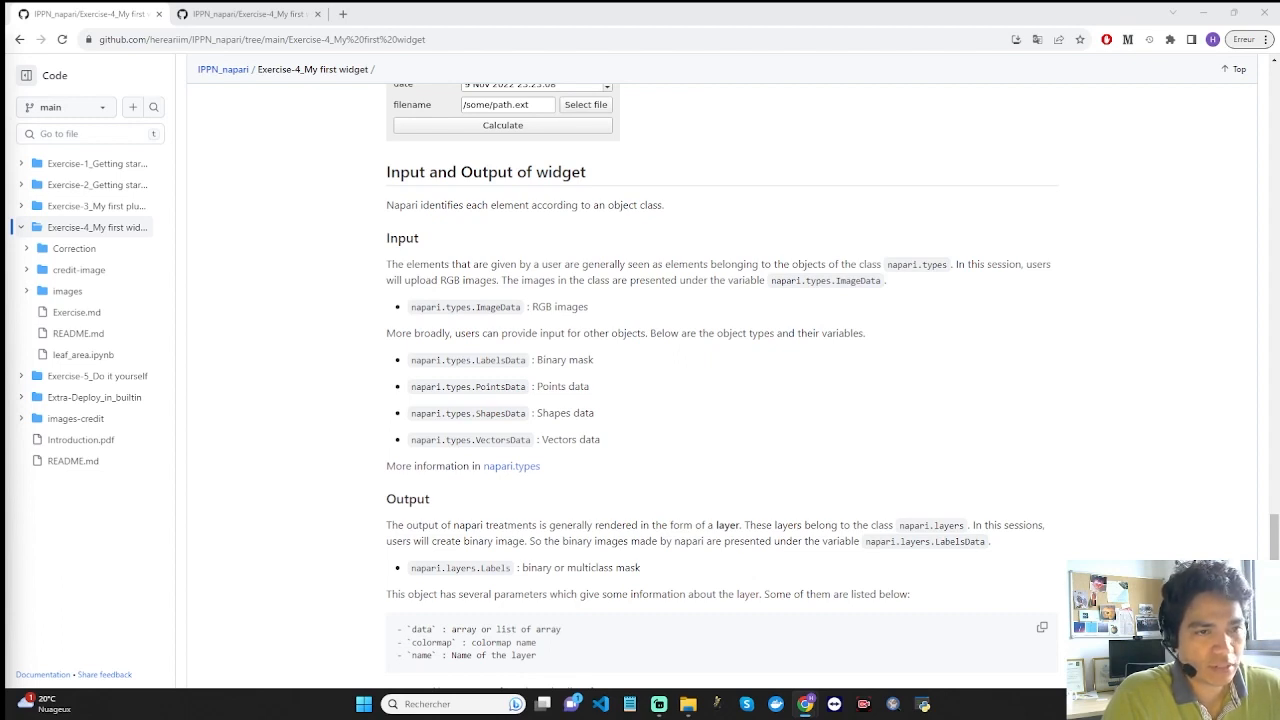
pyautogui.moveTo(353, 377)
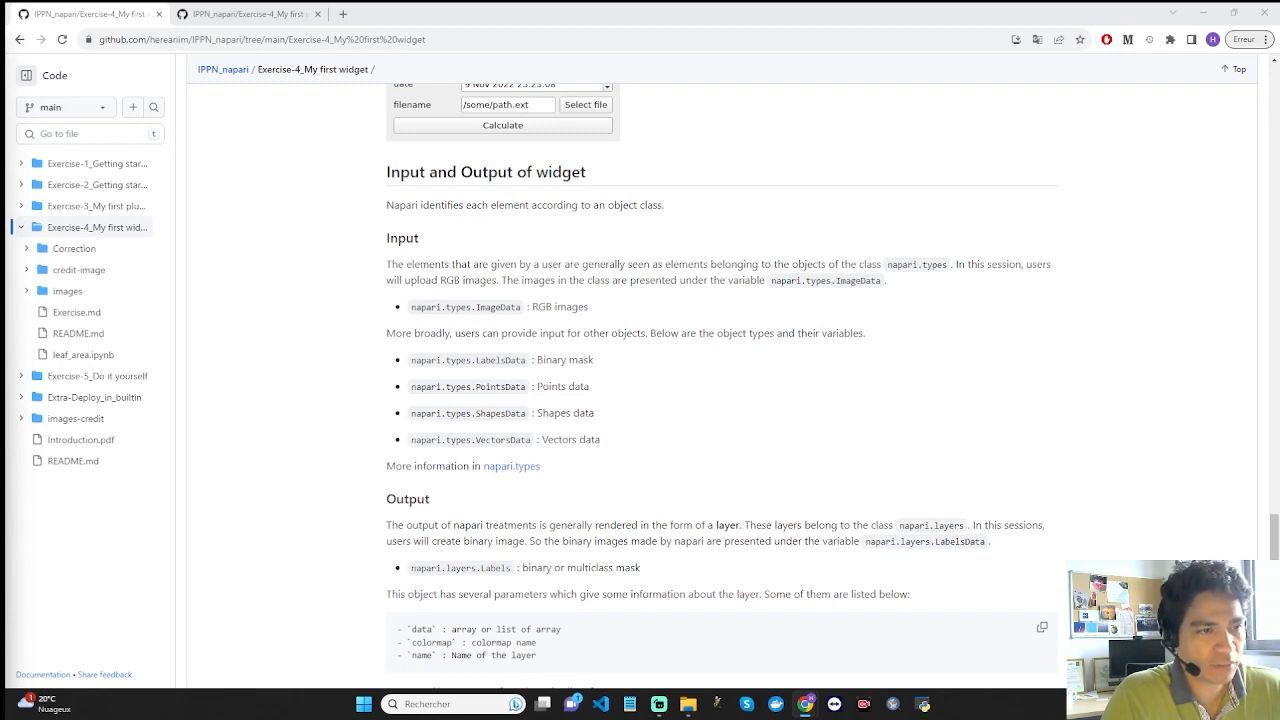
pyautogui.moveTo(347, 490)
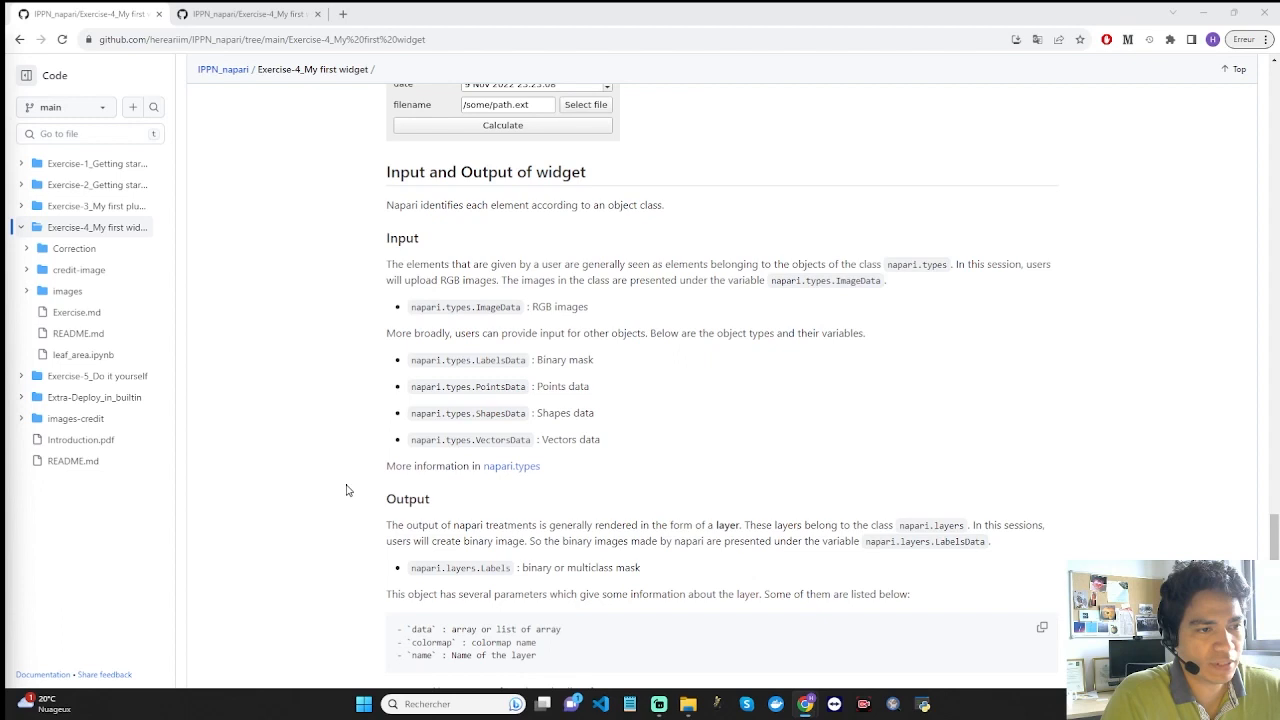
pyautogui.scroll(-3)
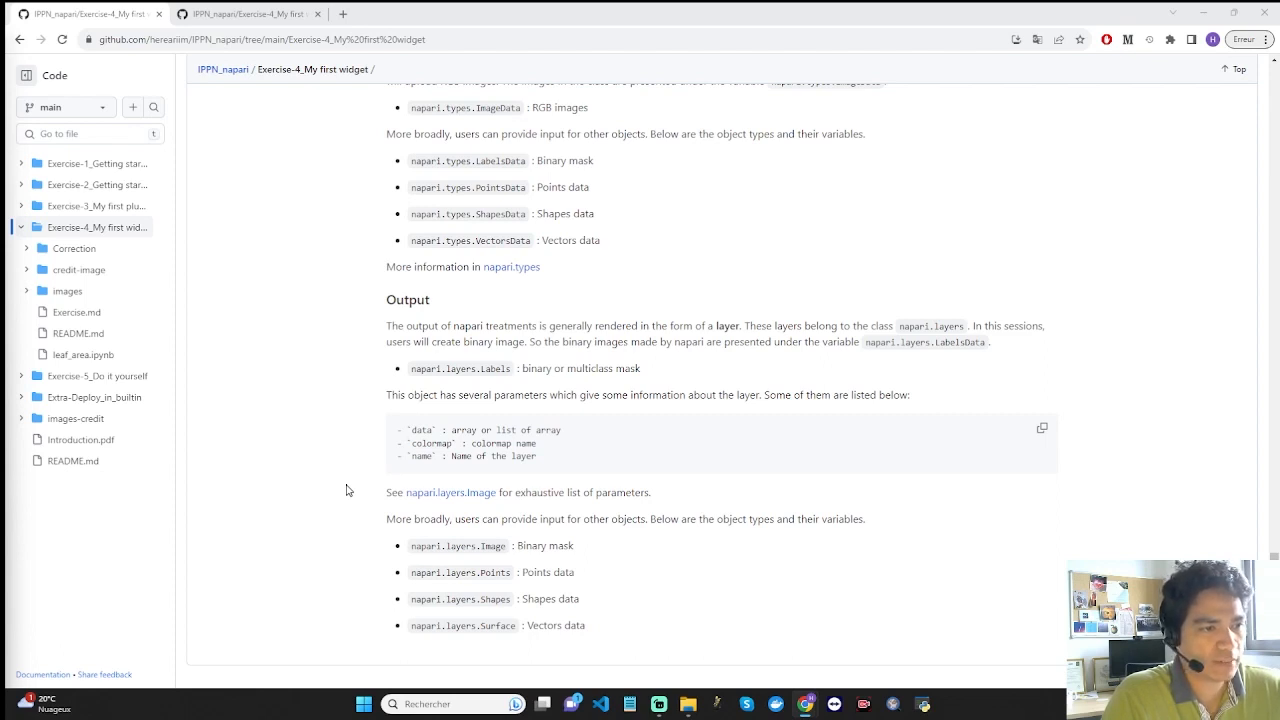
pyautogui.scroll(-3)
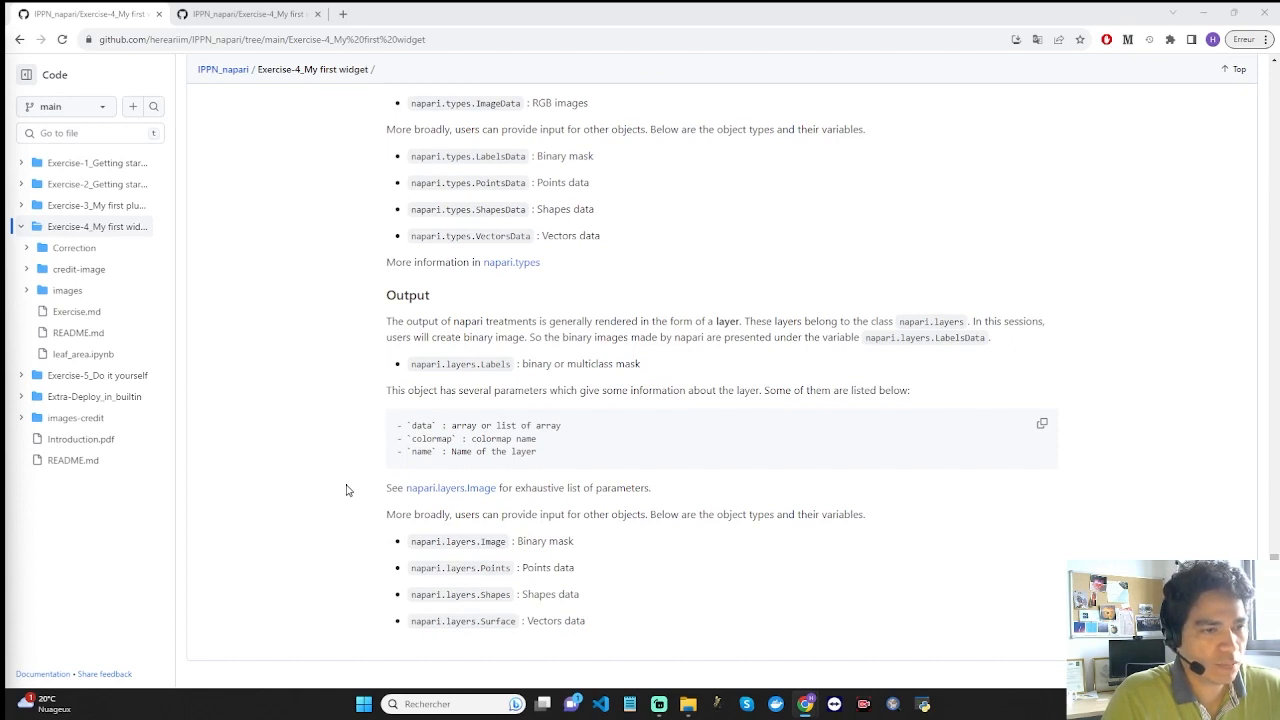
pyautogui.scroll(3)
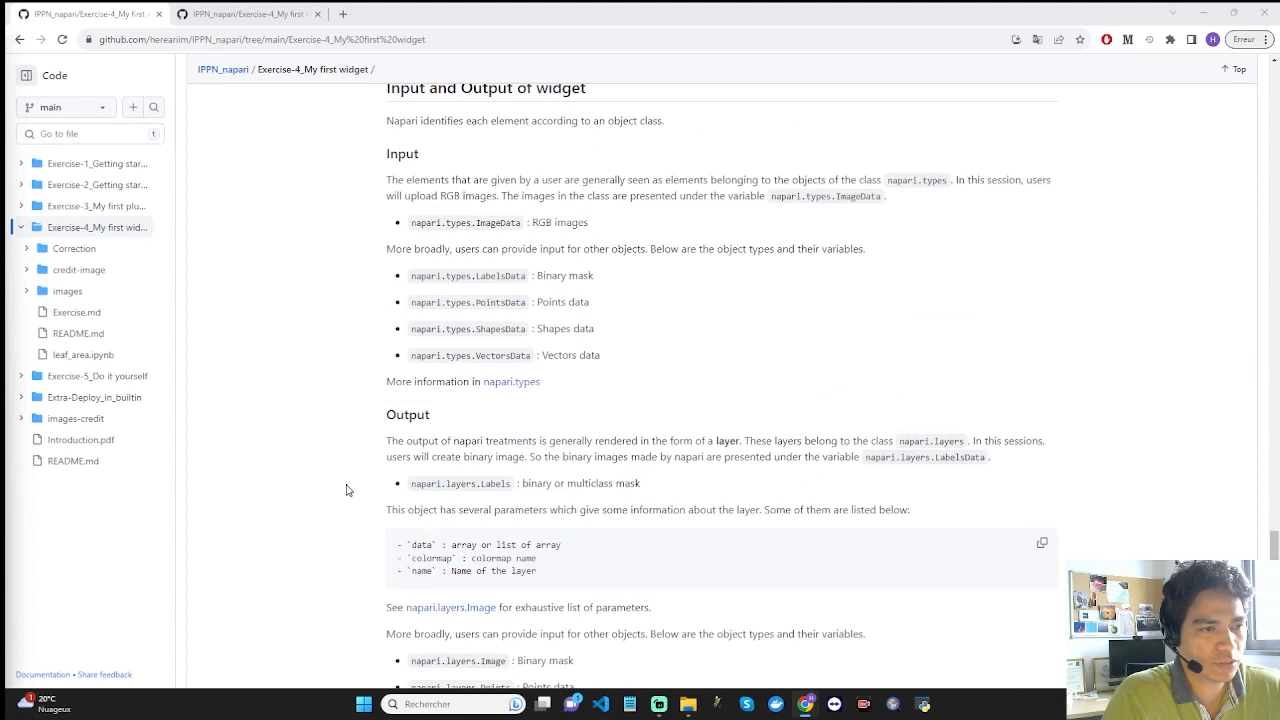
pyautogui.click(76, 312)
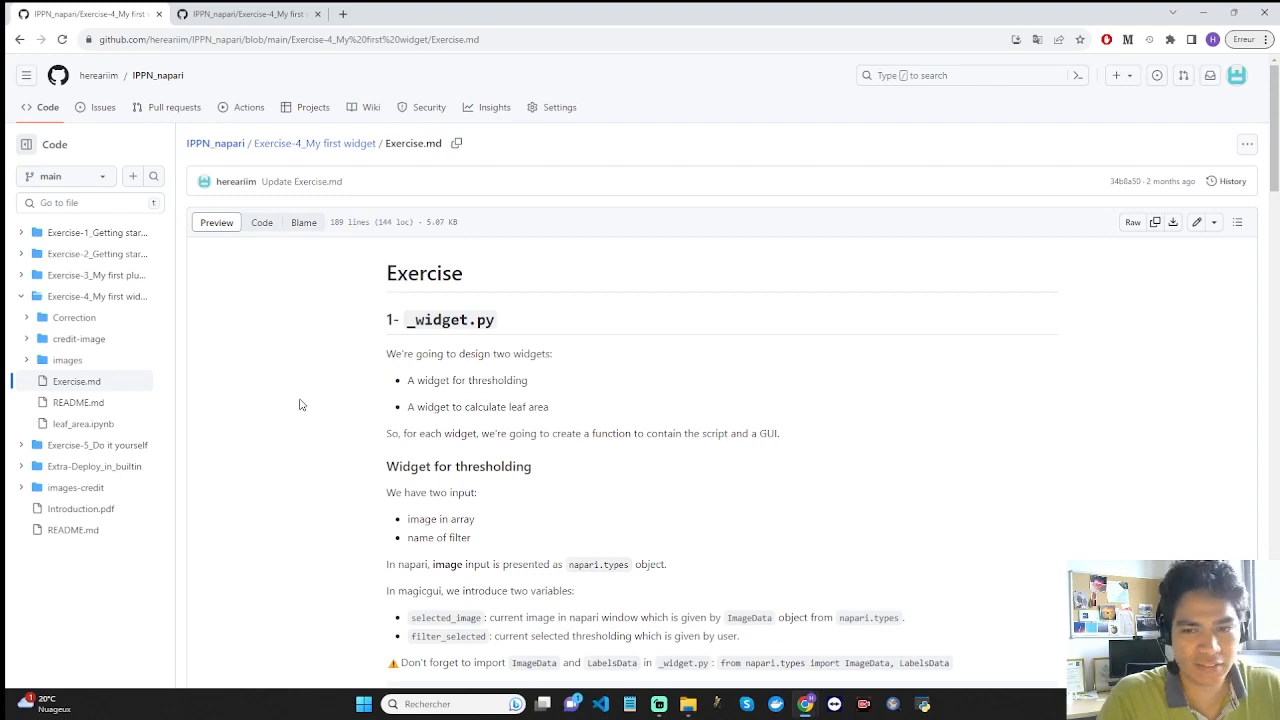
# Select the _widget.py heading in Exercise.md, then return to the plugin code.
pyautogui.scroll(-3)
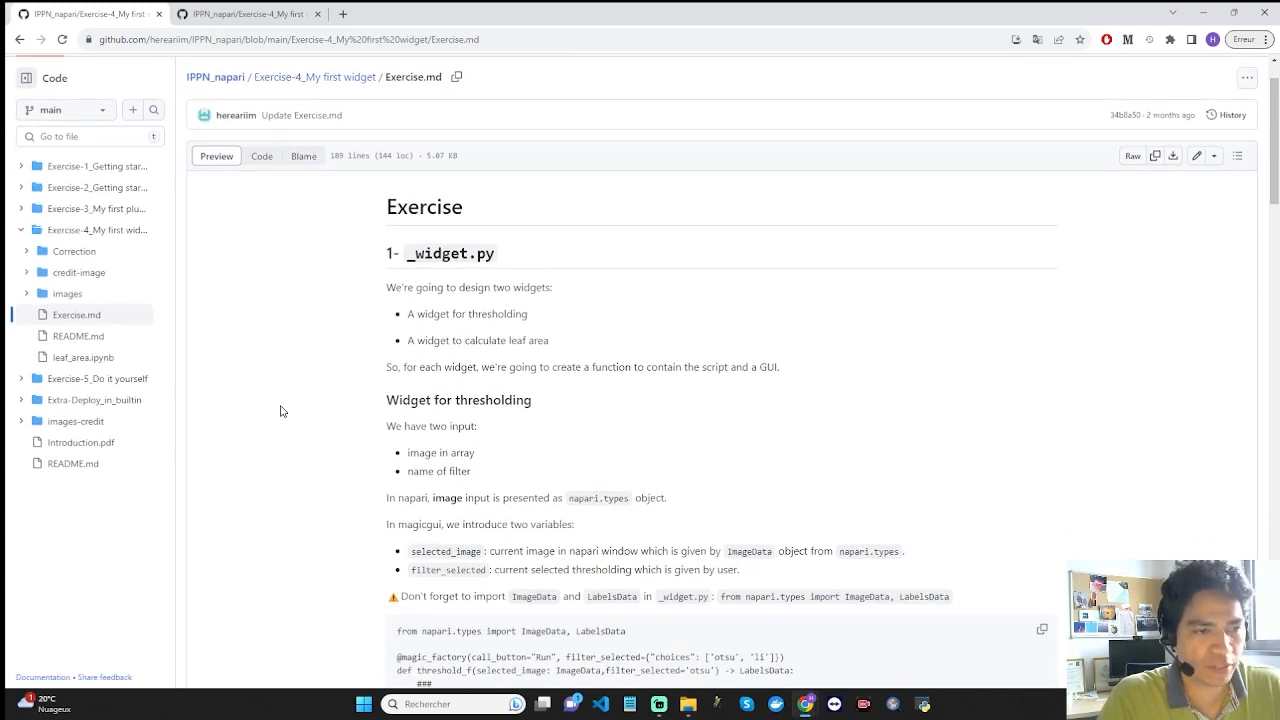
pyautogui.doubleClick(451, 252)
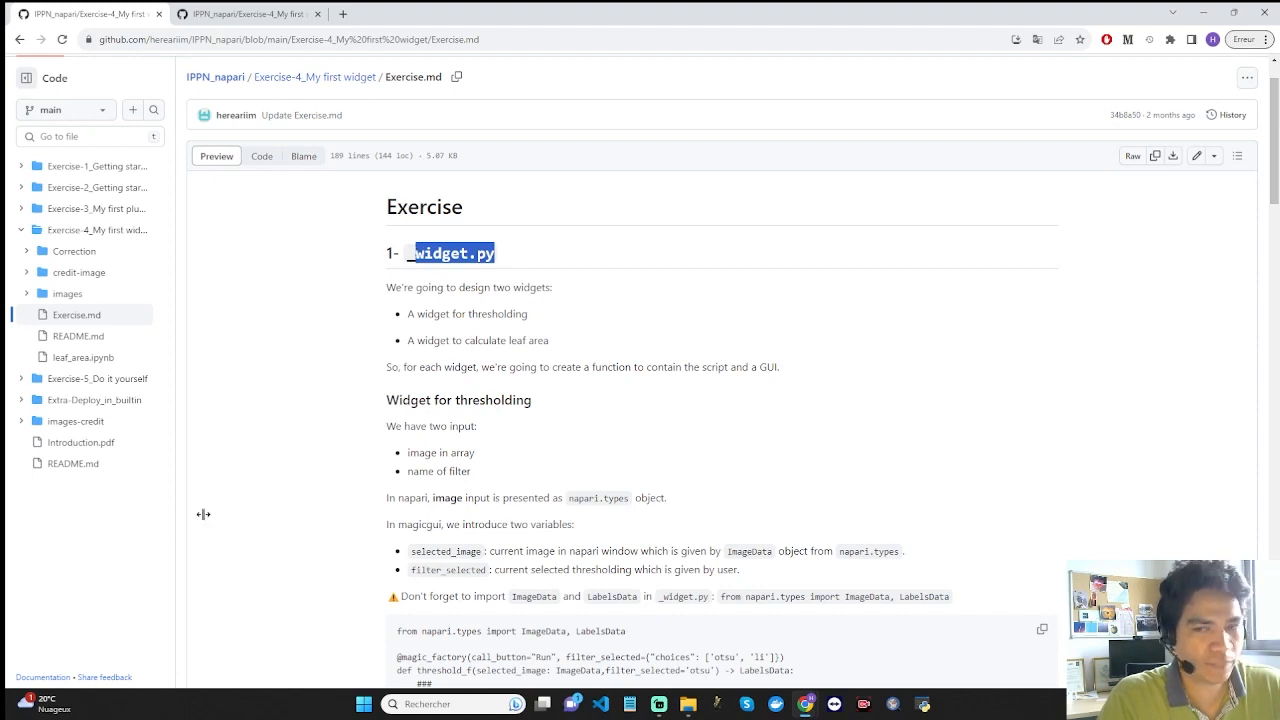
pyautogui.click(713, 700)
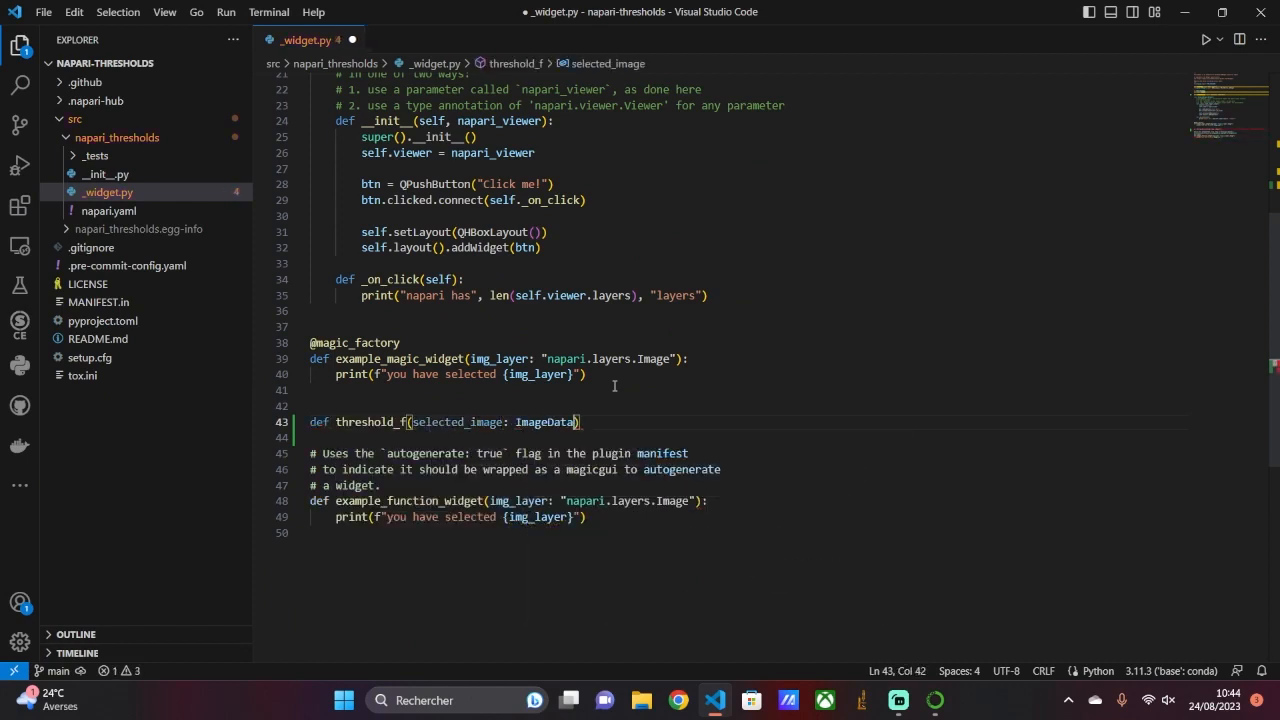
# Give threshold_f a filter_selected parameter defaulting to otsu that returns the mask.
pyautogui.write(', filter_selected')
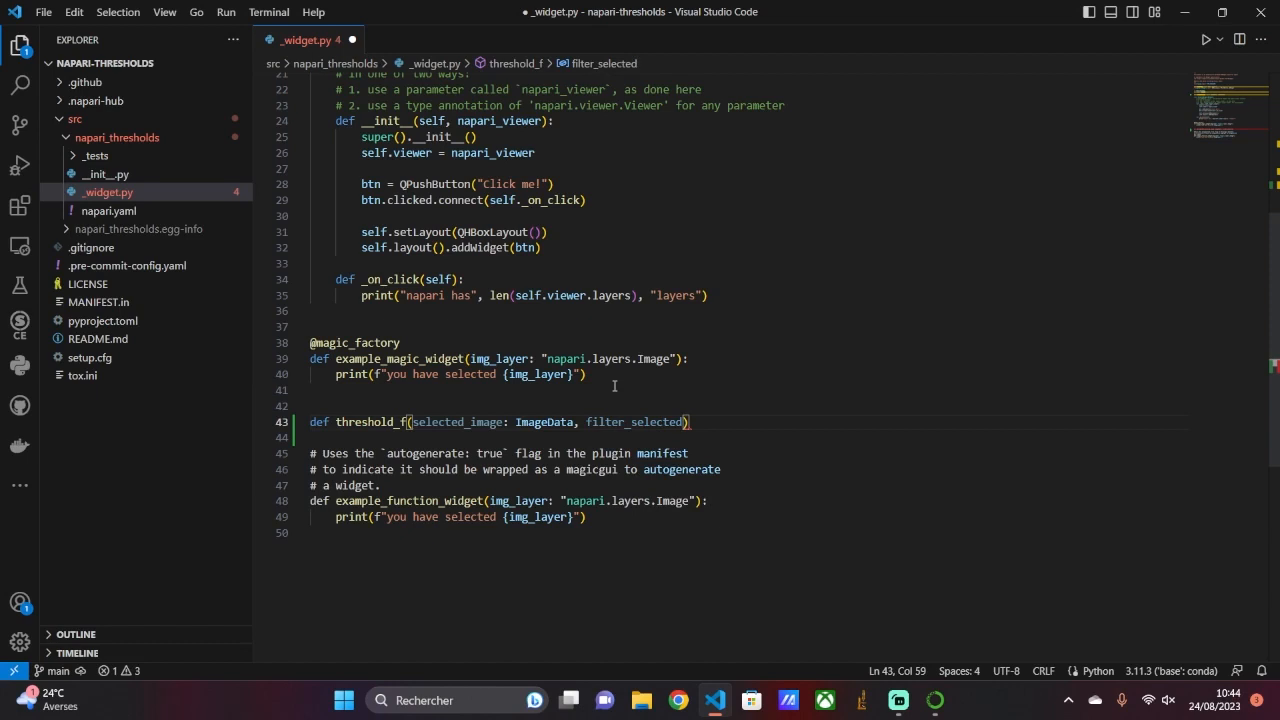
pyautogui.write('="otsu") -> LabelsData:')
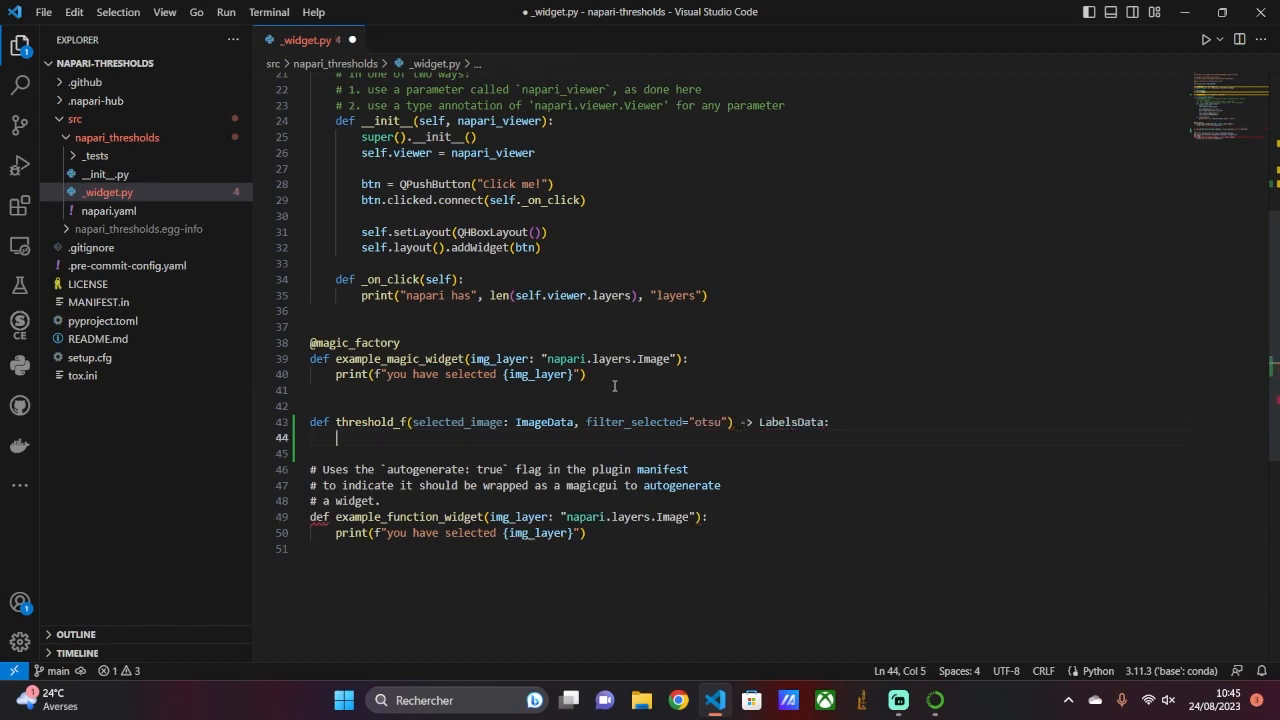
pyautogui.write('return mask')
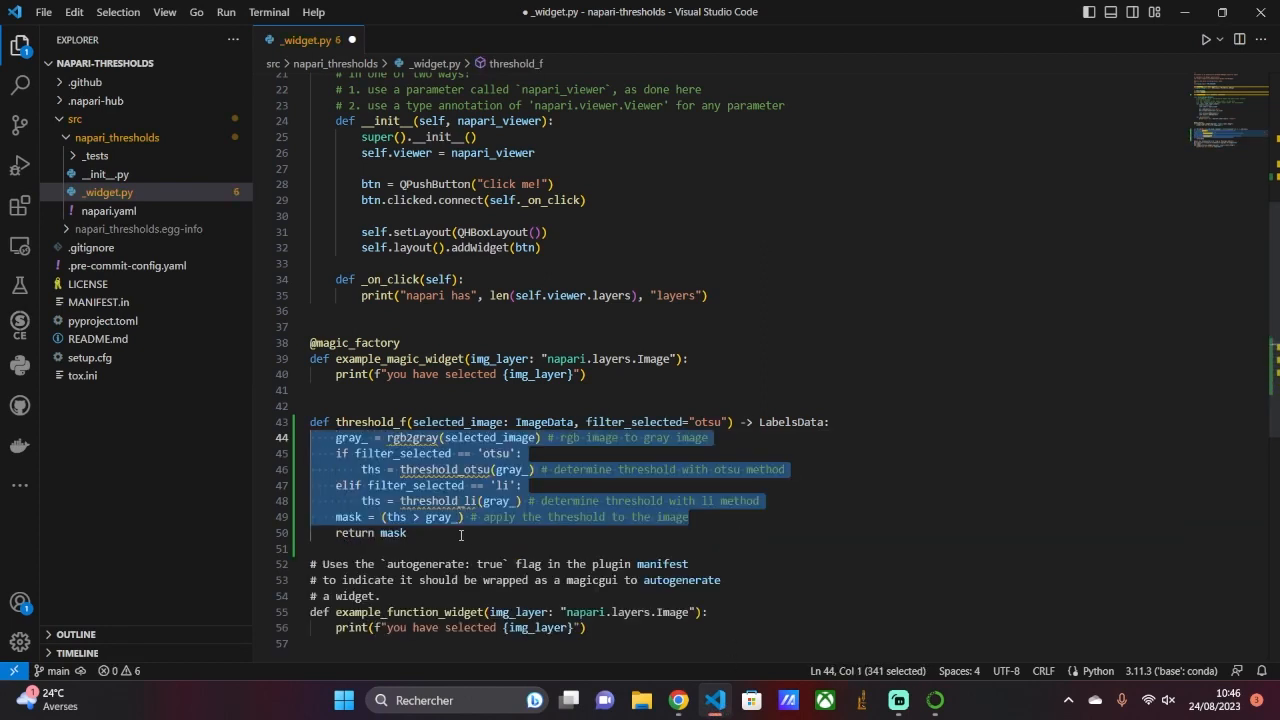
pyautogui.write('@magic_factory(call_)')
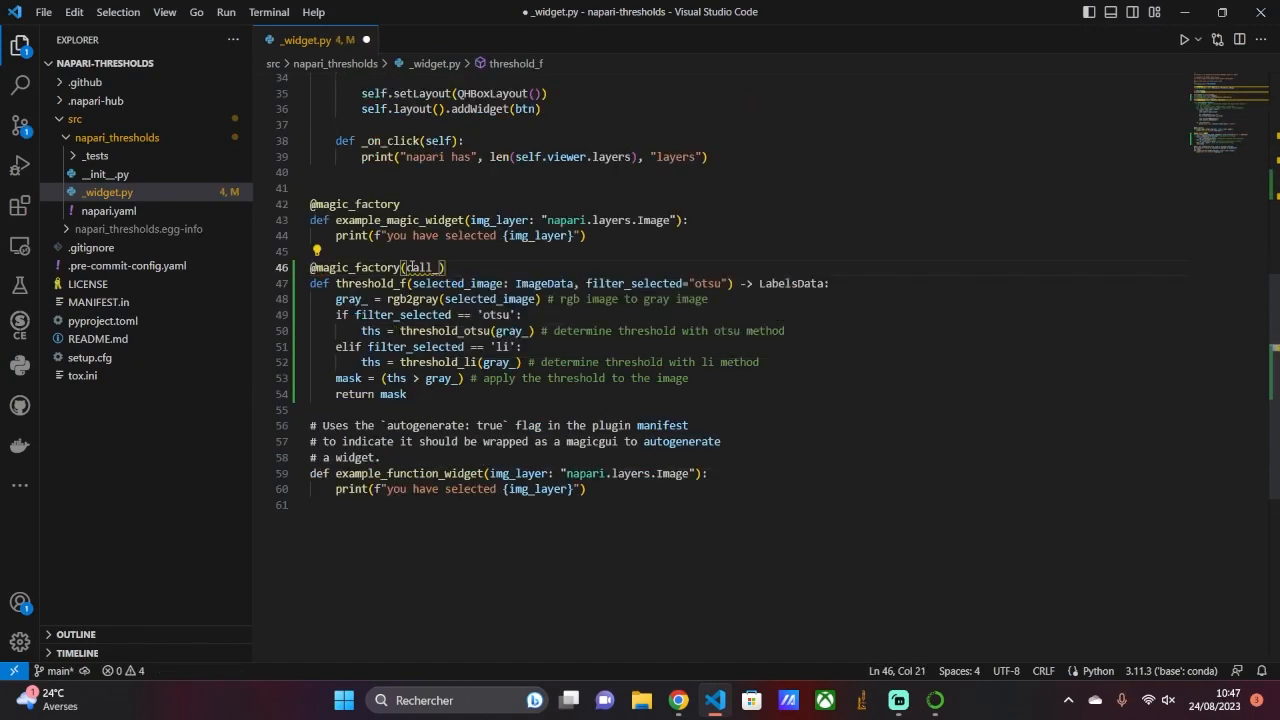
pyautogui.write('button="Run", filter_selected={"choices":["otsu",')
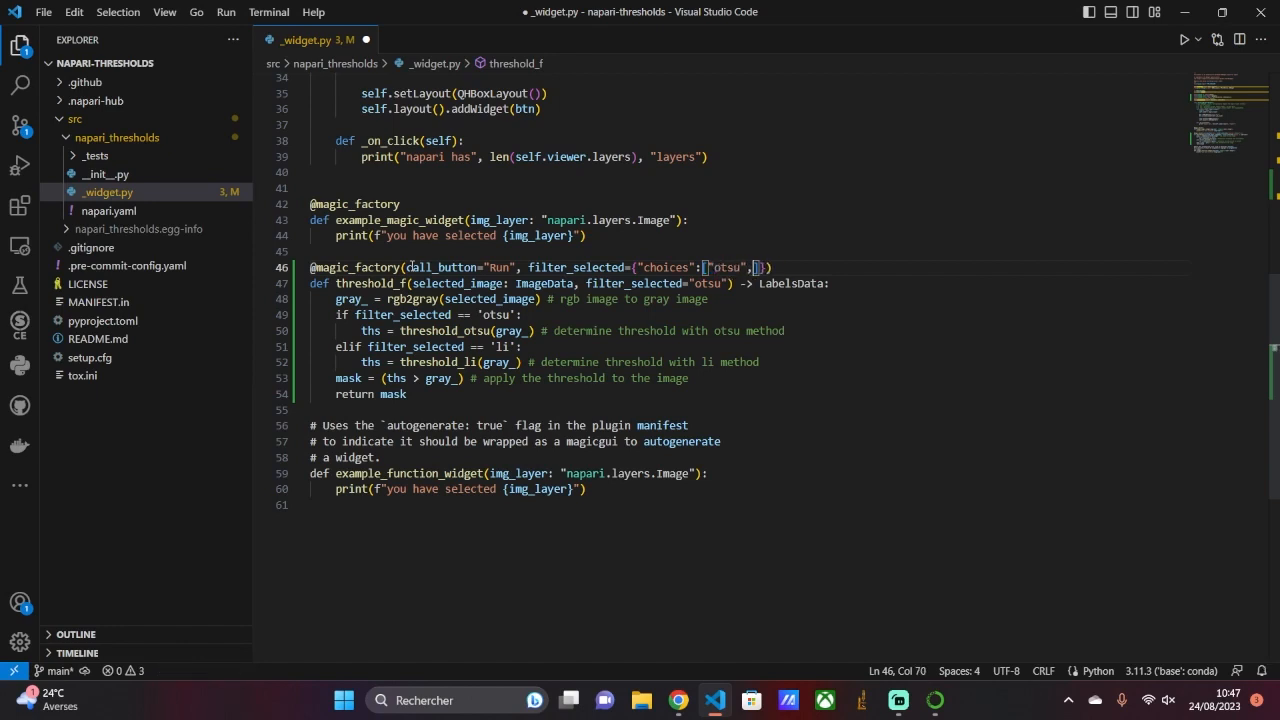
pyautogui.write('li"')
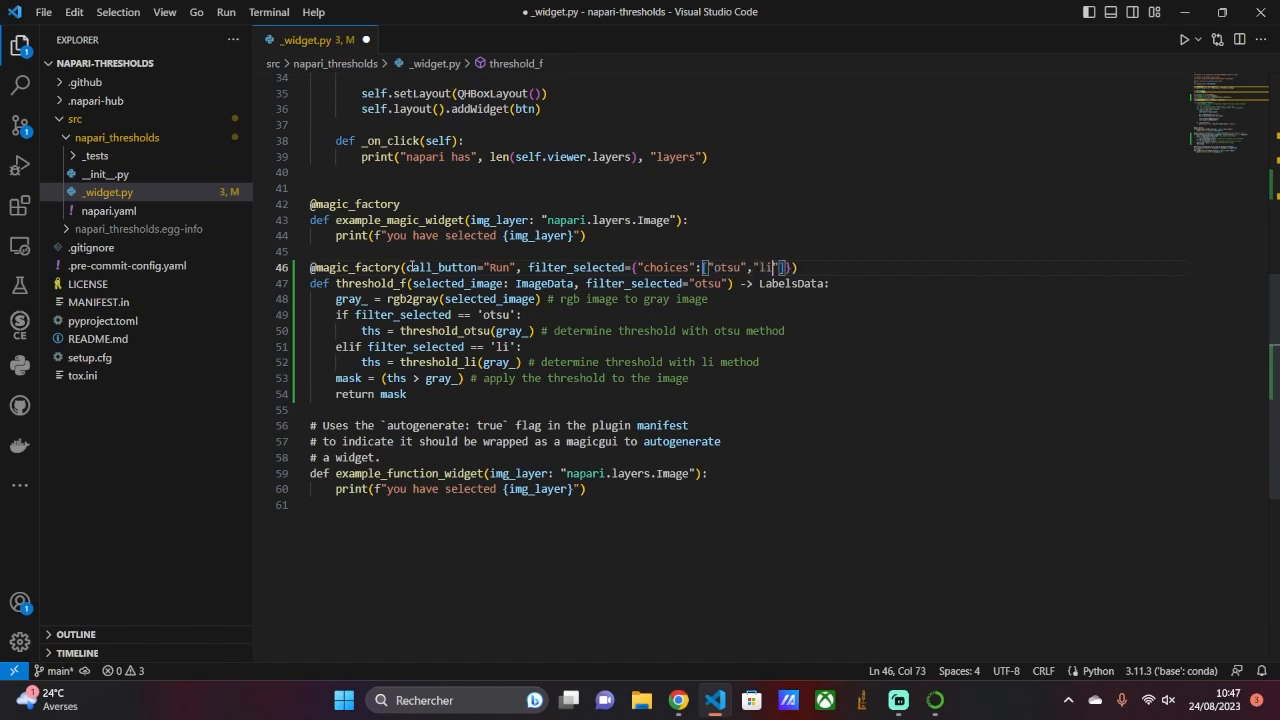
pyautogui.press('ctrl+s')
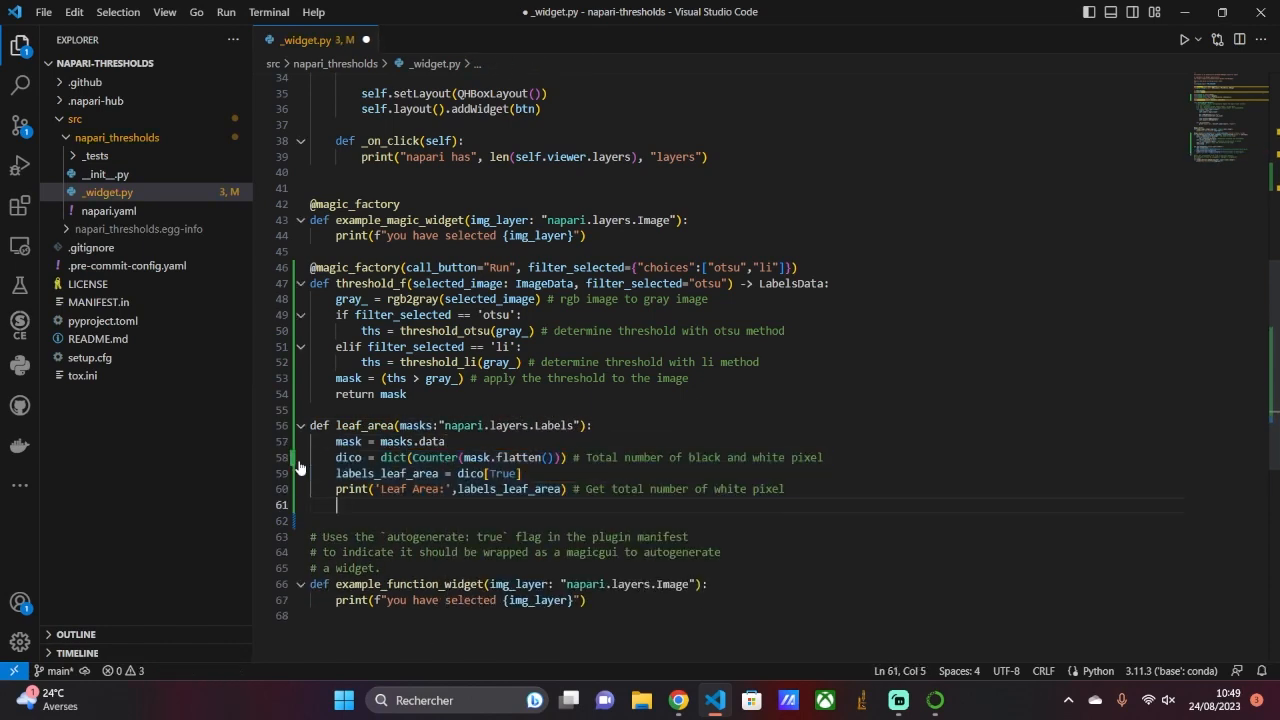
pyautogui.write('return labels_leaf_area')
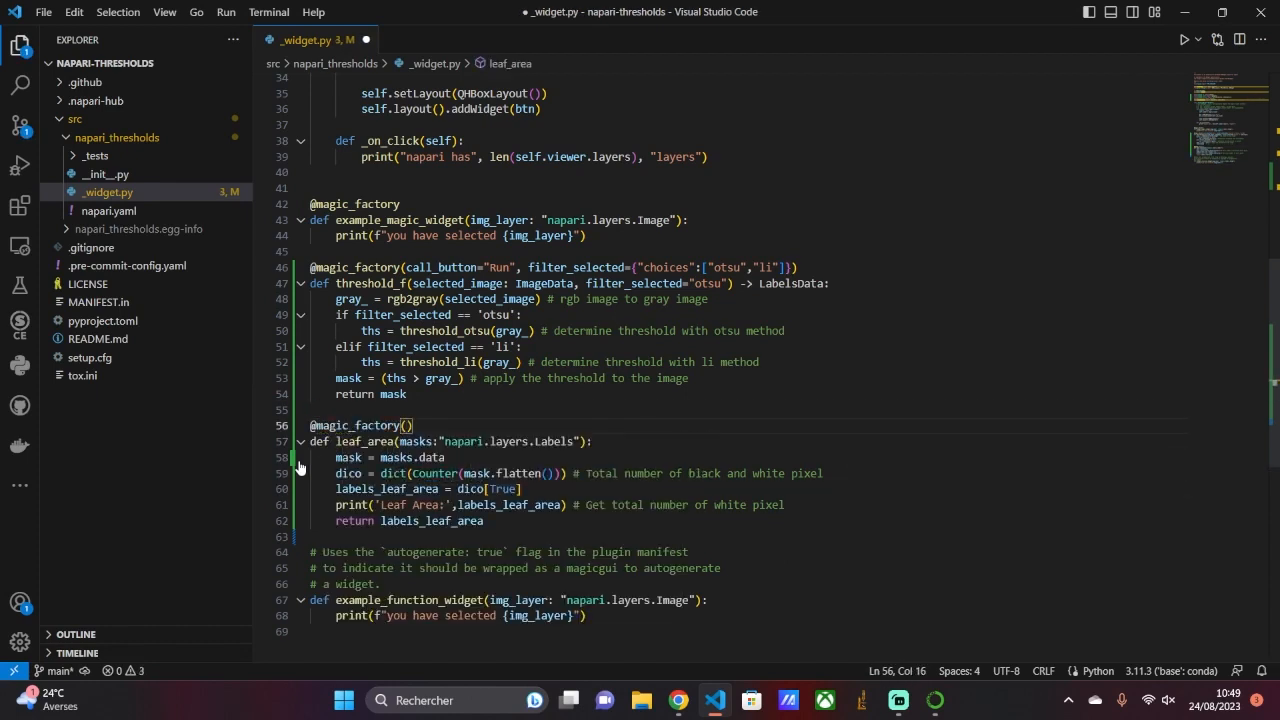
pyautogui.write('result')
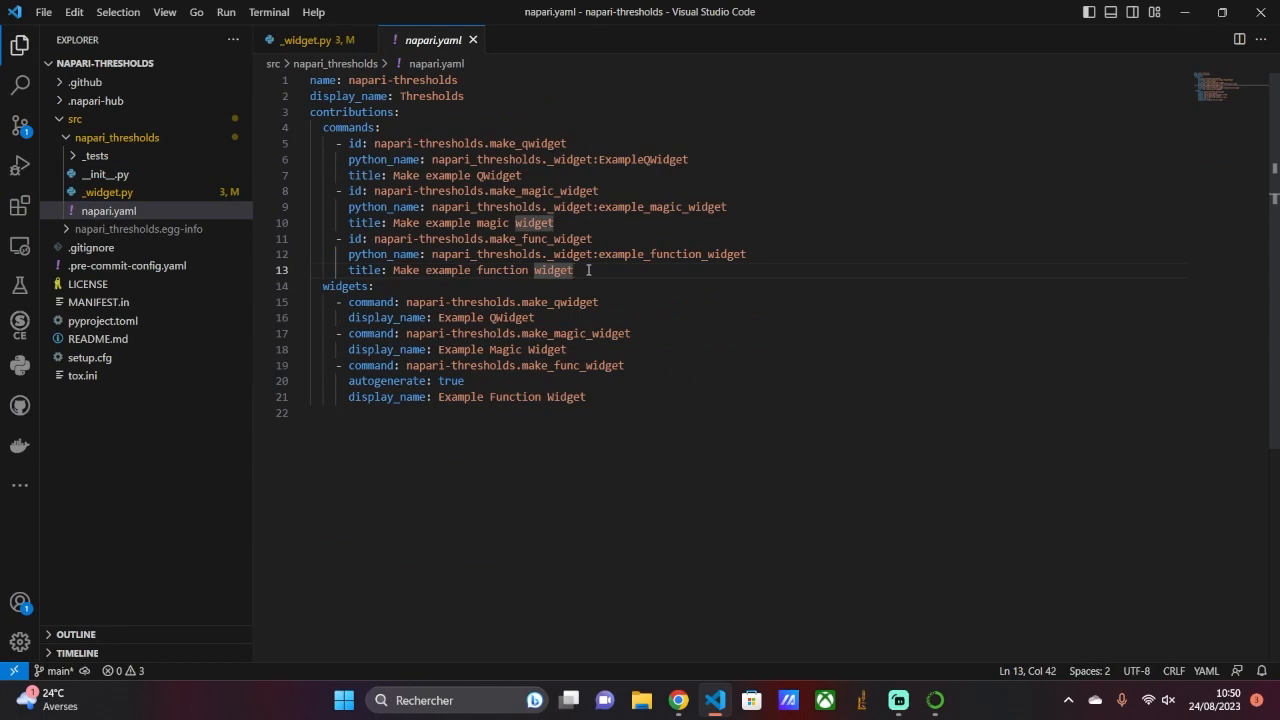
# Add Thresholds and Leaf area command and widget entries for threshold_f and leaf_area.
pyautogui.press('enter')
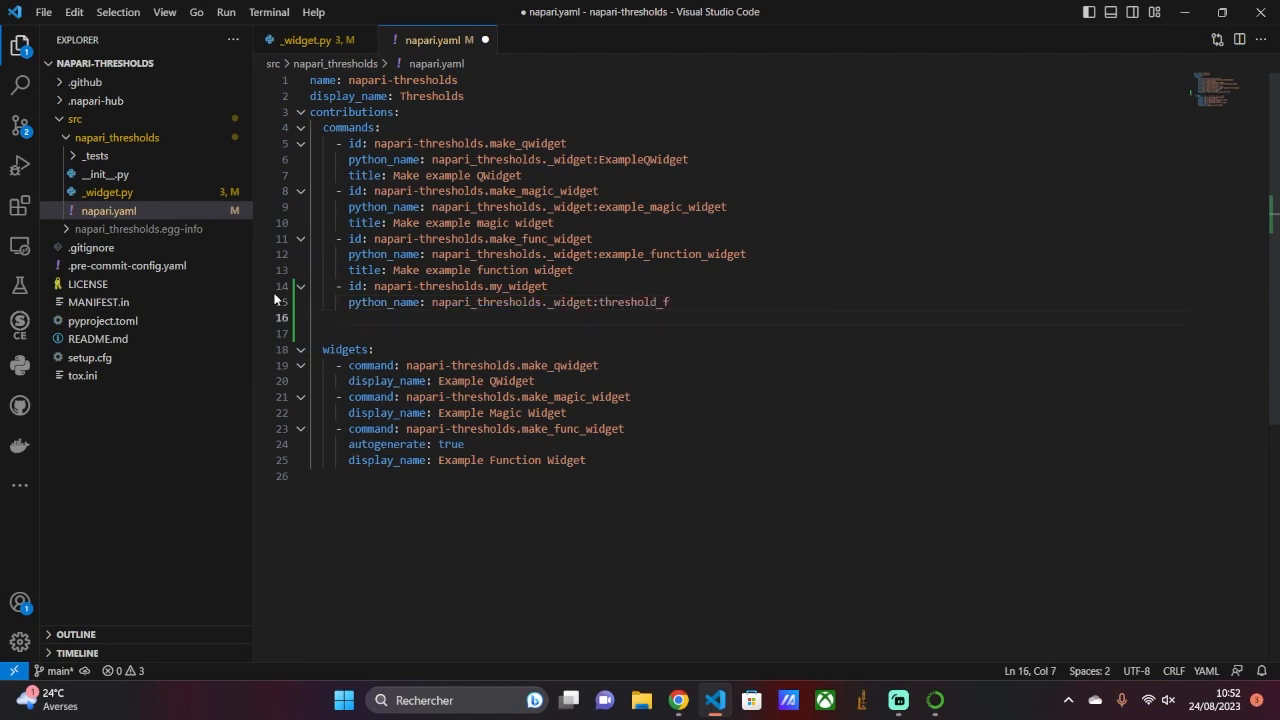
pyautogui.write('title: Thresholds')
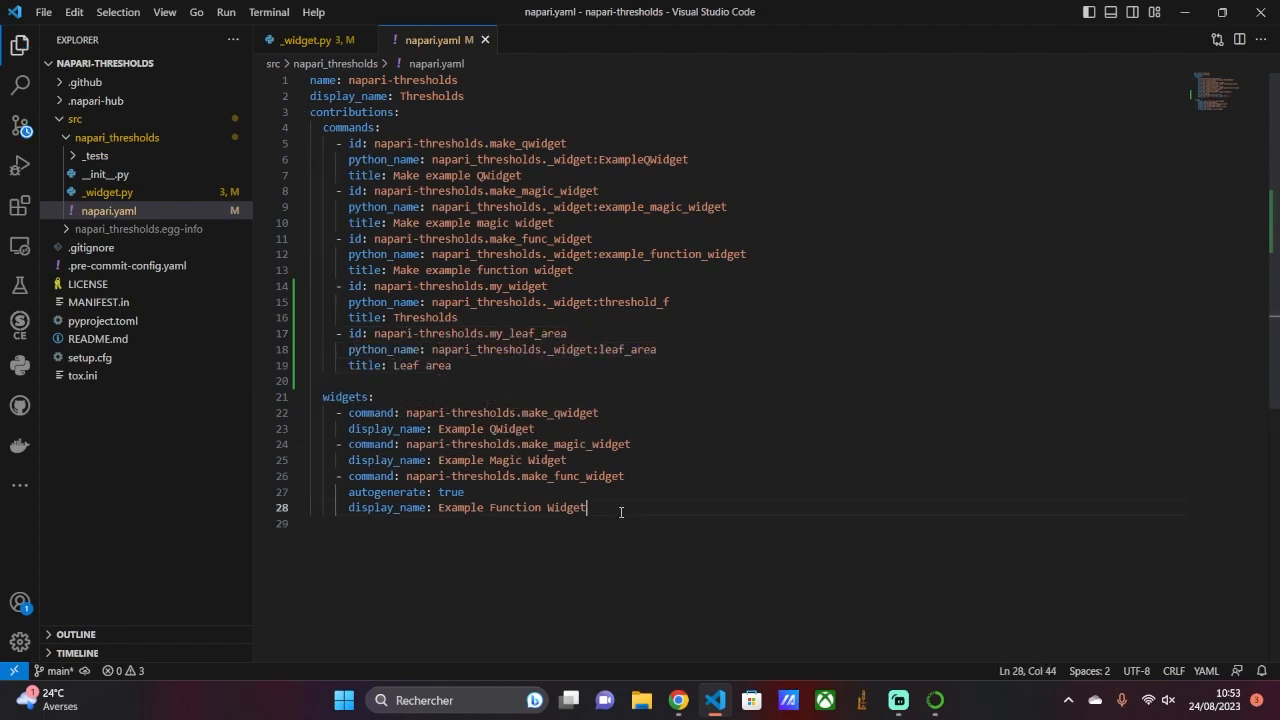
pyautogui.write('- command: napari-thresholds.my')
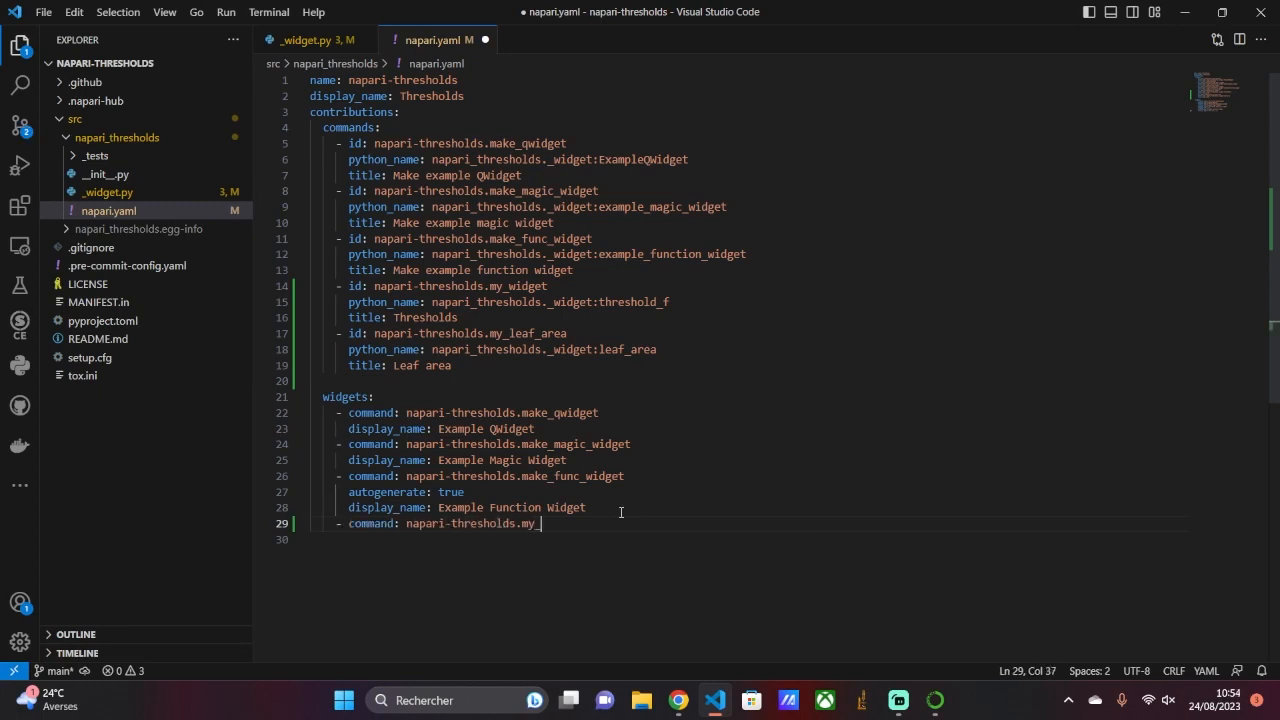
pyautogui.write('_widget')
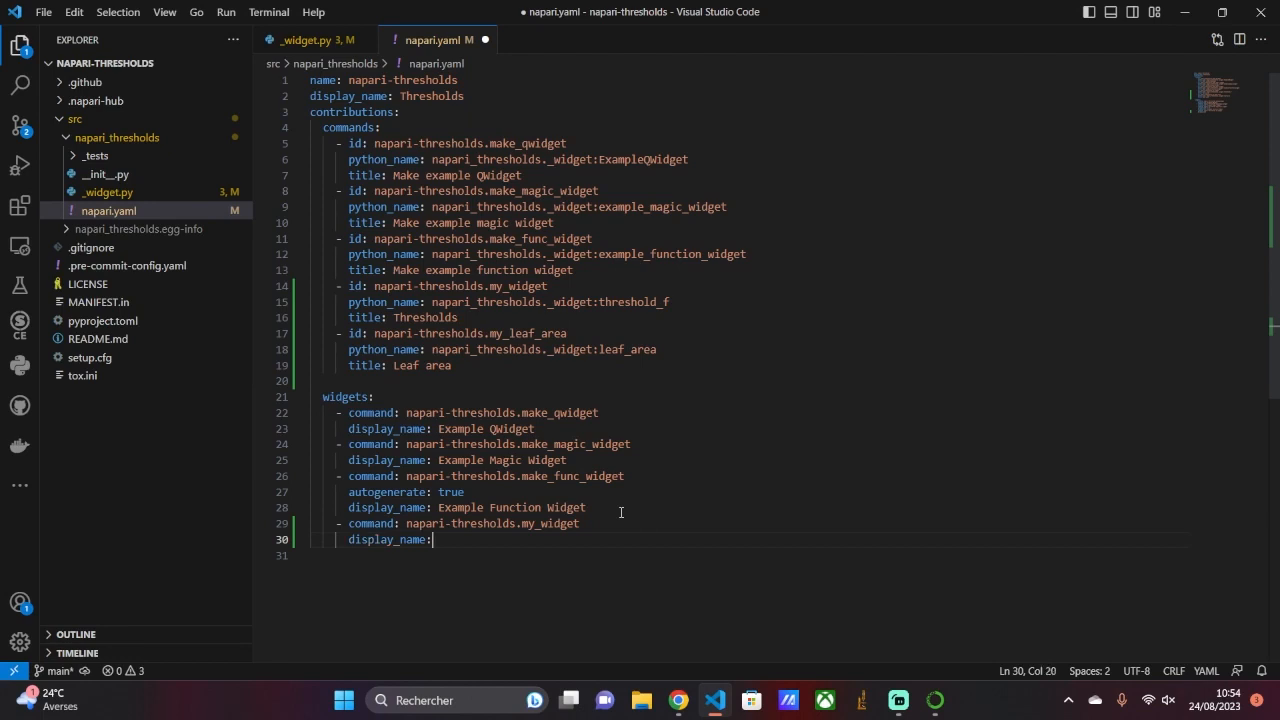
pyautogui.write('Thresholds')
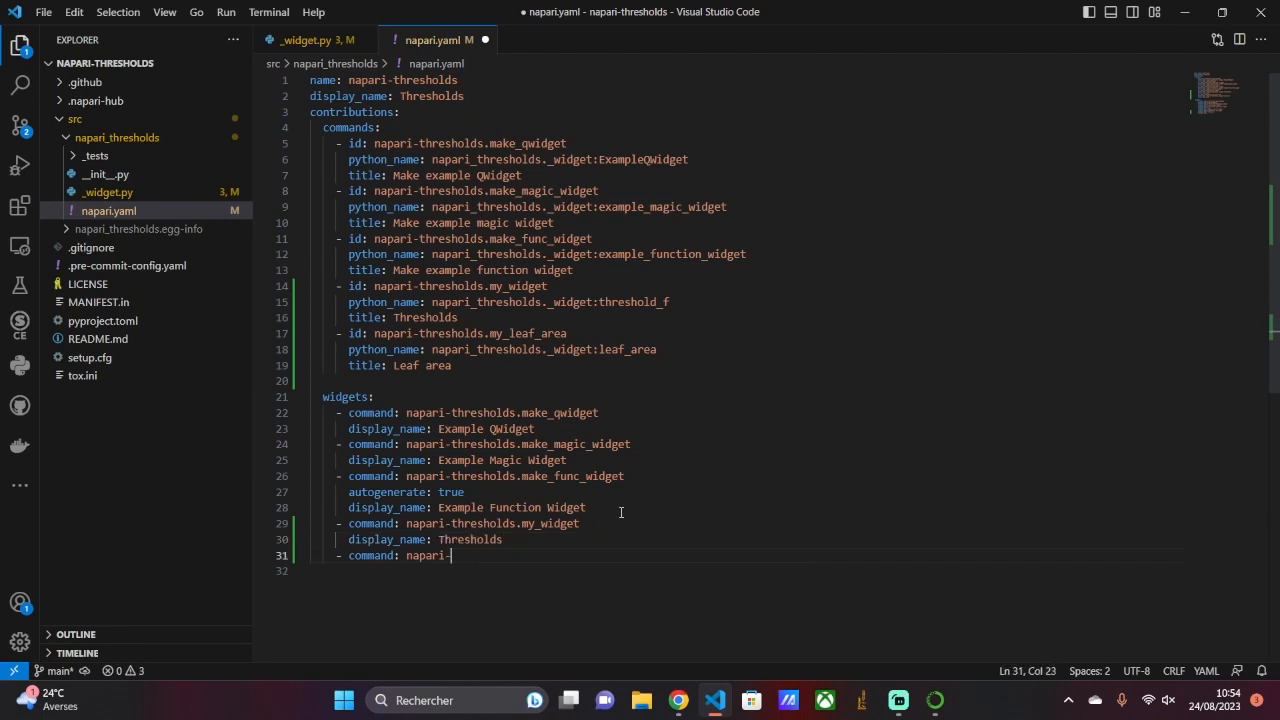
pyautogui.write('thresholds.my_leaf_area')
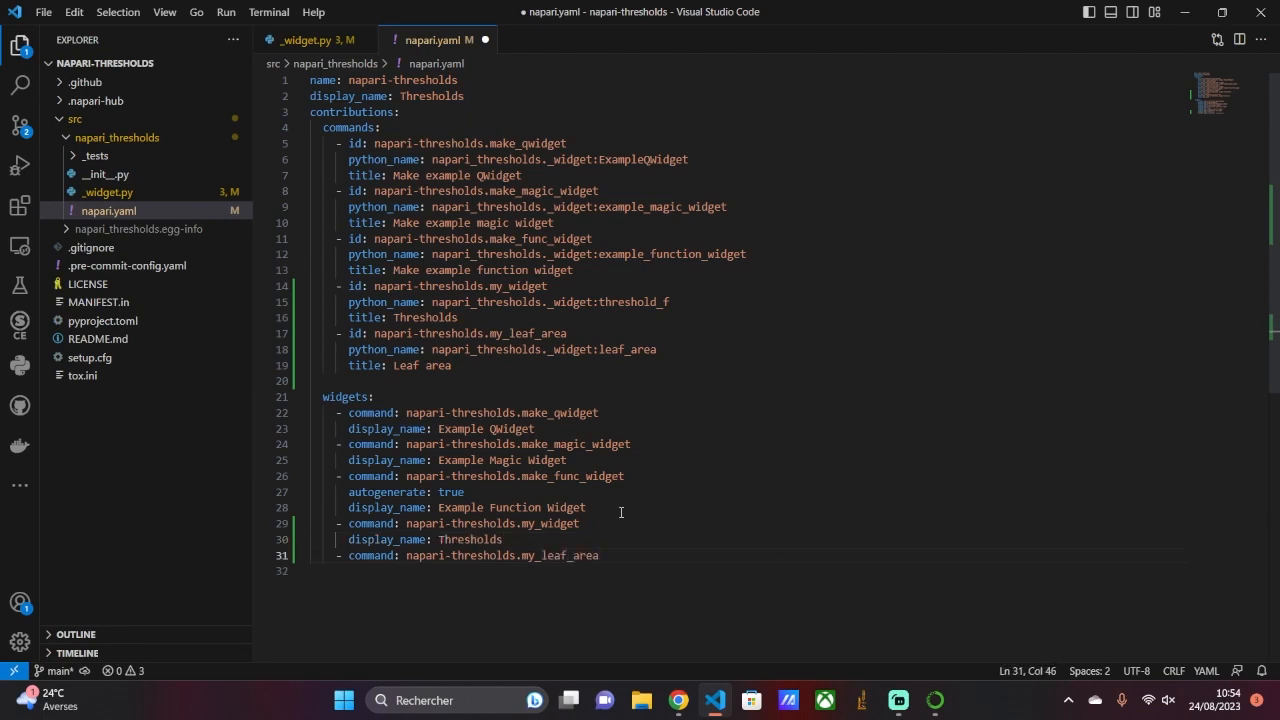
pyautogui.write('display_name:')
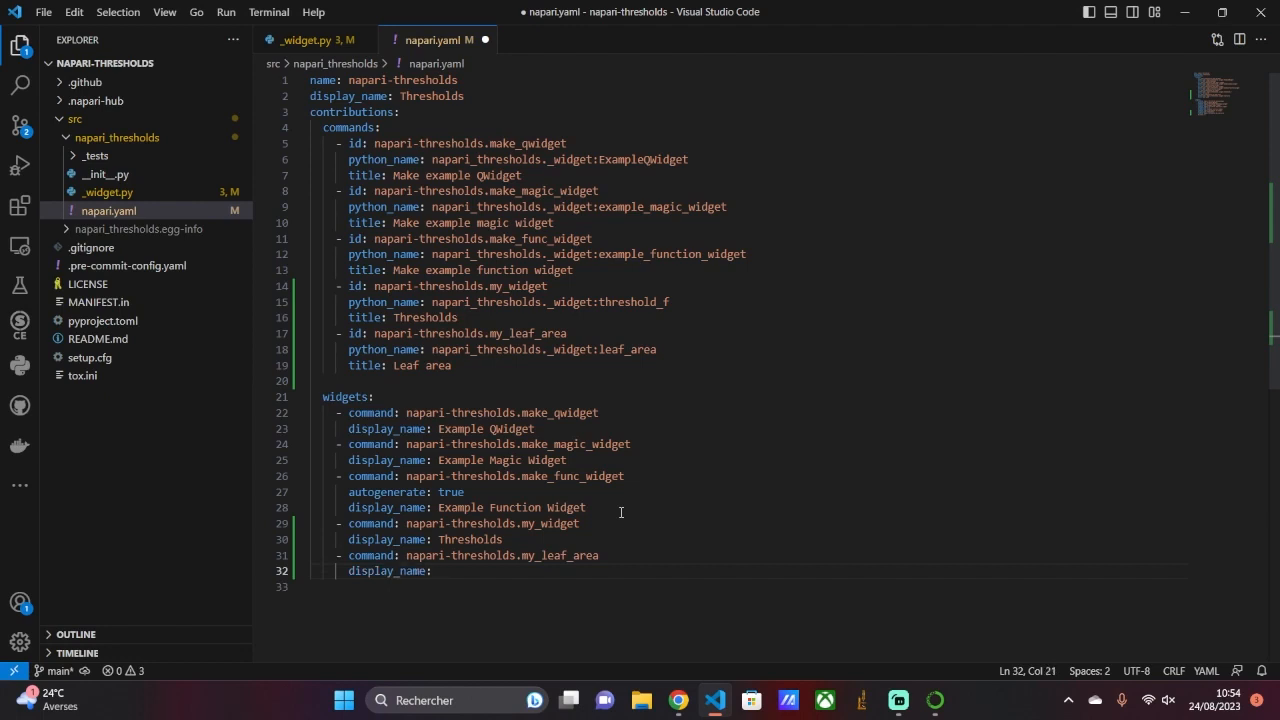
pyautogui.write('Leaf area')
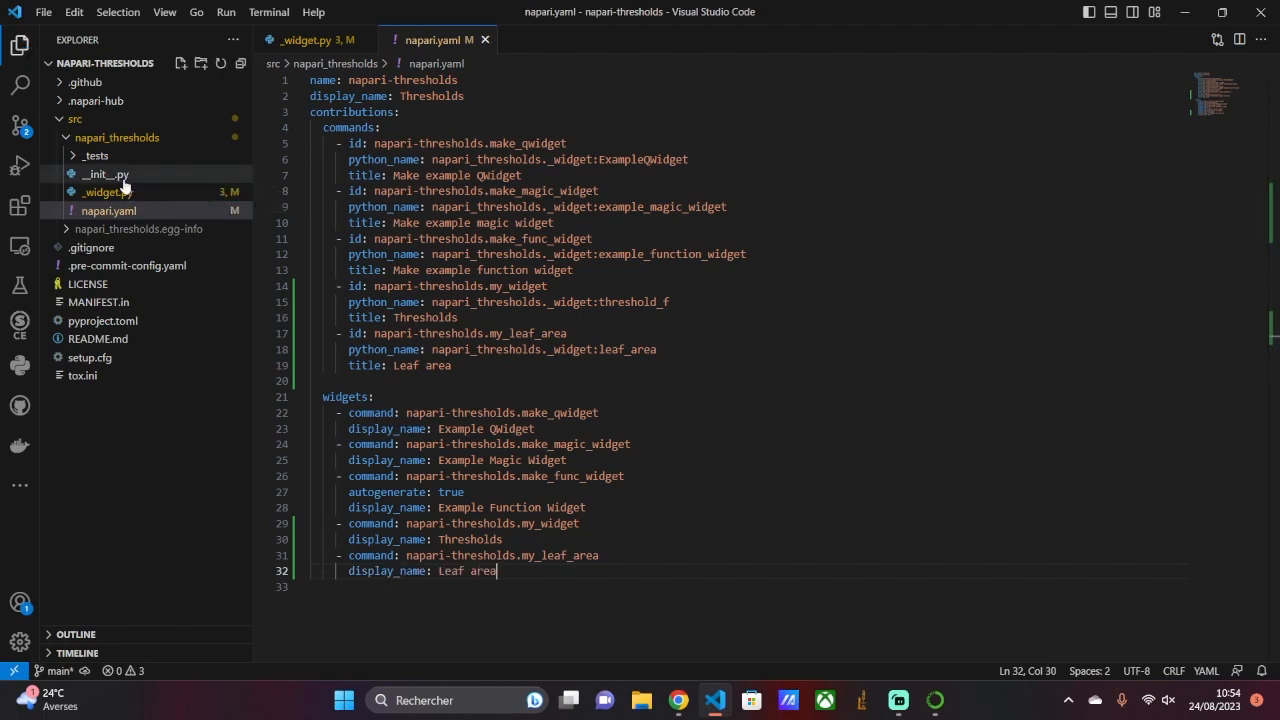
# Export threshold_f and leaf_area in __init__.py; add scikit-image and napari to install_requires.
pyautogui.click(104, 174)
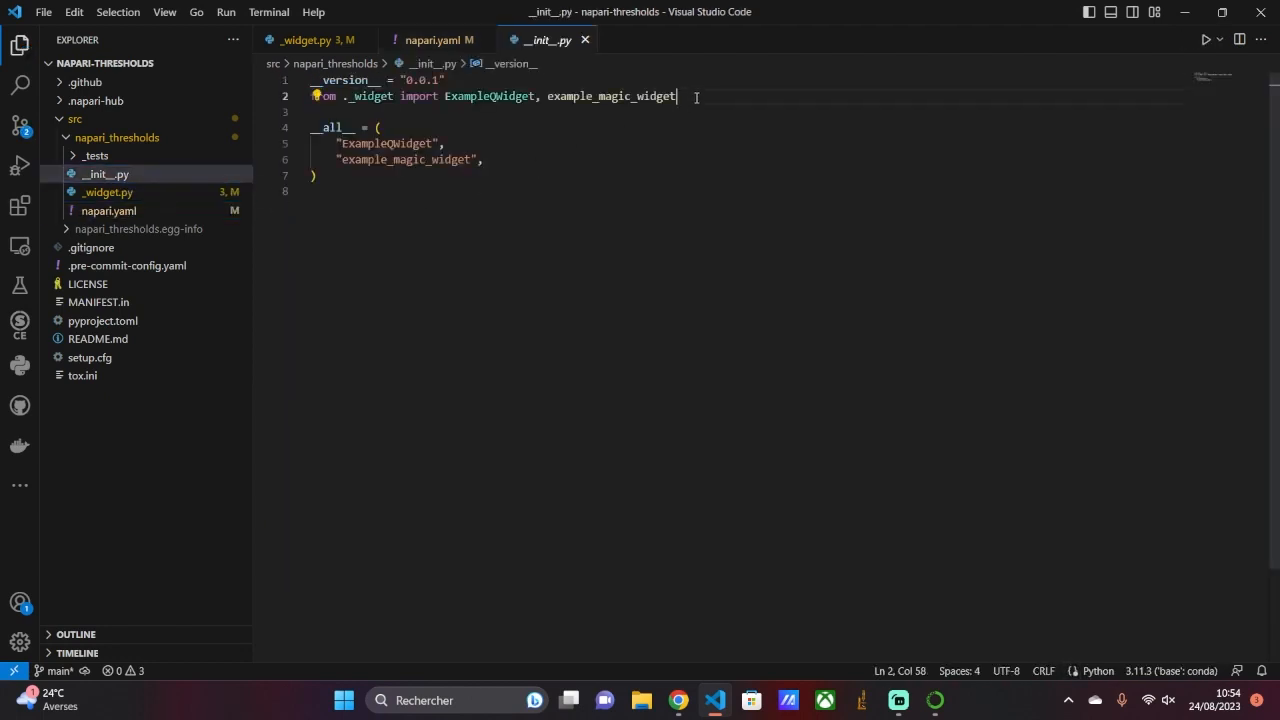
pyautogui.write(', threshold_f, leaf_area')
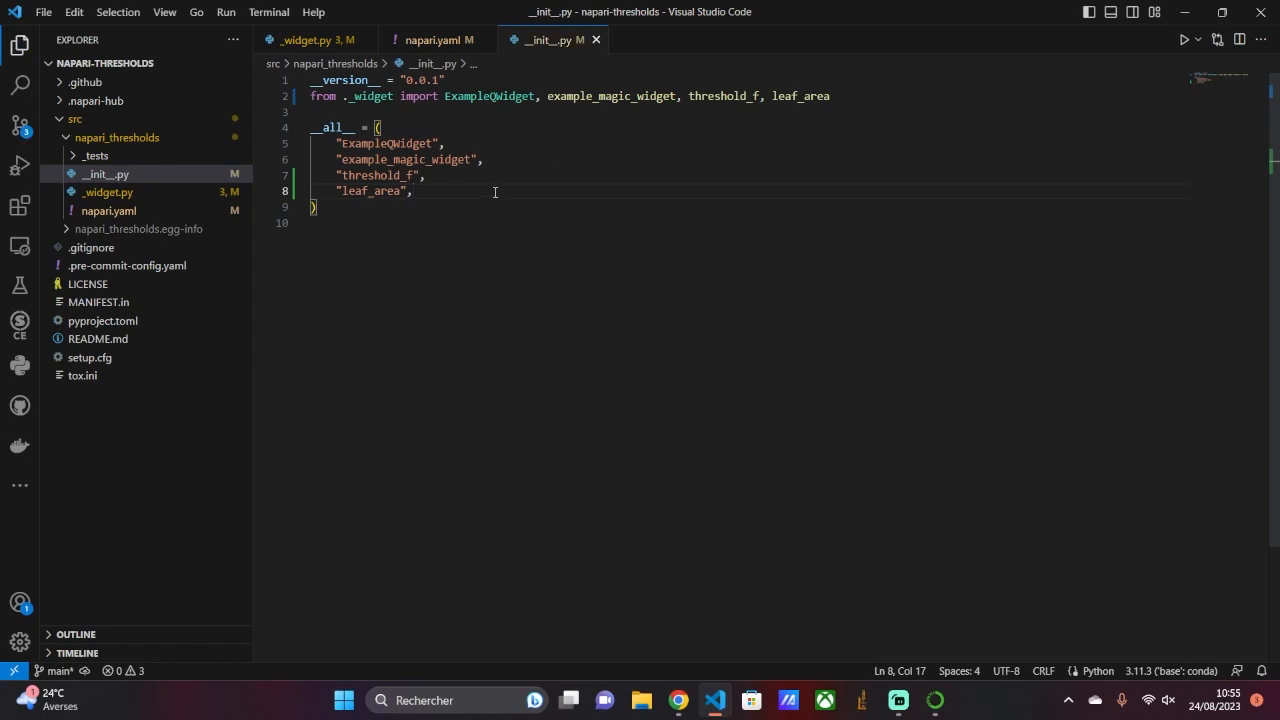
pyautogui.click(90, 357)
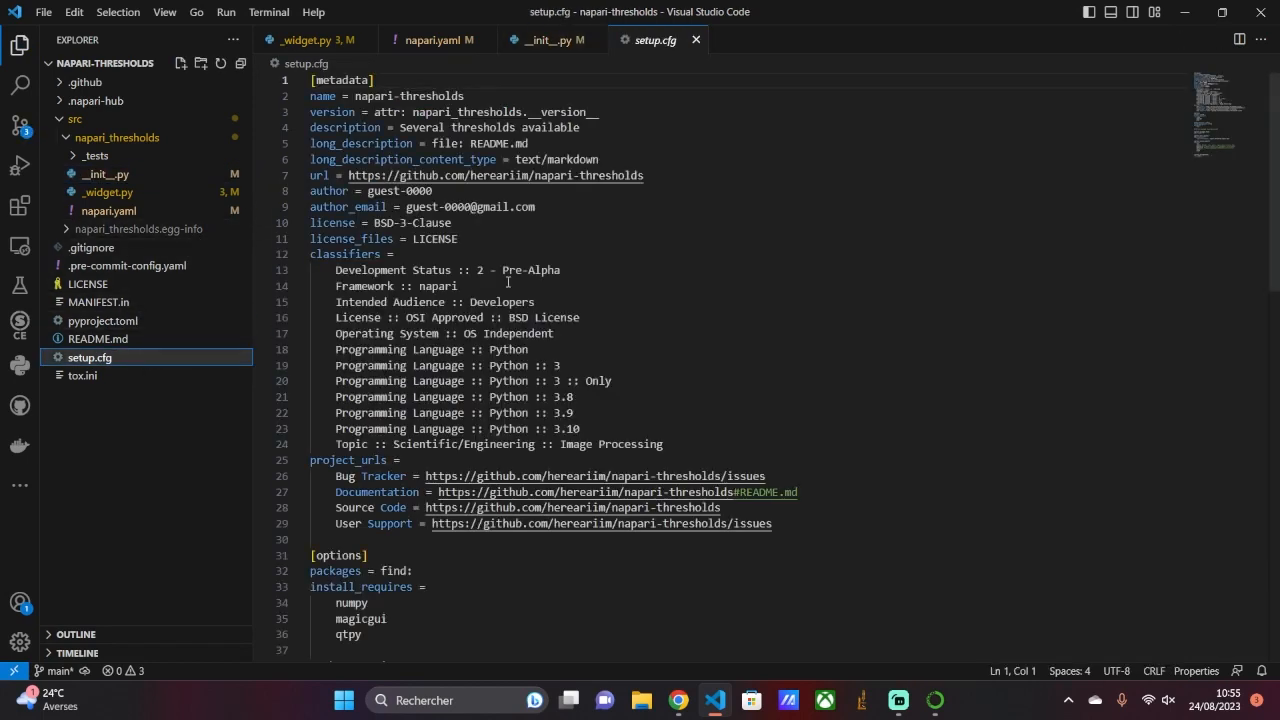
pyautogui.scroll(-3)
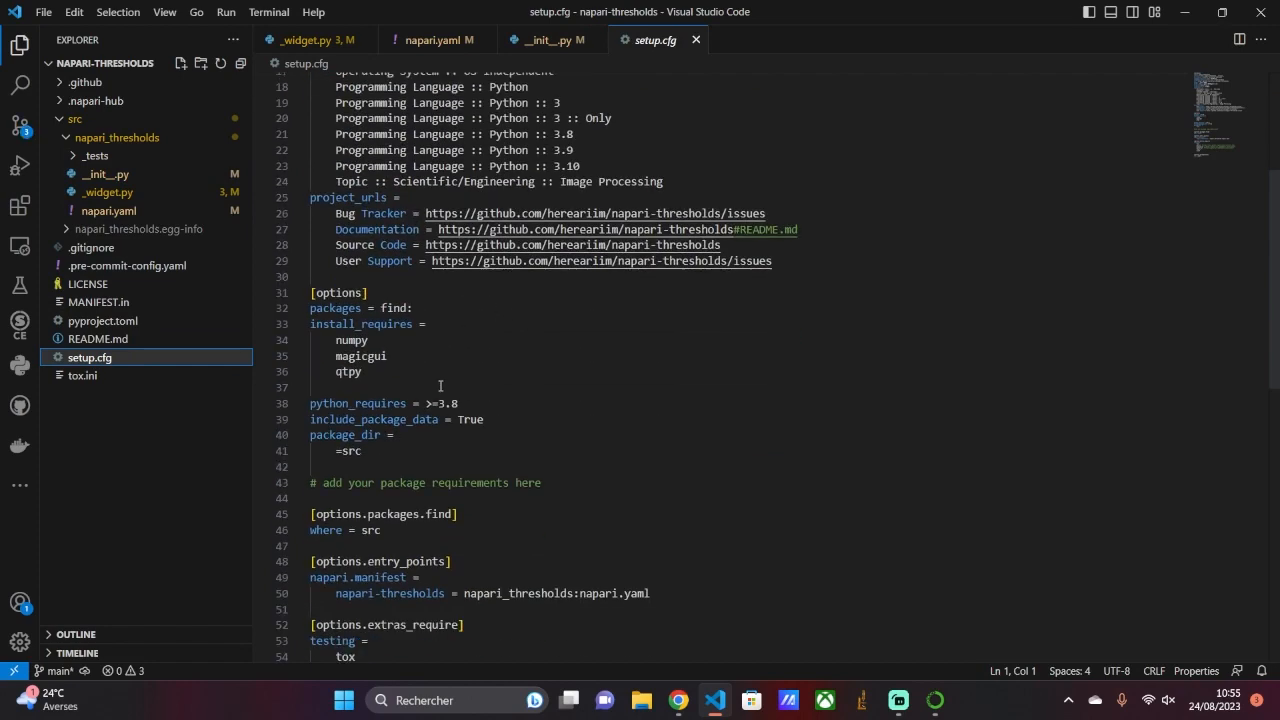
pyautogui.write('scikit-Image')
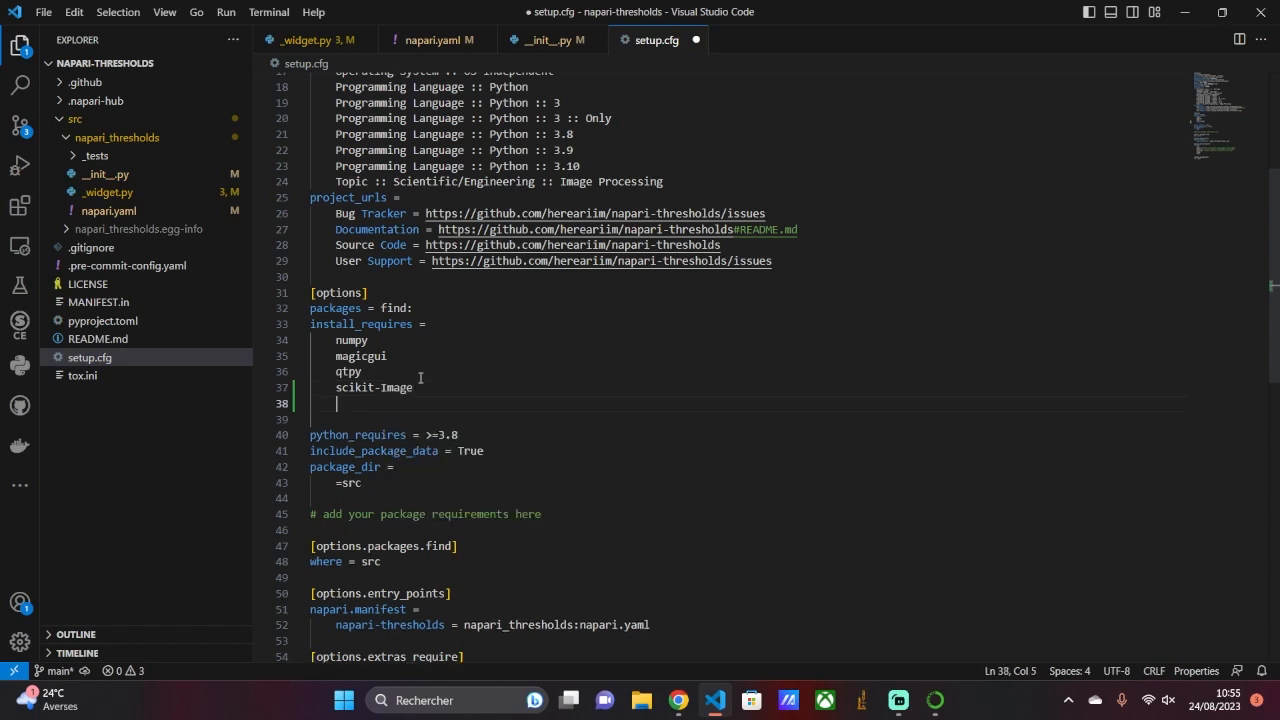
pyautogui.write('napari')
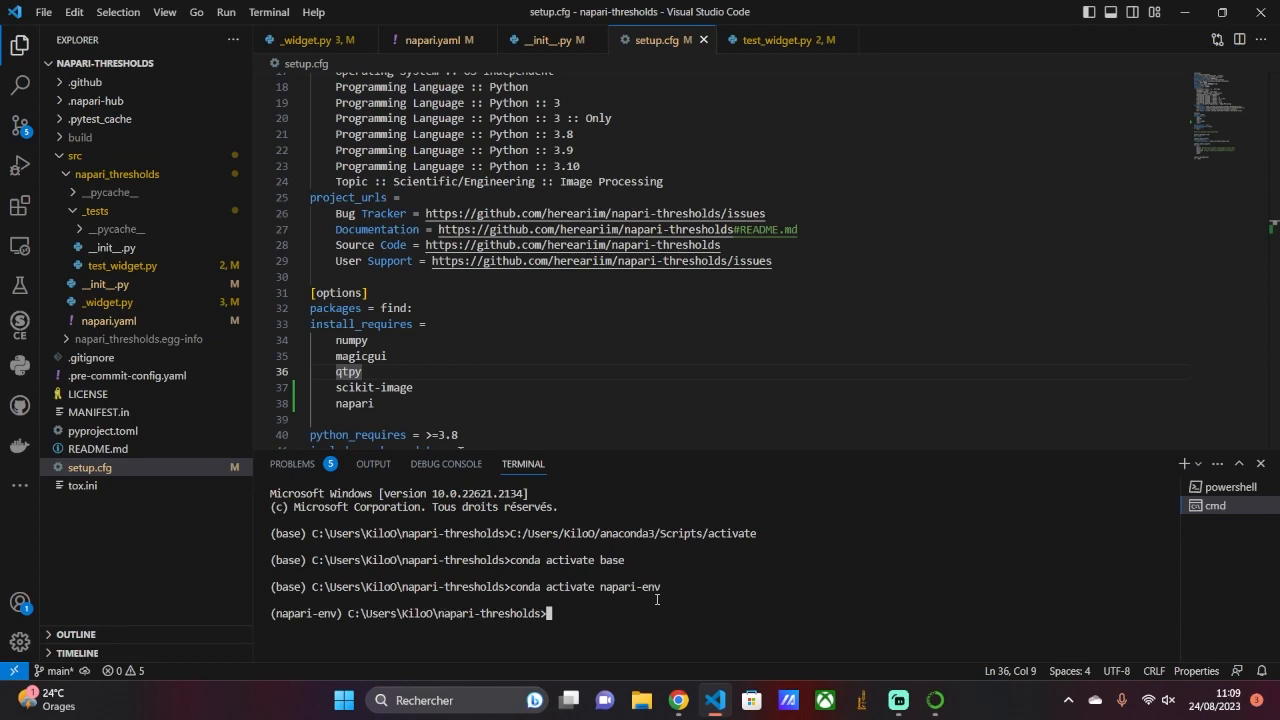
# Launch napari, threshold the leaf with otsu, and run Leaf area to get 197533.
pyautogui.write('napari')
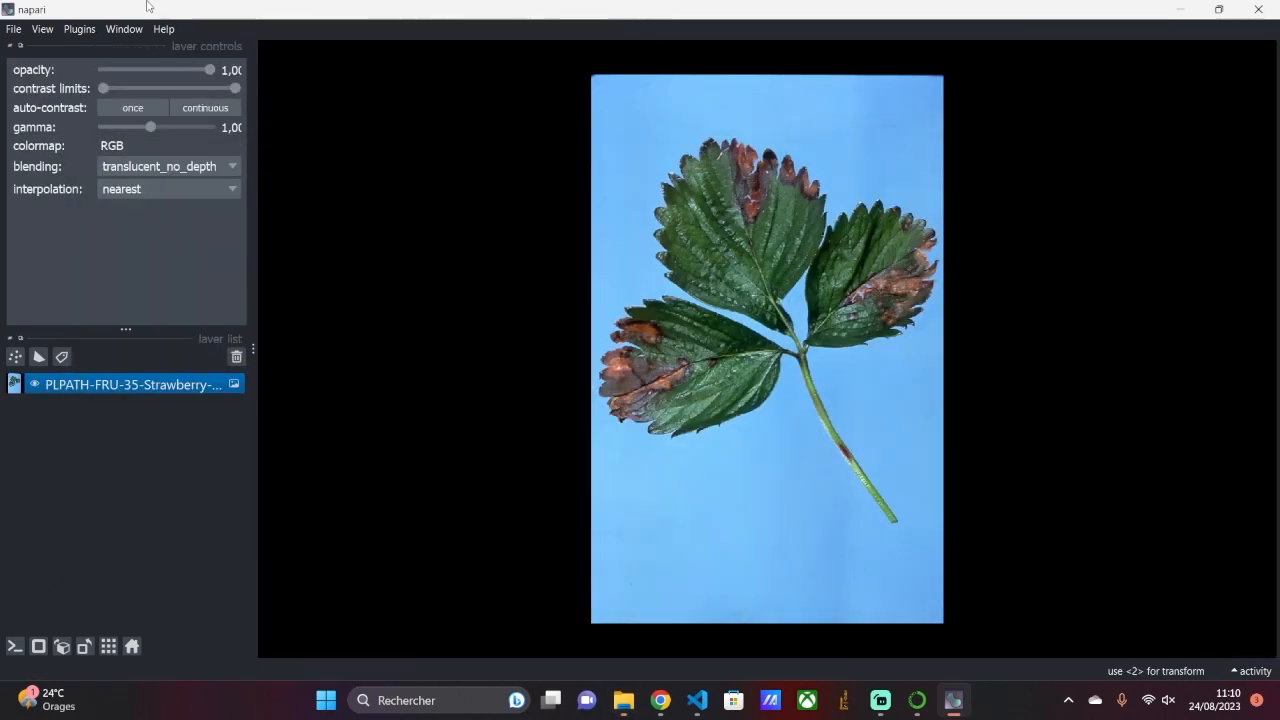
pyautogui.click(79, 28)
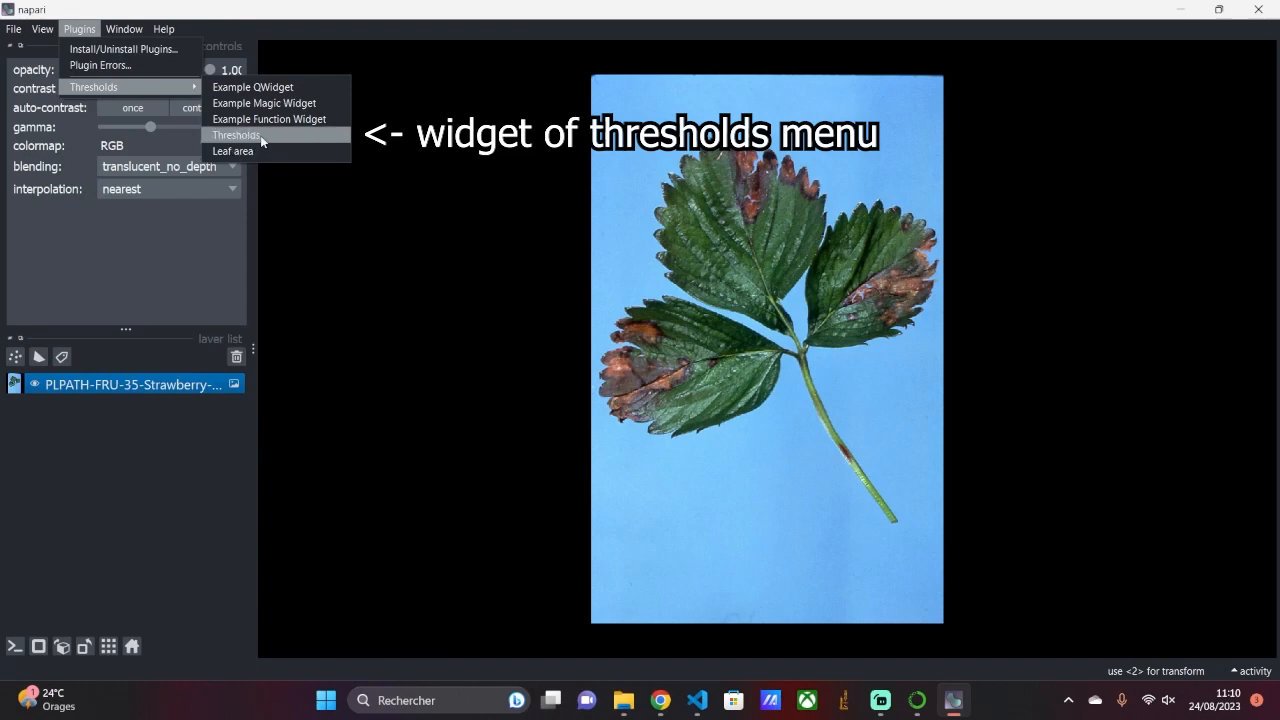
pyautogui.click(235, 135)
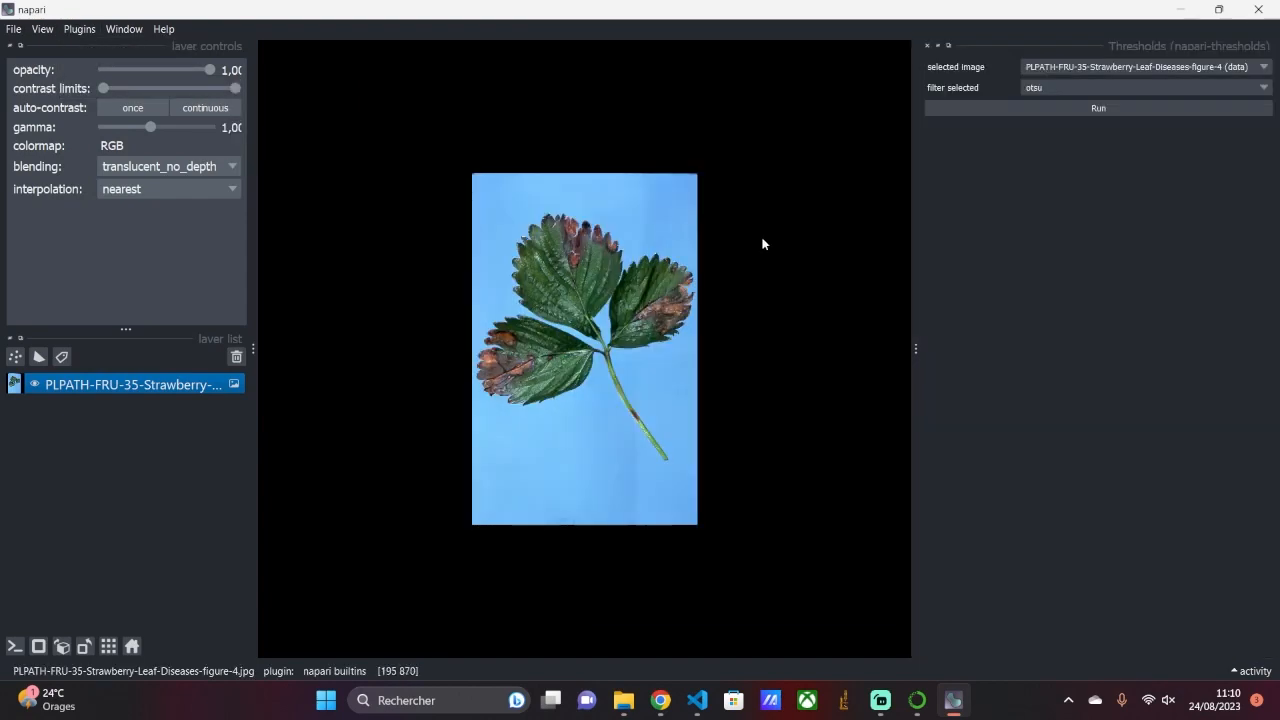
pyautogui.click(1144, 87)
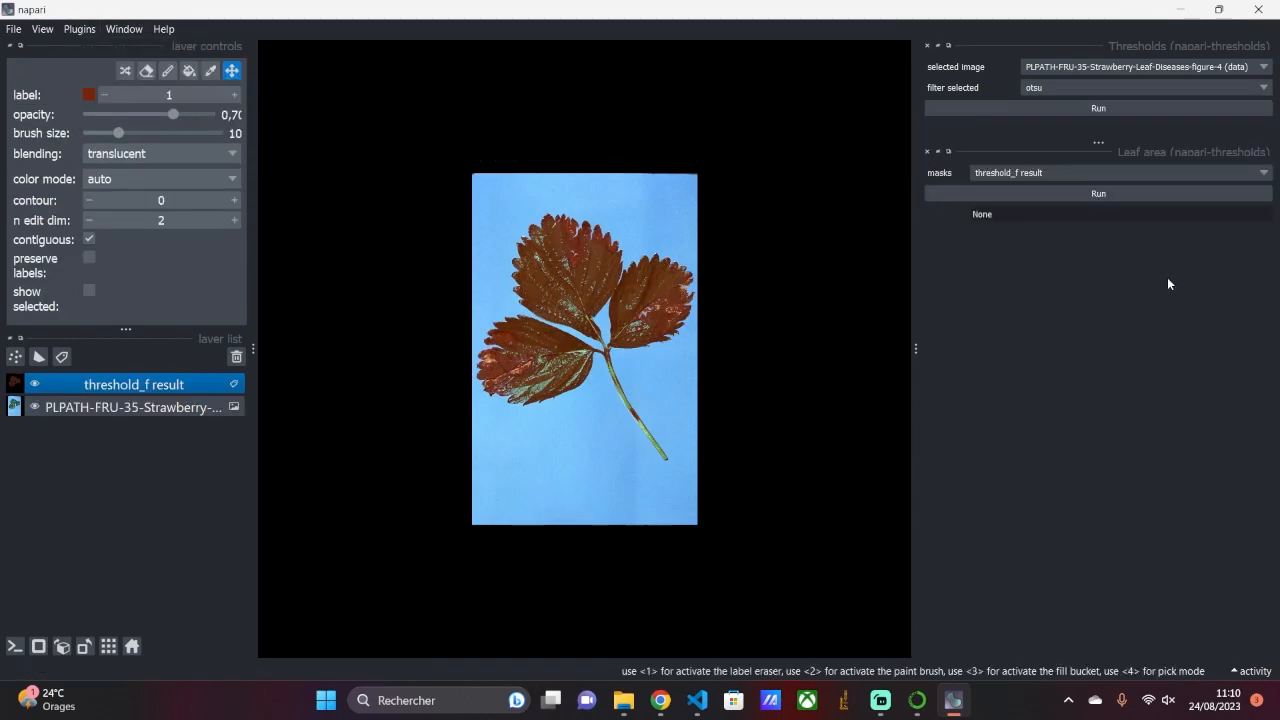
pyautogui.click(1097, 193)
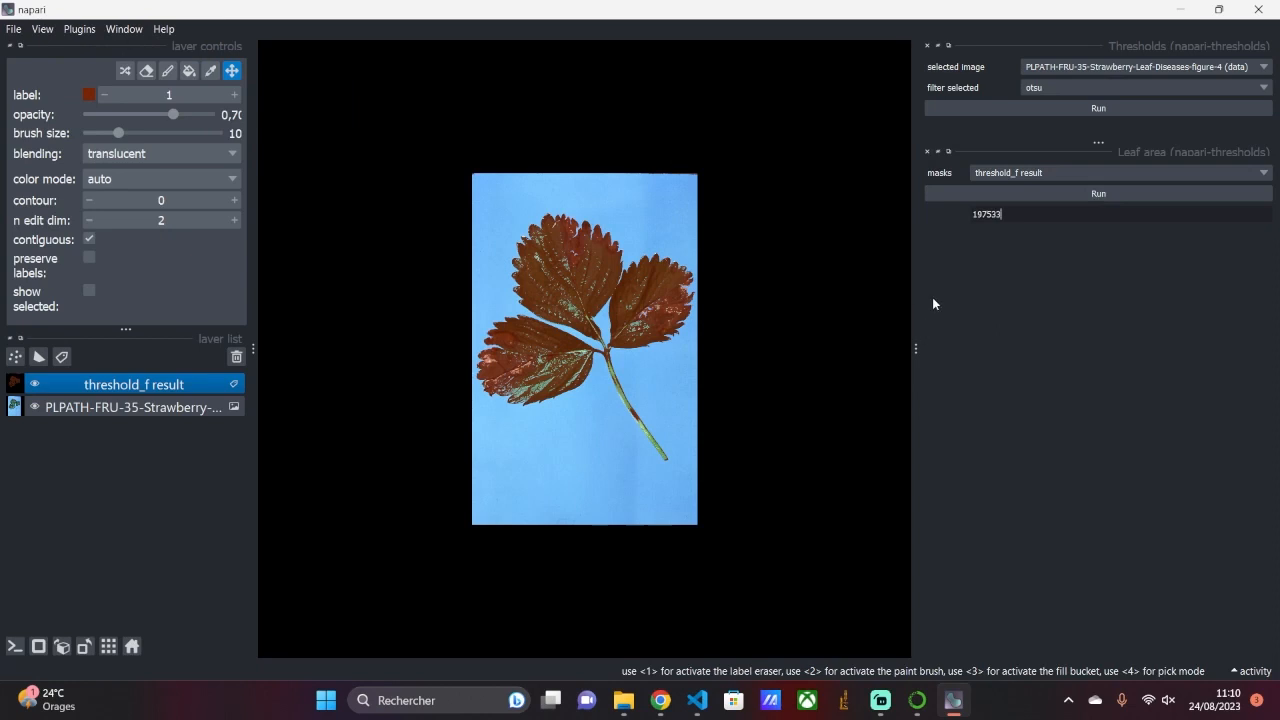
pyautogui.click(1140, 87)
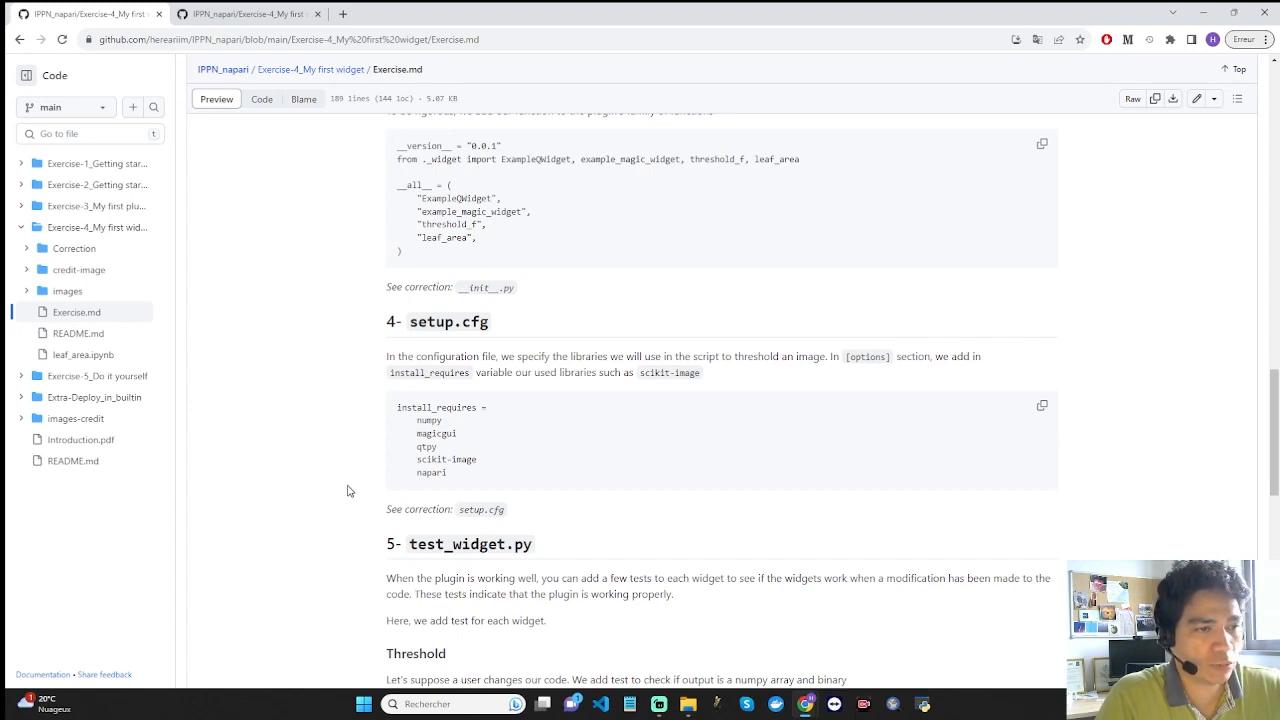
# Scroll Exercise.md past the setup.cfg section to the test_widget.py instructions.
pyautogui.scroll(-3)
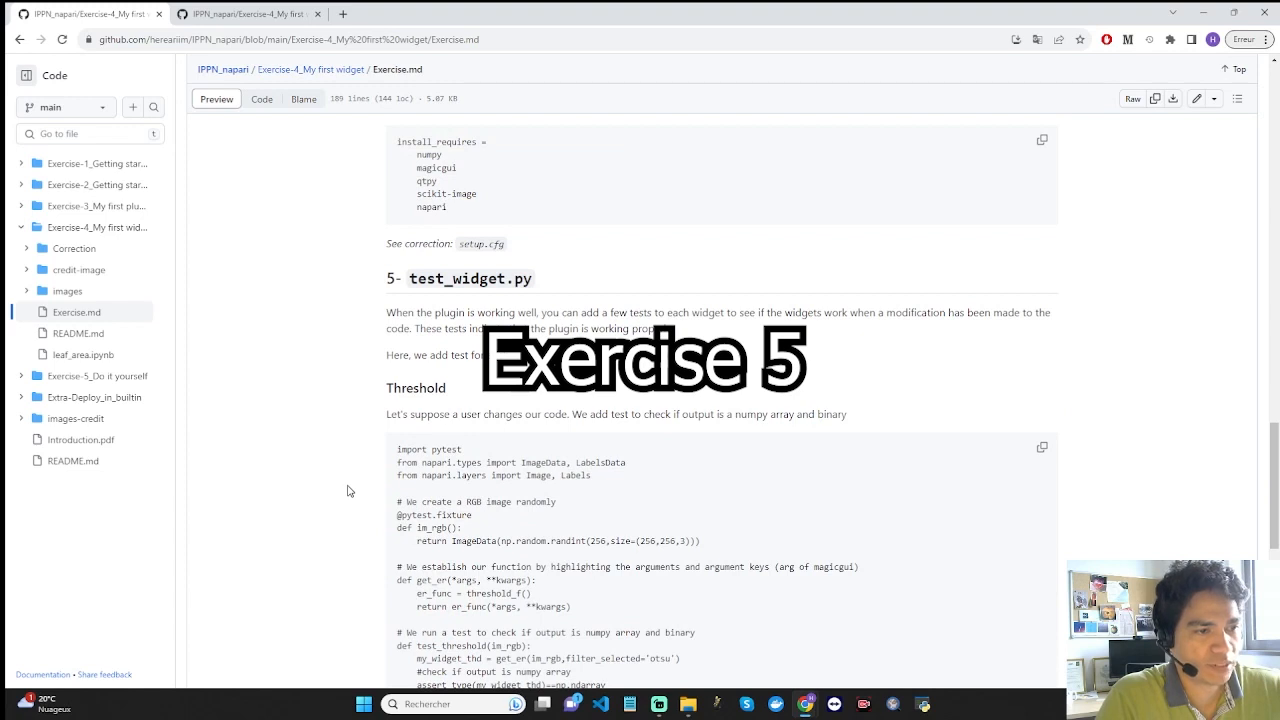
pyautogui.scroll(-3)
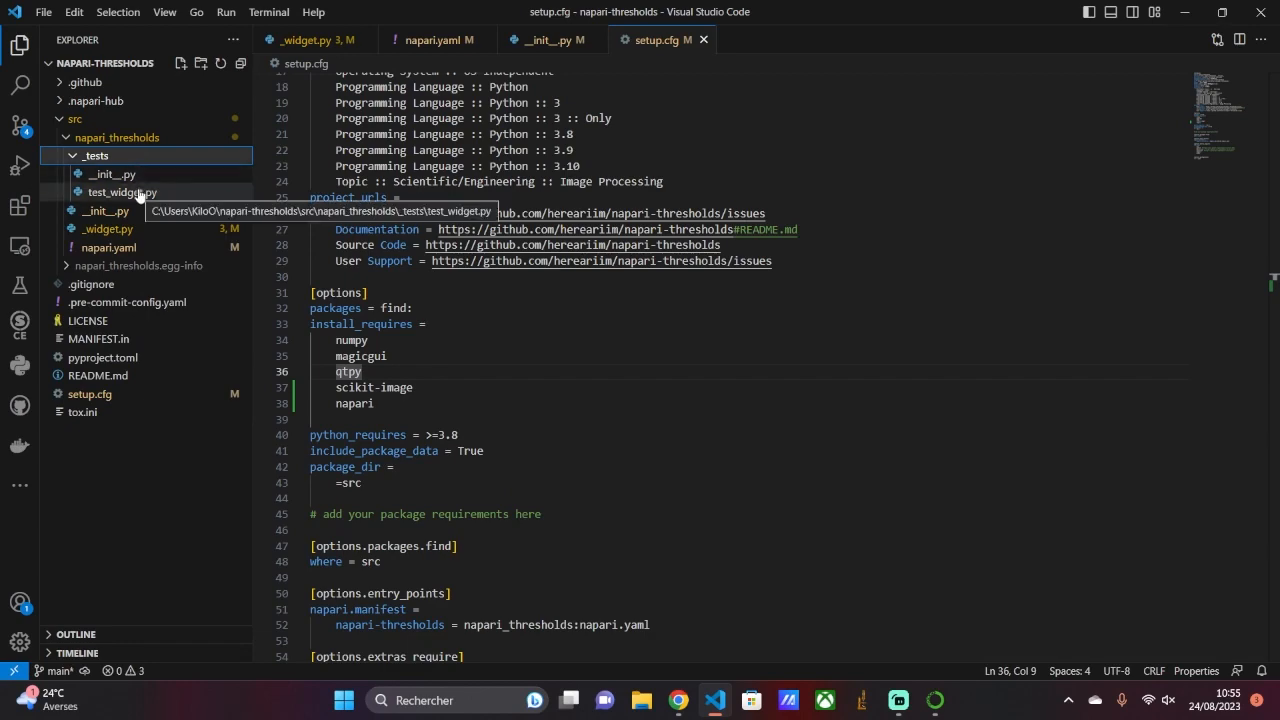
# Open _tests/test_widget.py and add an im_rgb fixture returning a random 256×256 RGB image.
pyautogui.click(122, 192)
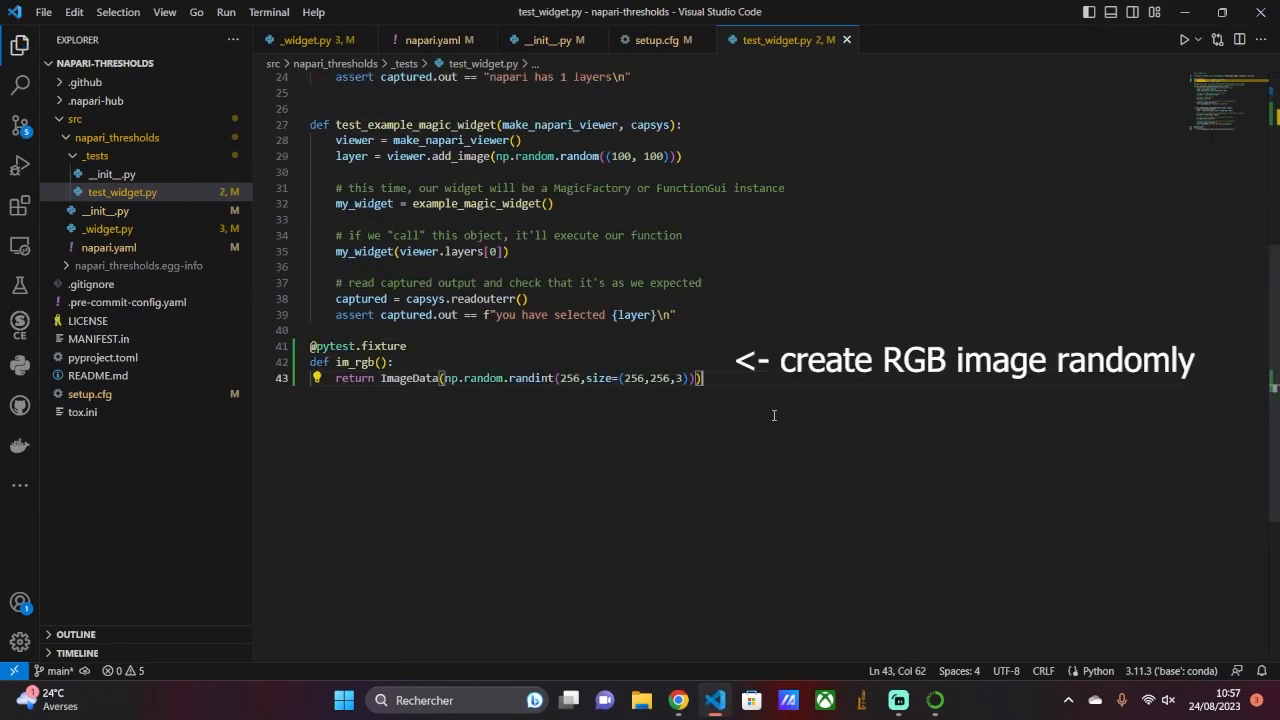
pyautogui.press('Enter')
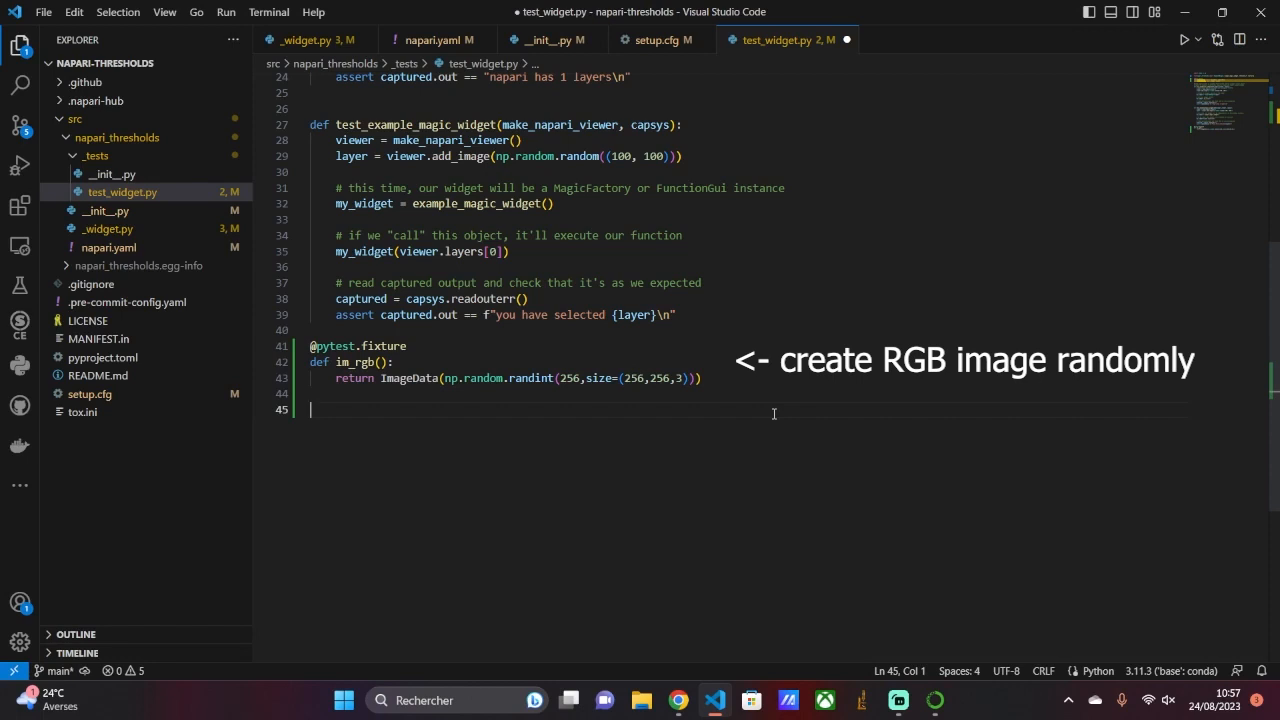
pyautogui.moveTo(834, 512)
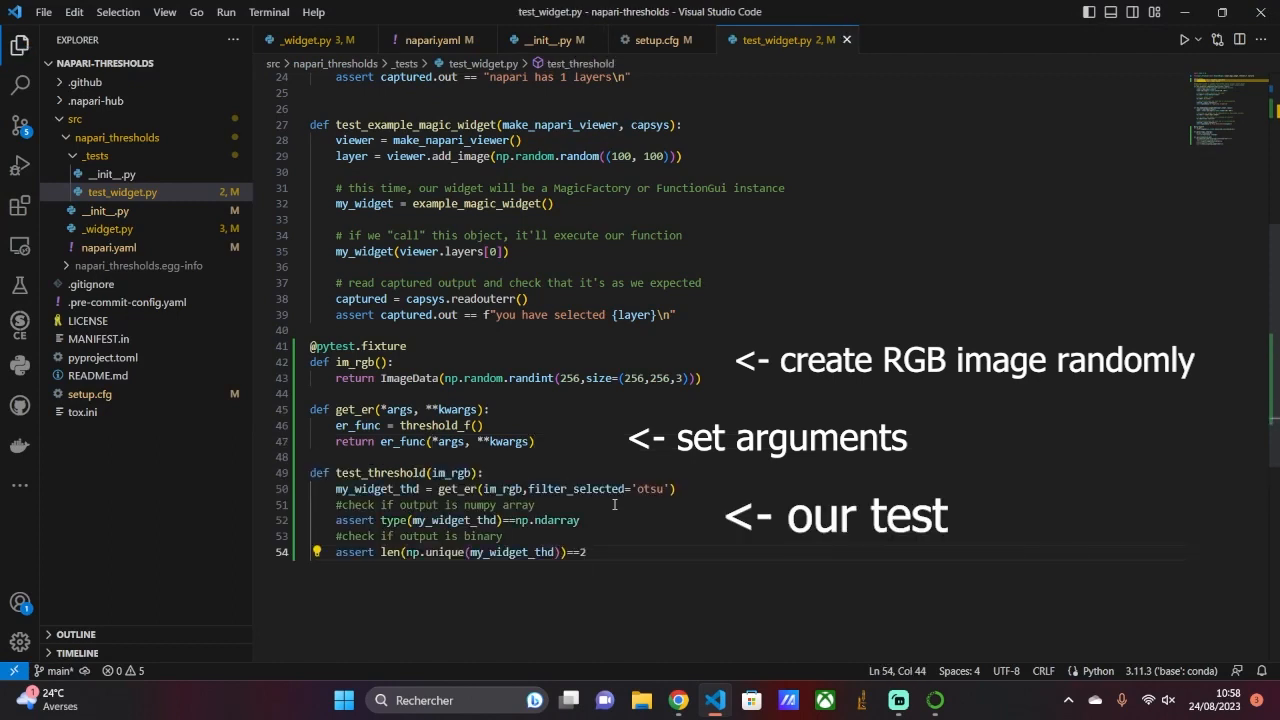
pyautogui.moveTo(678, 642)
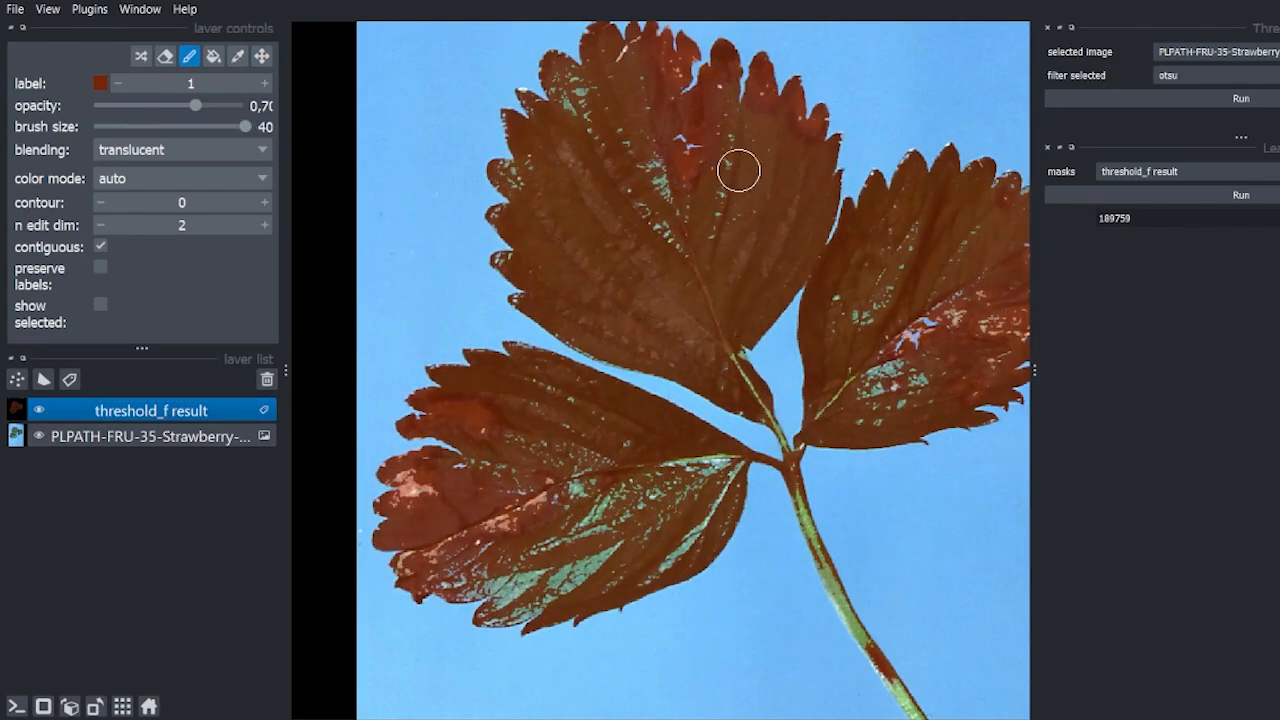
pyautogui.moveTo(740, 170); pyautogui.dragTo(710, 475)
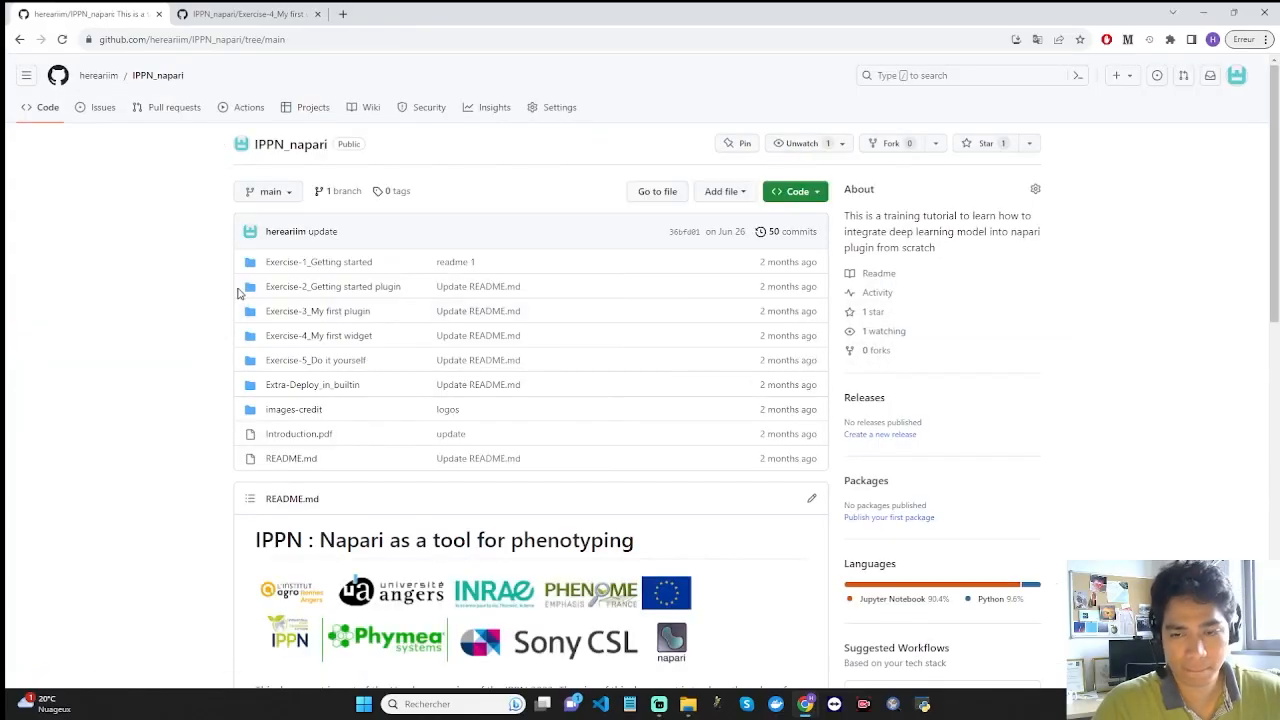
# Open the Exercise-5_Do it yourself folder with the Yen threshold README.
pyautogui.click(316, 360)
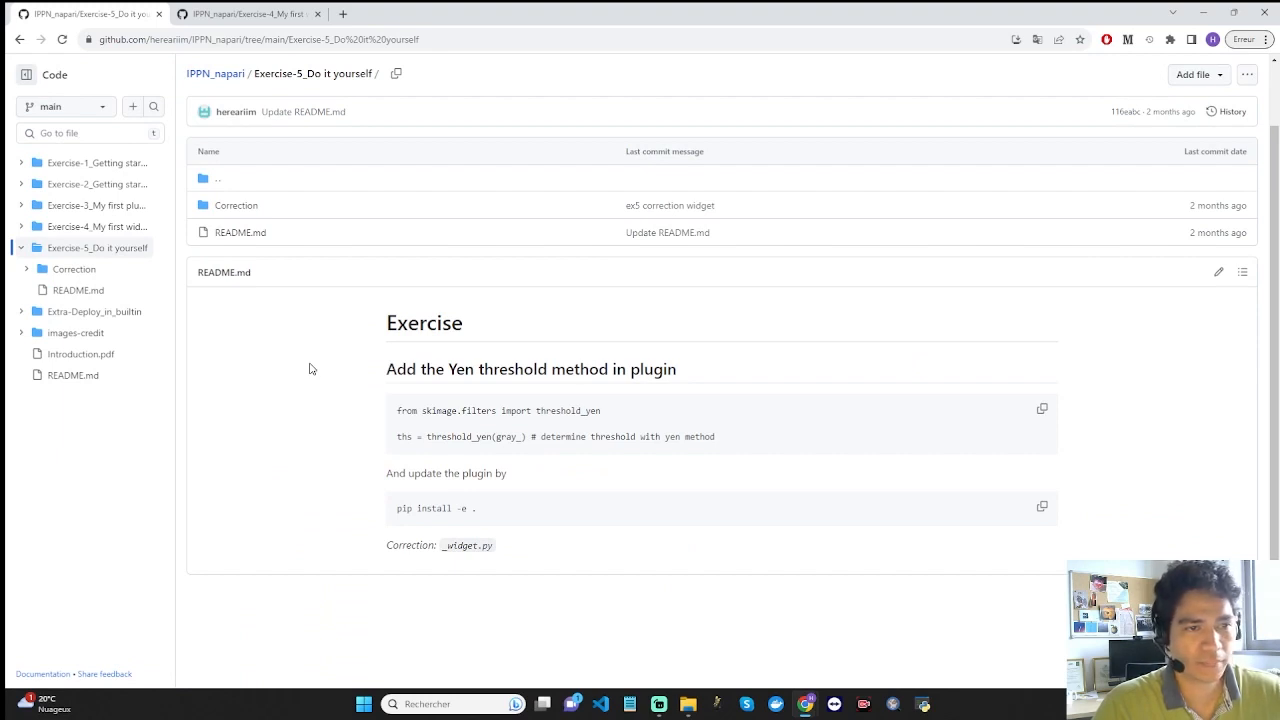
pyautogui.moveTo(432, 467)
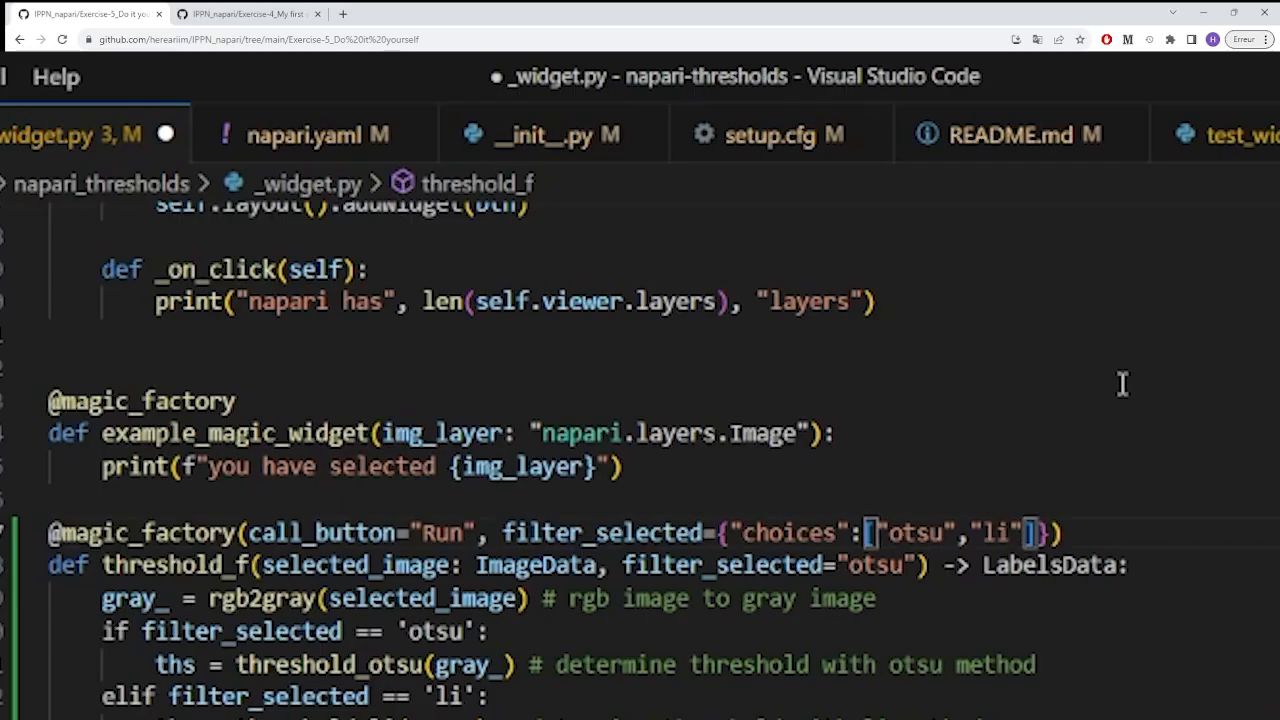
# Add a "yen" choice and a threshold_yen elif branch to _widget.py, then save.
pyautogui.write(',"yen"')
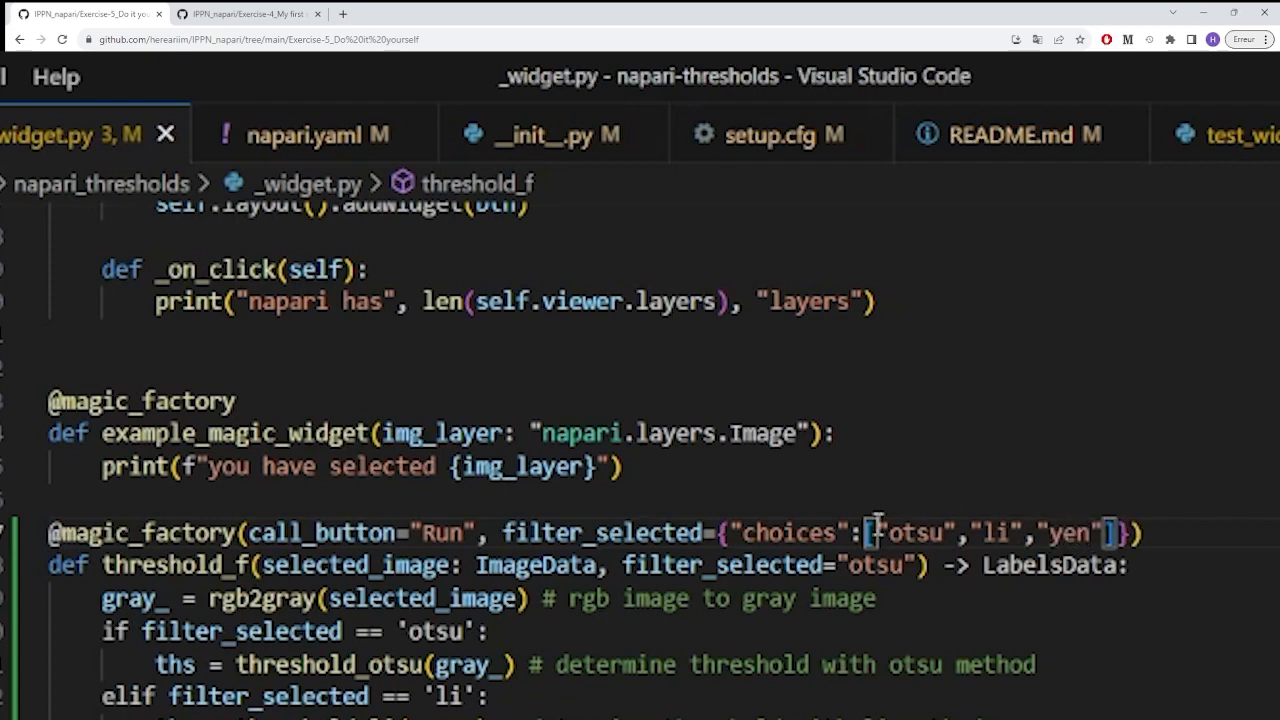
pyautogui.scroll(-3)
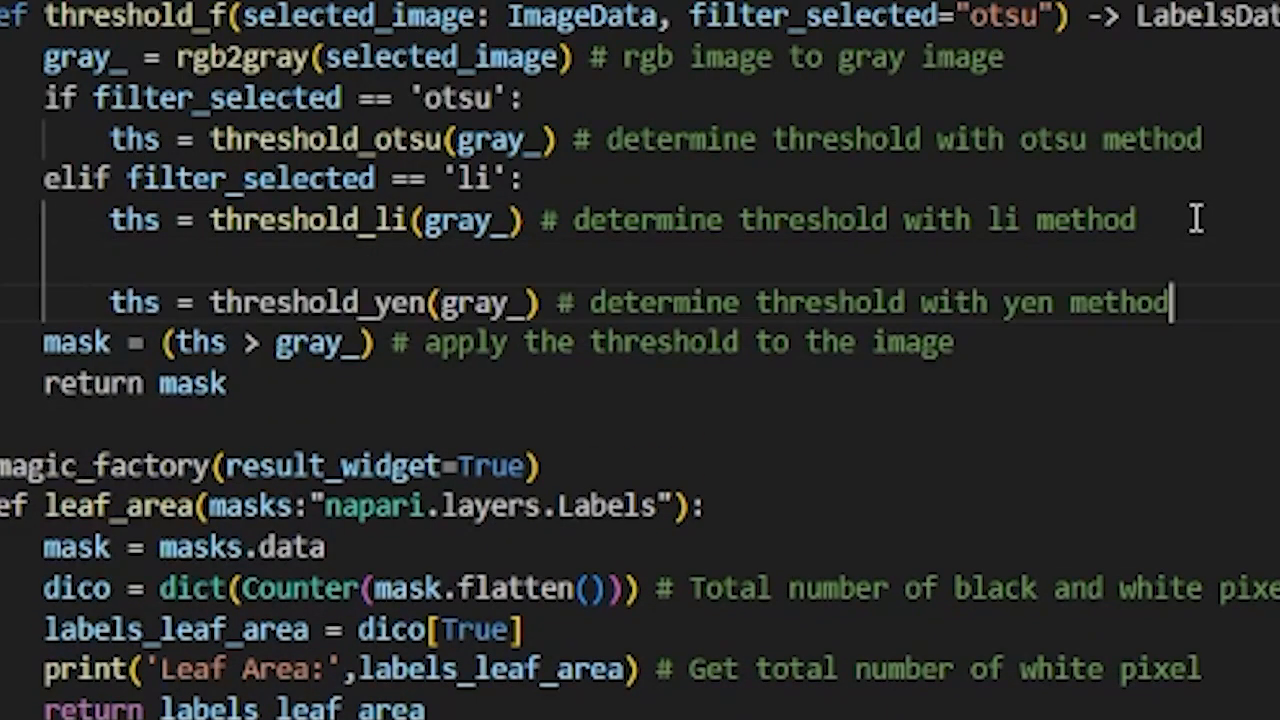
pyautogui.write('elif filter_selecte')
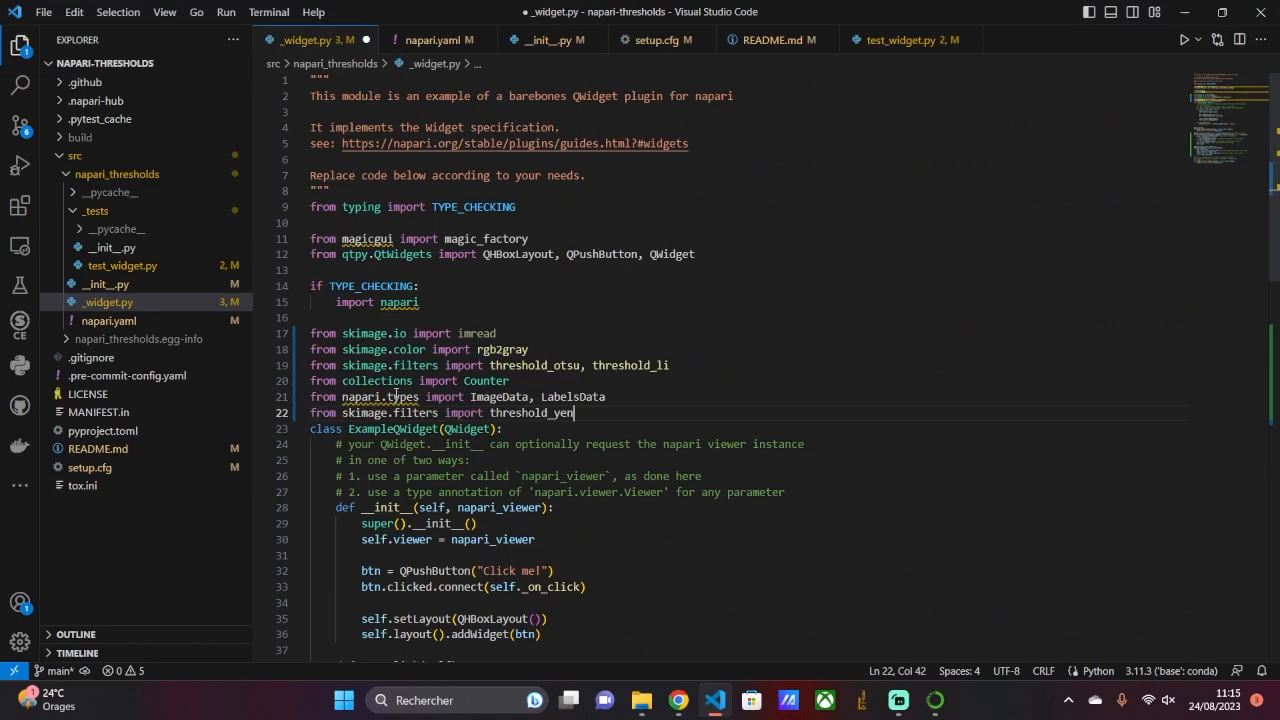
pyautogui.press('enter')
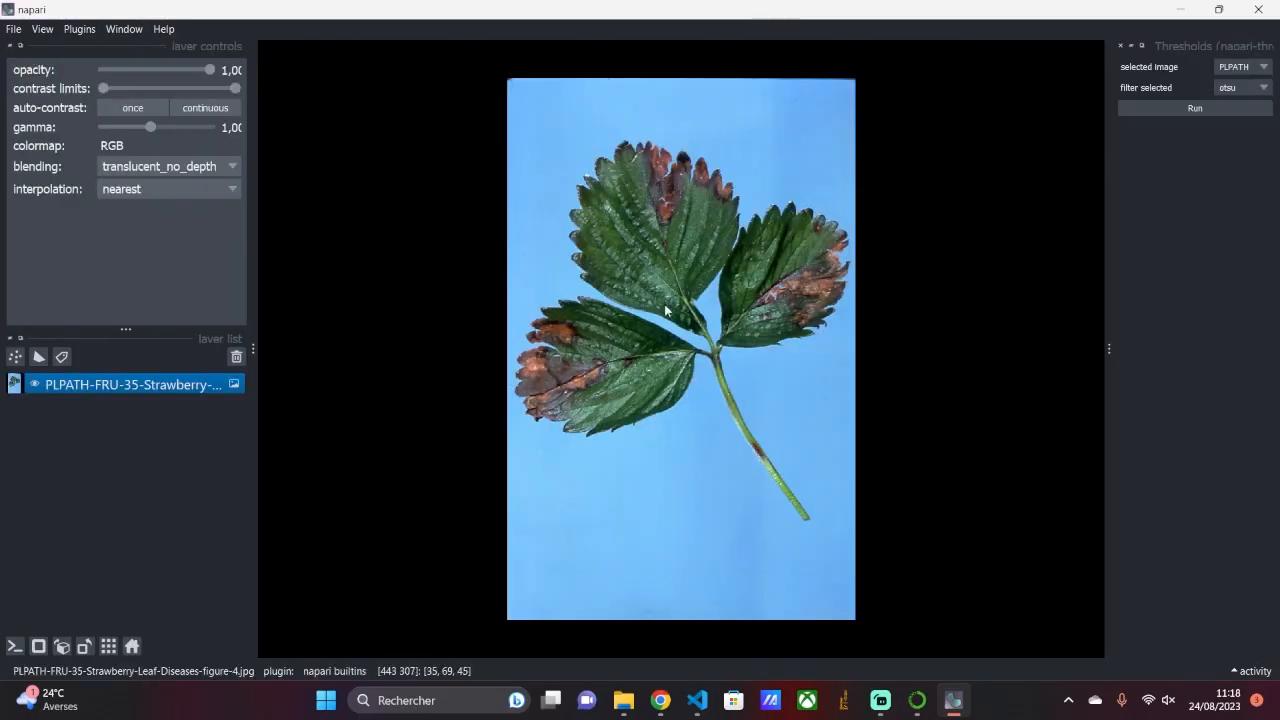
# Threshold the leaf with otsu and open the Leaf area widget.
pyautogui.click(1194, 108)
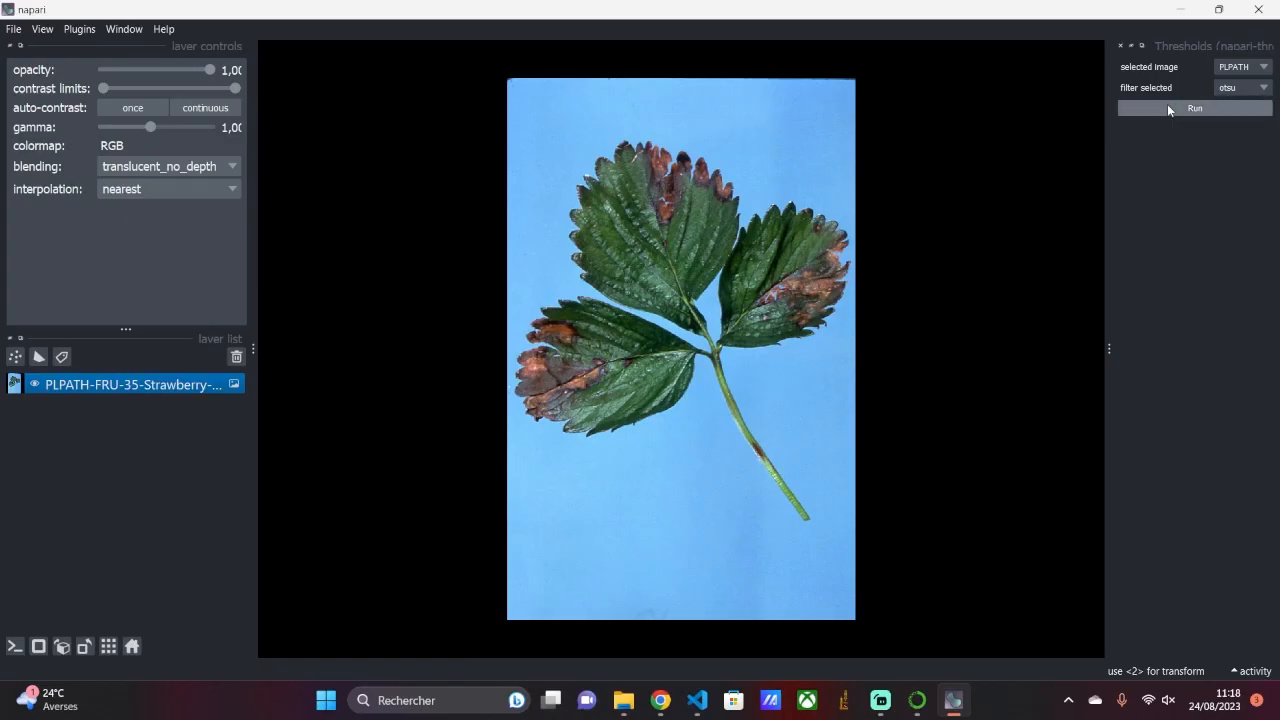
pyautogui.click(1194, 108)
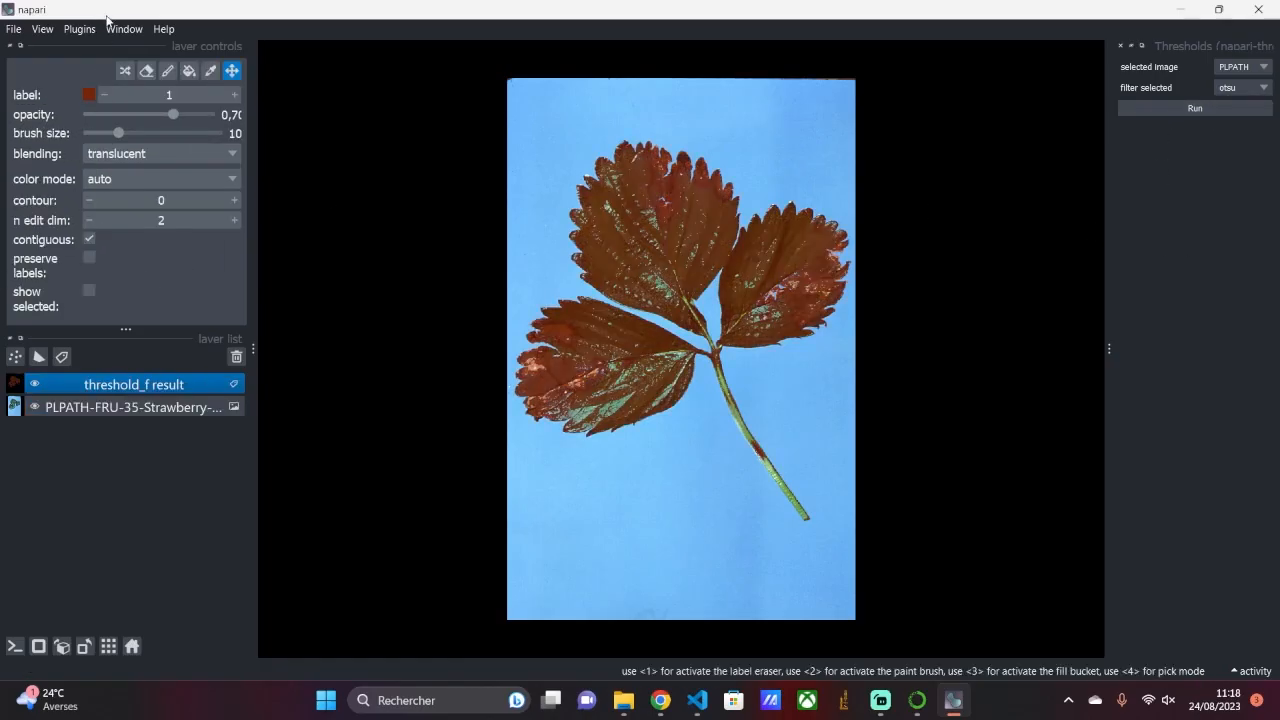
pyautogui.click(79, 28)
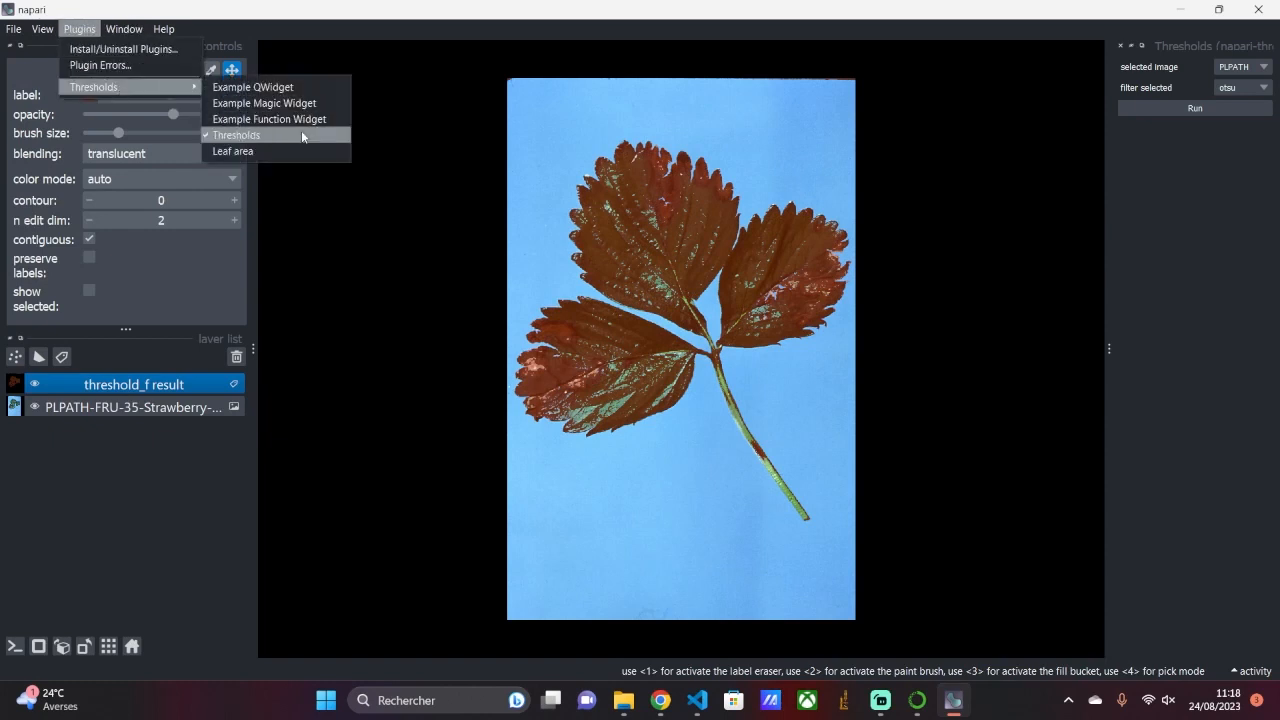
pyautogui.click(232, 151)
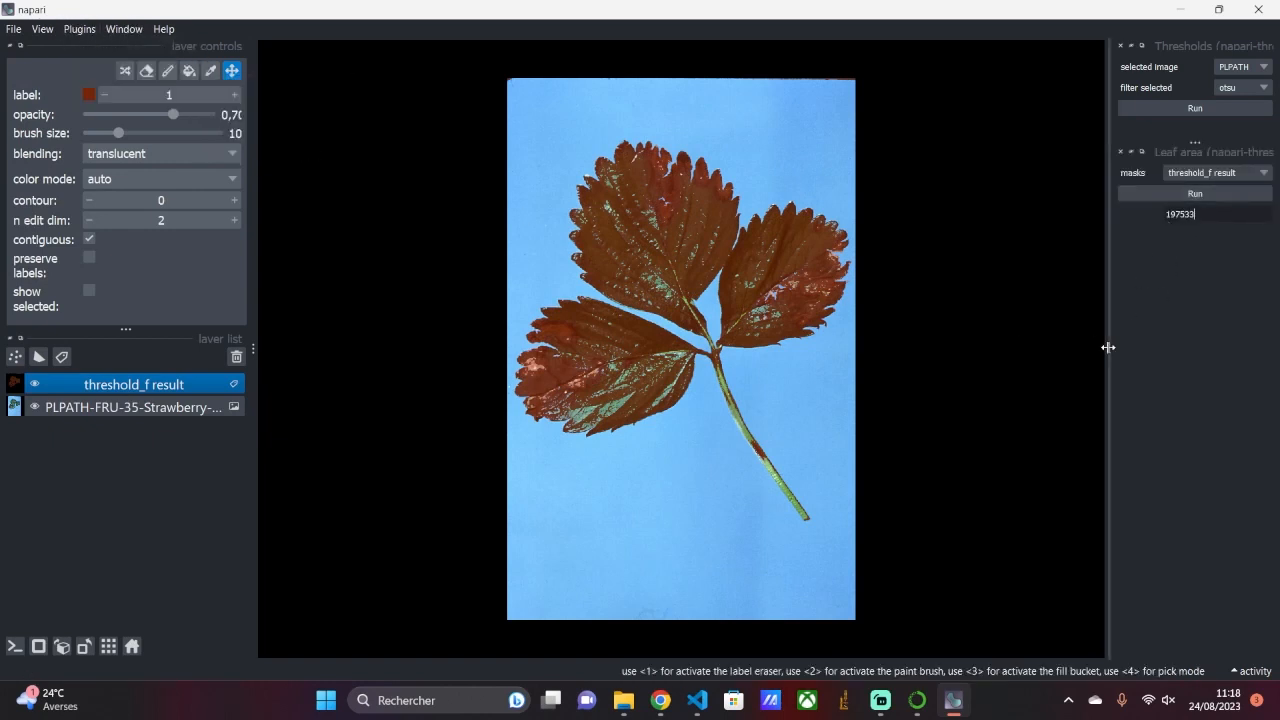
# Switch the threshold method to li, then to yen, for comparison.
pyautogui.click(1240, 87)
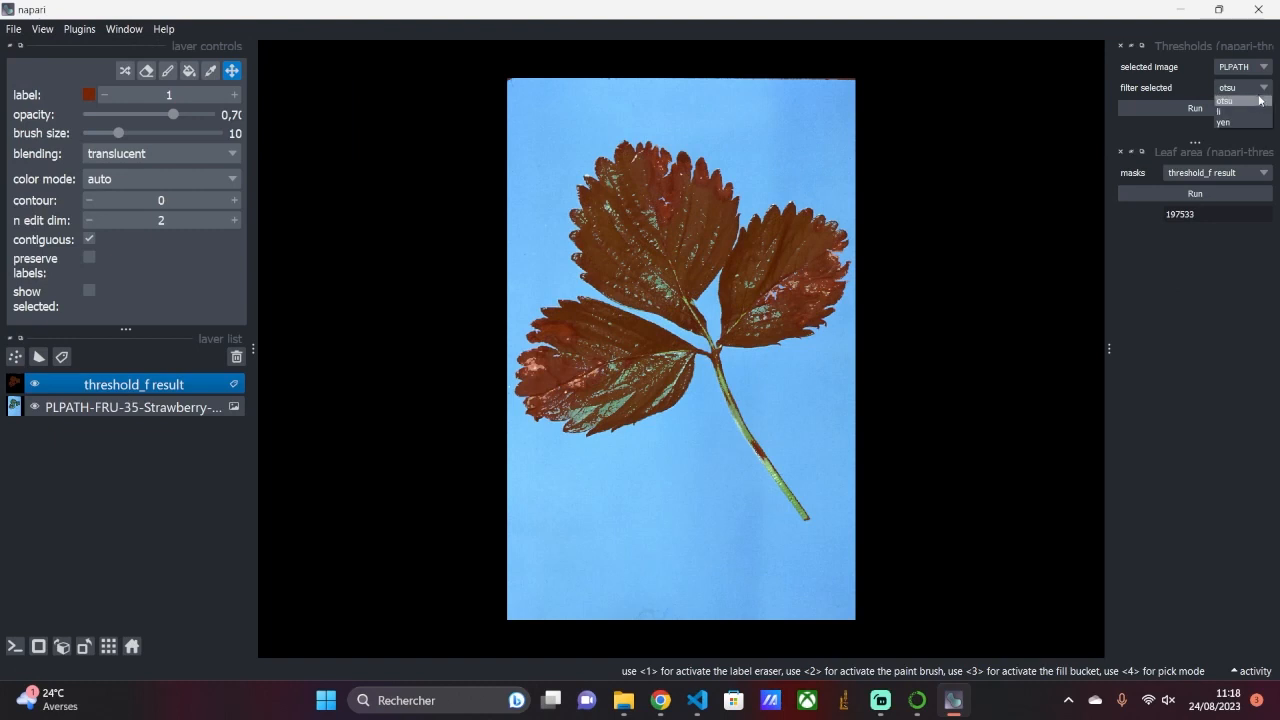
pyautogui.click(1221, 111)
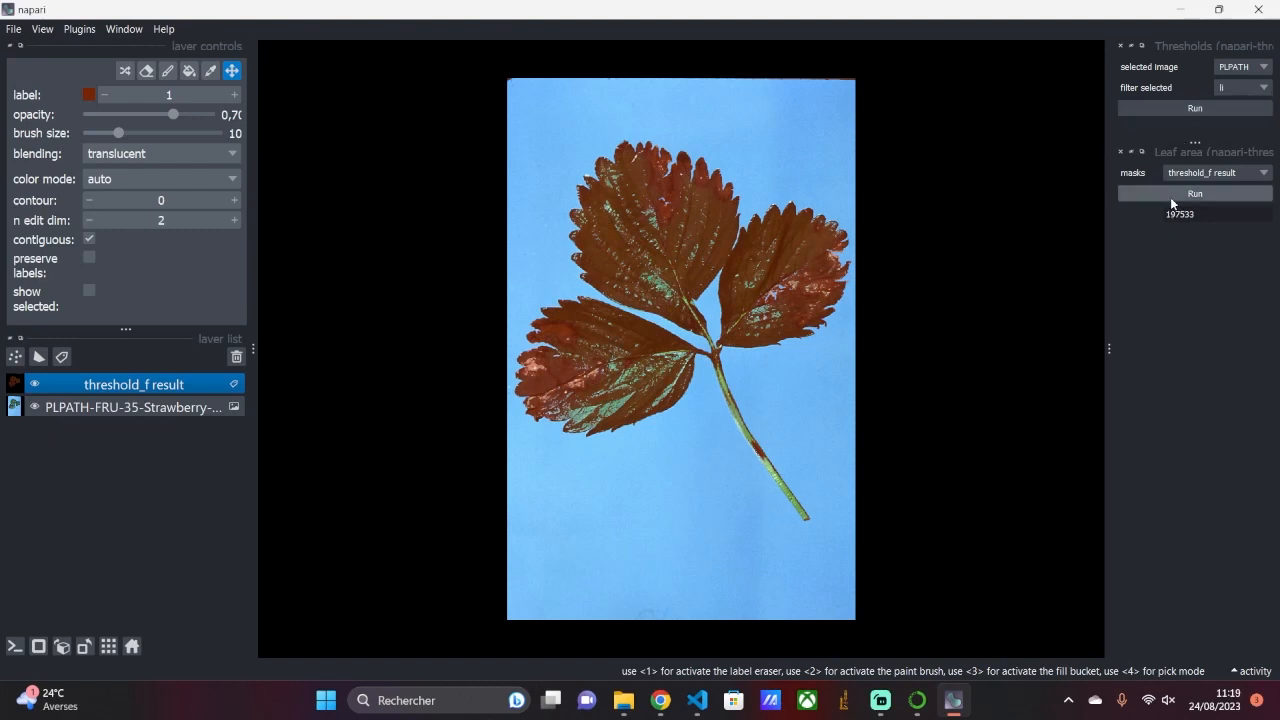
pyautogui.click(1263, 87)
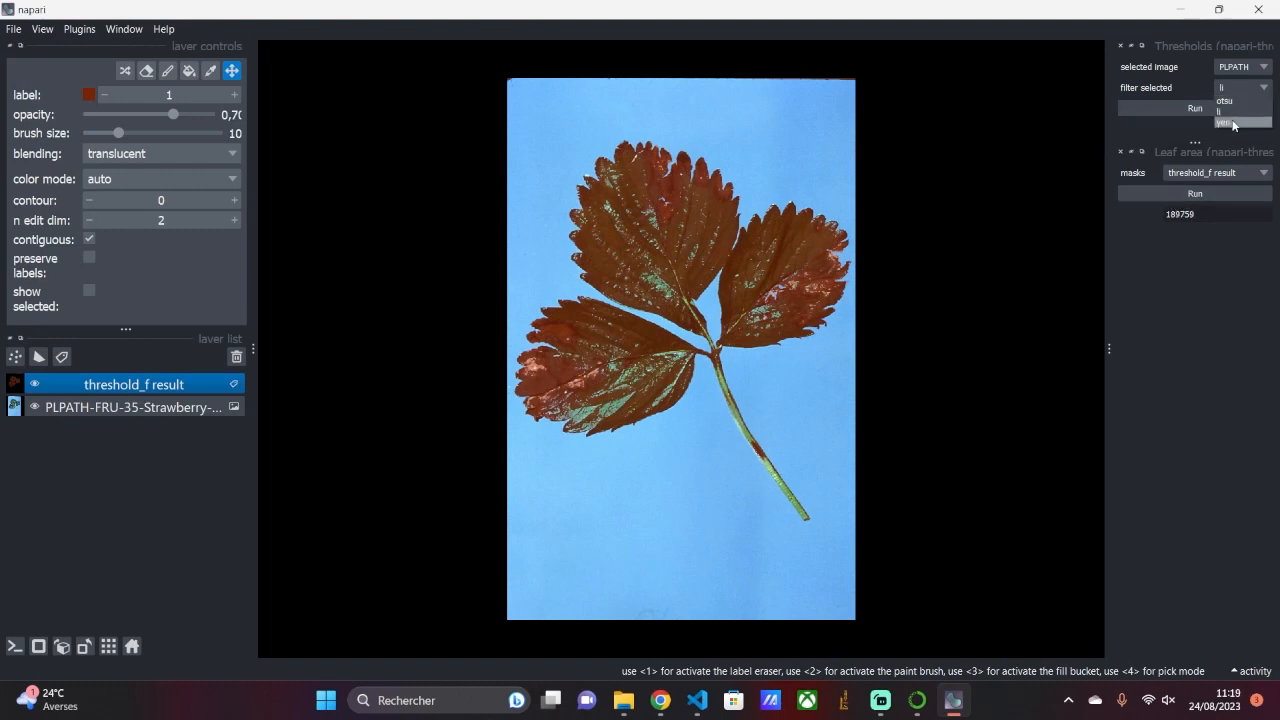
pyautogui.click(1223, 122)
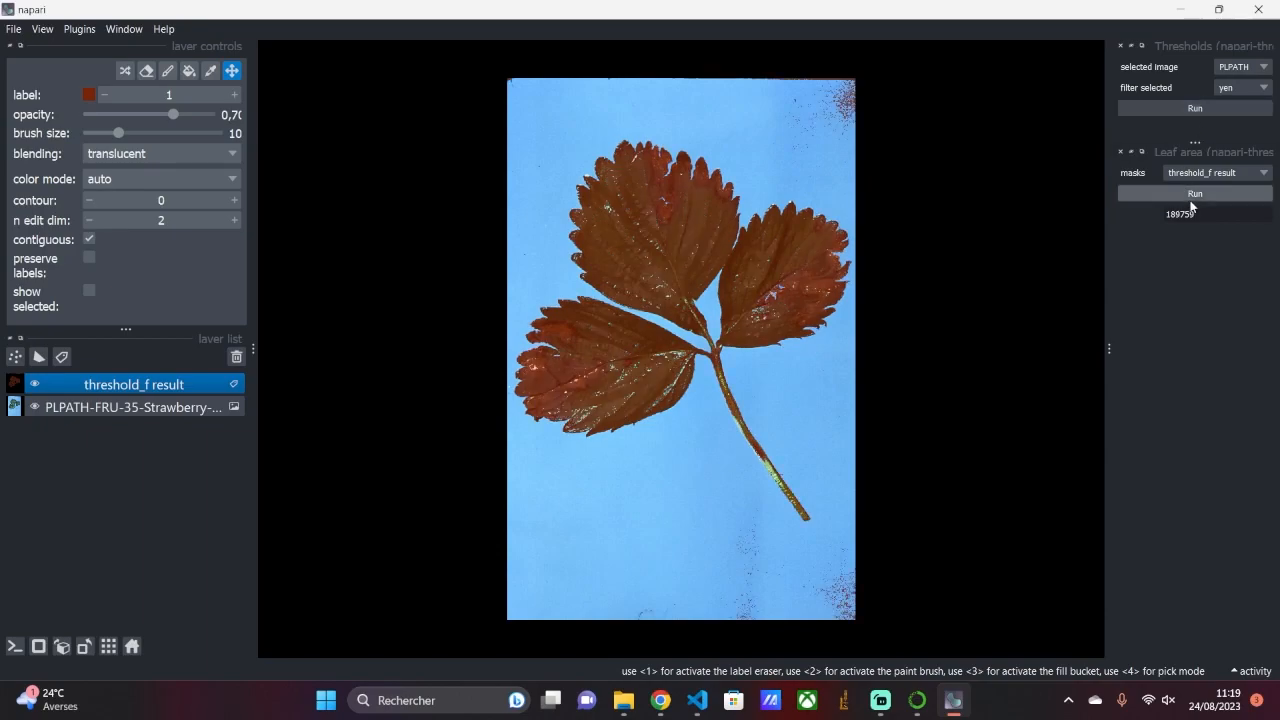